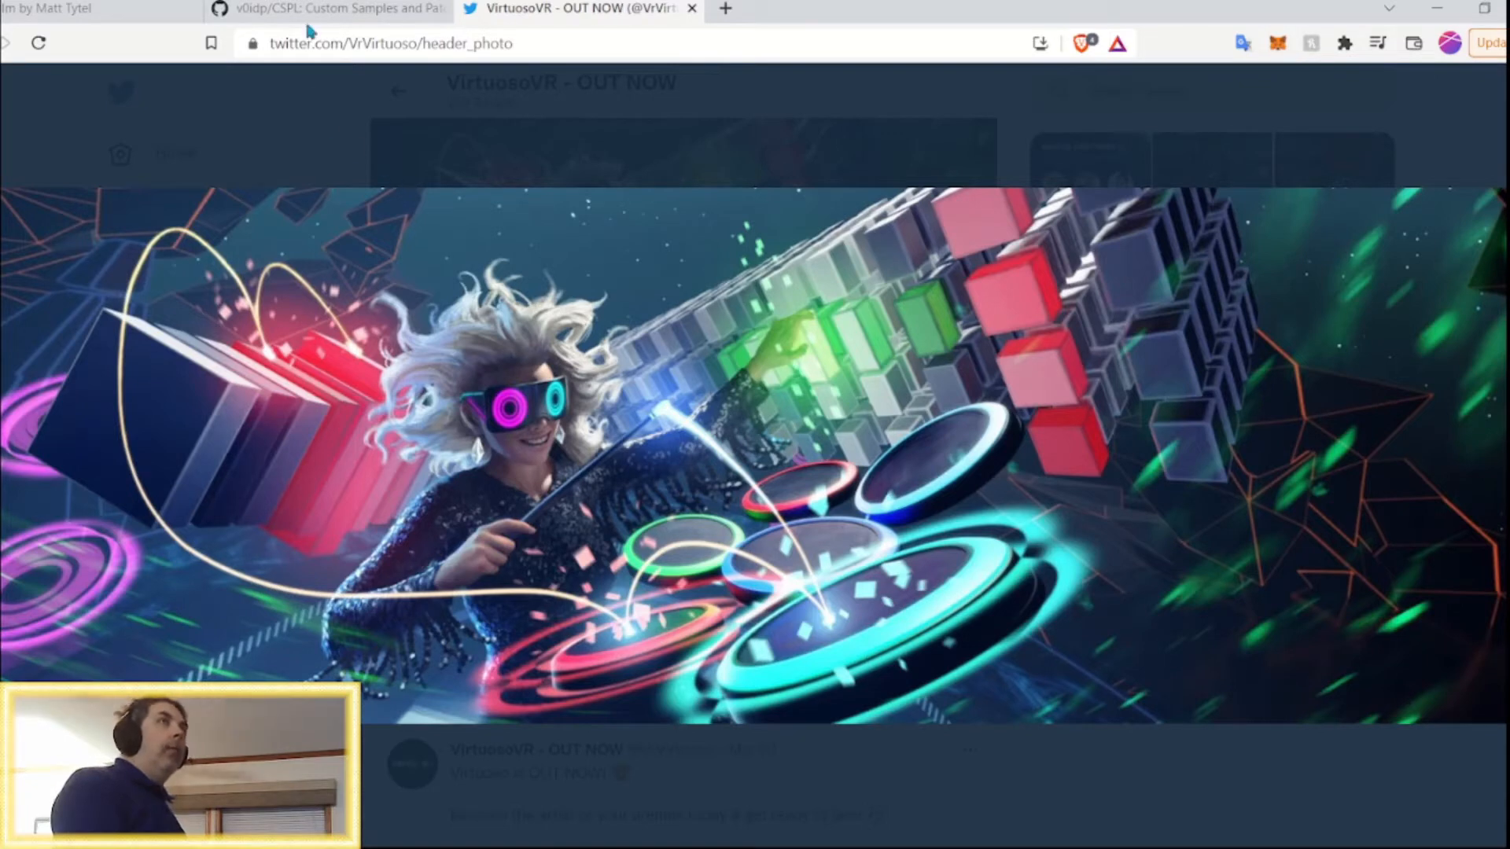
Switch to the GitHub CSPL tab and select its repository URL and description text
click(327, 8)
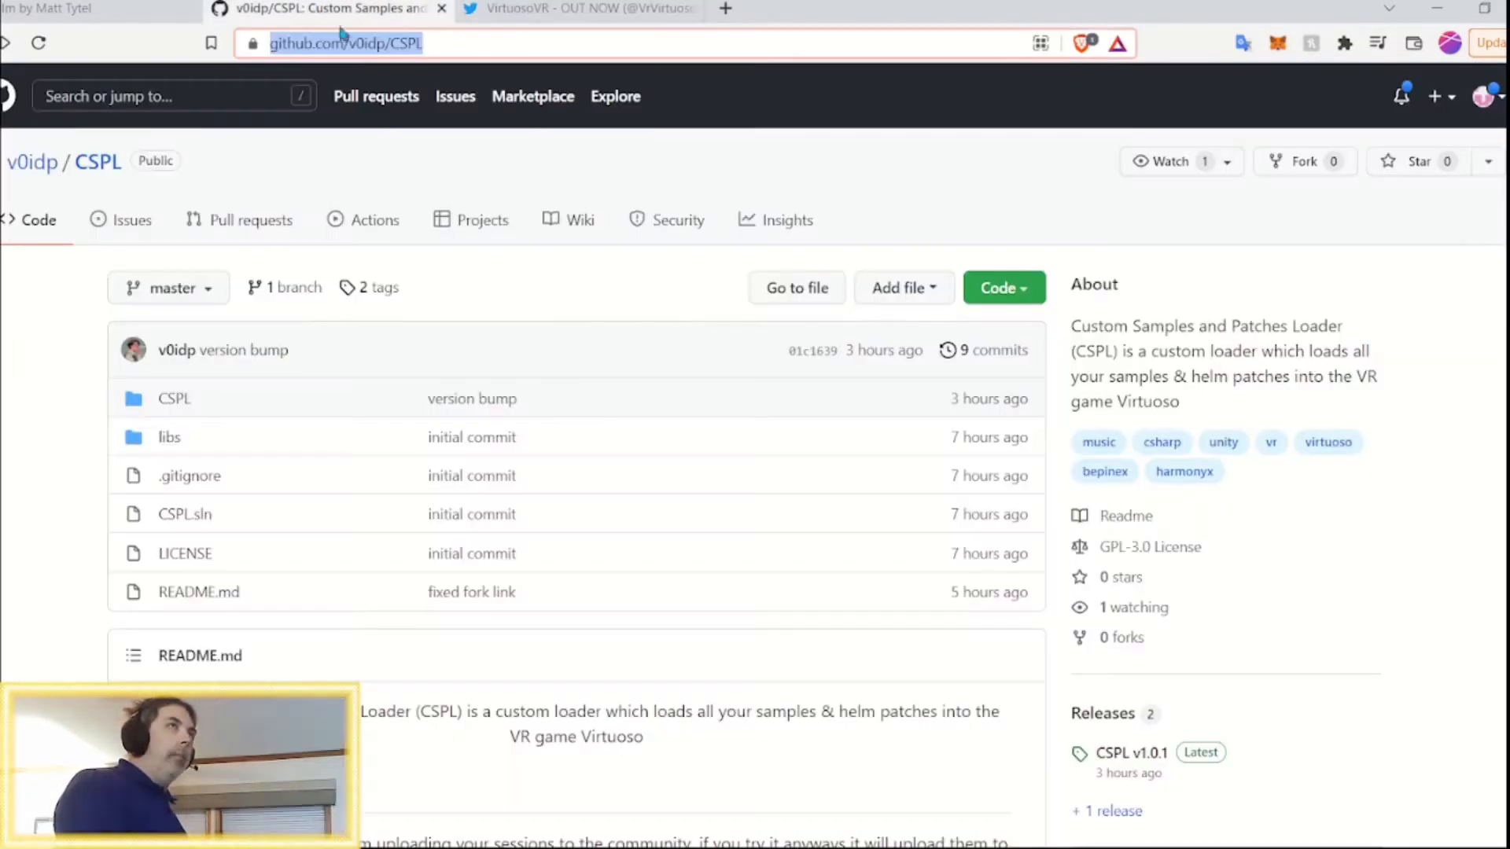
mouse_move(578, 386)
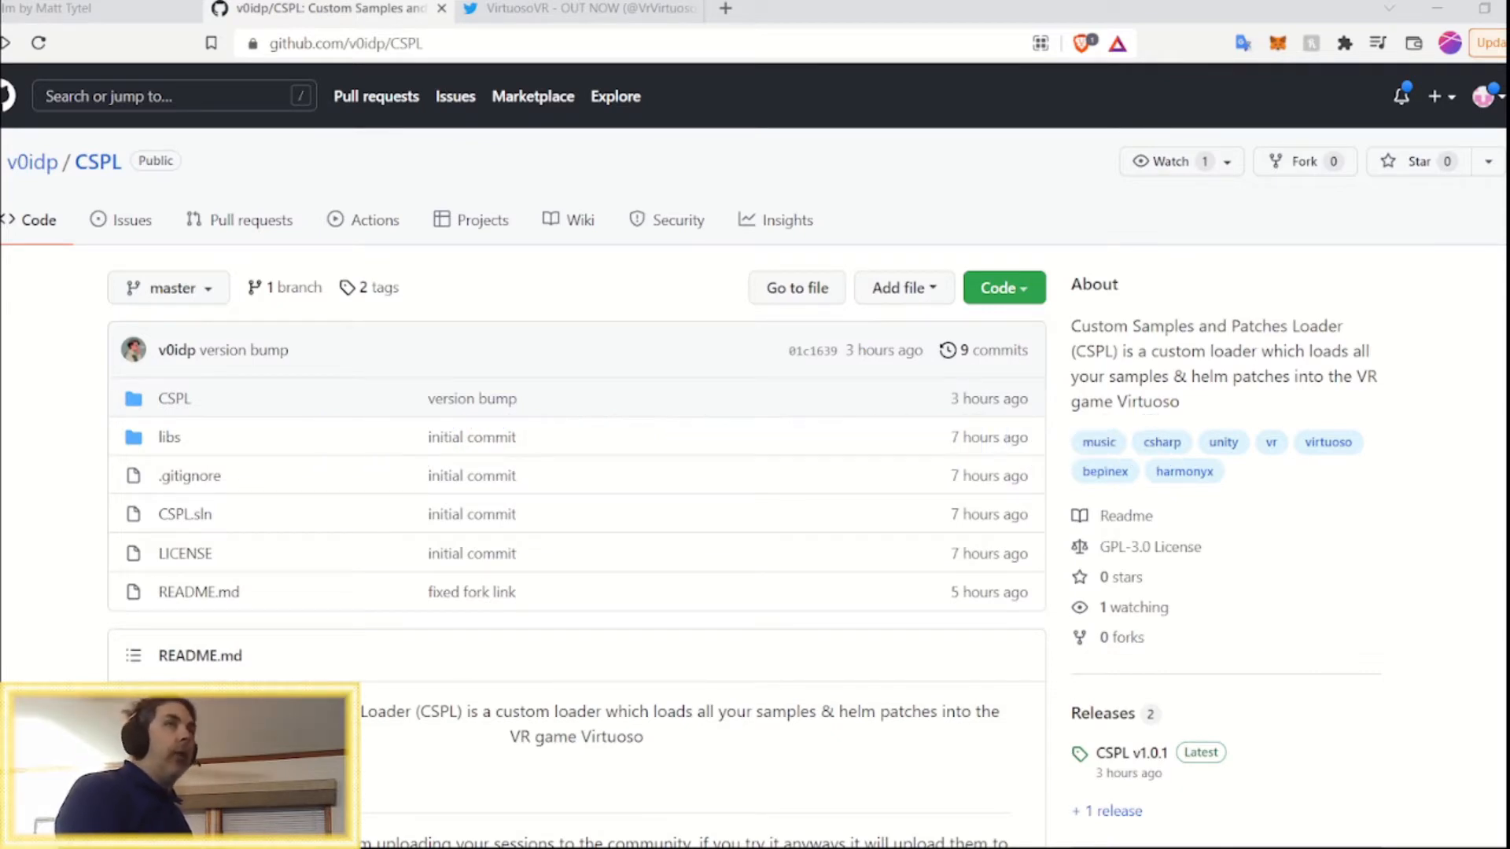
click(386, 43)
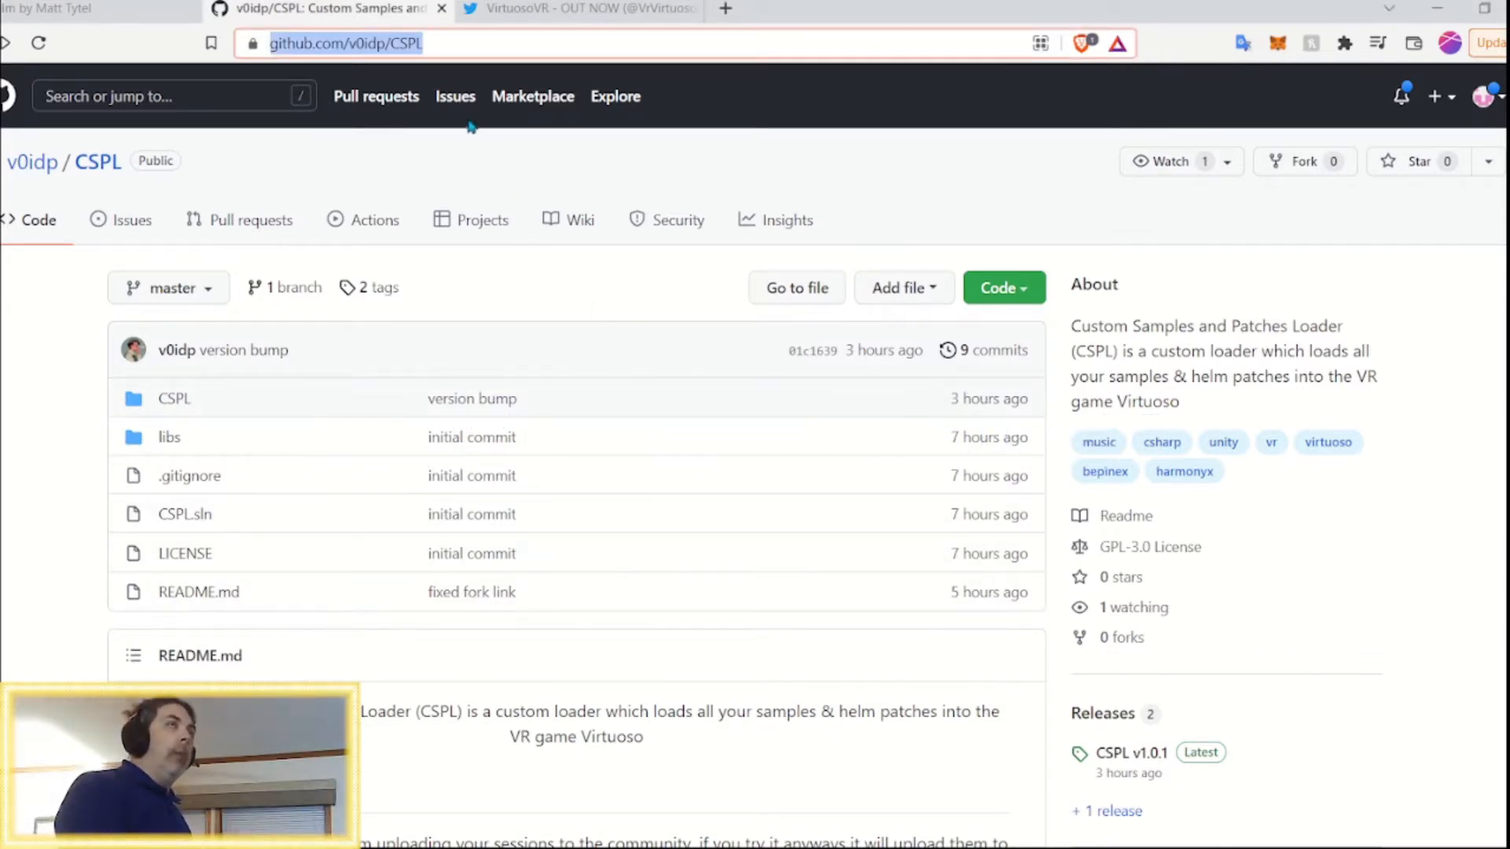
click(347, 43)
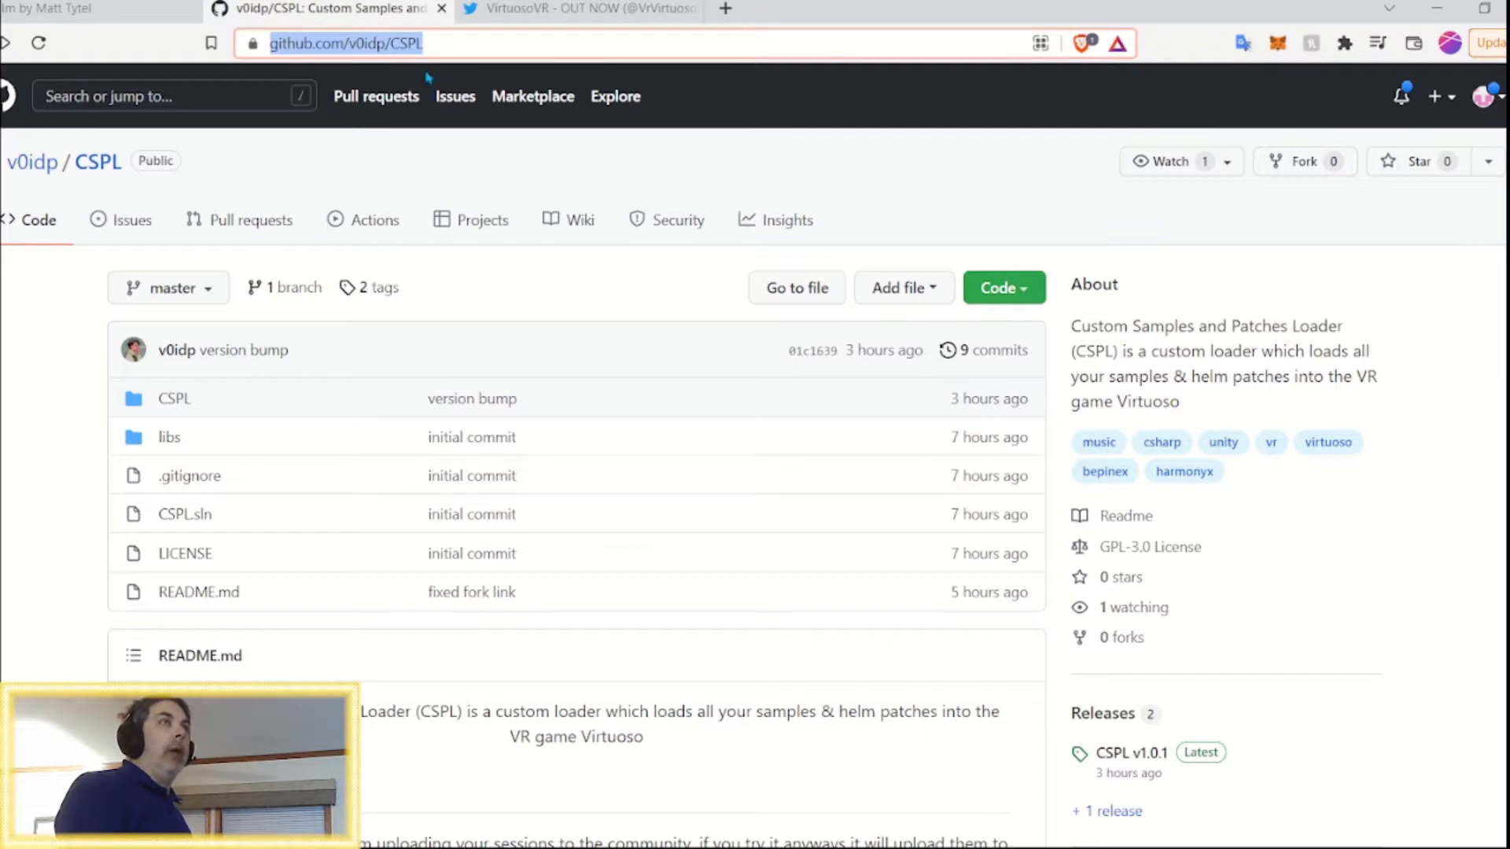
mouse_move(355, 253)
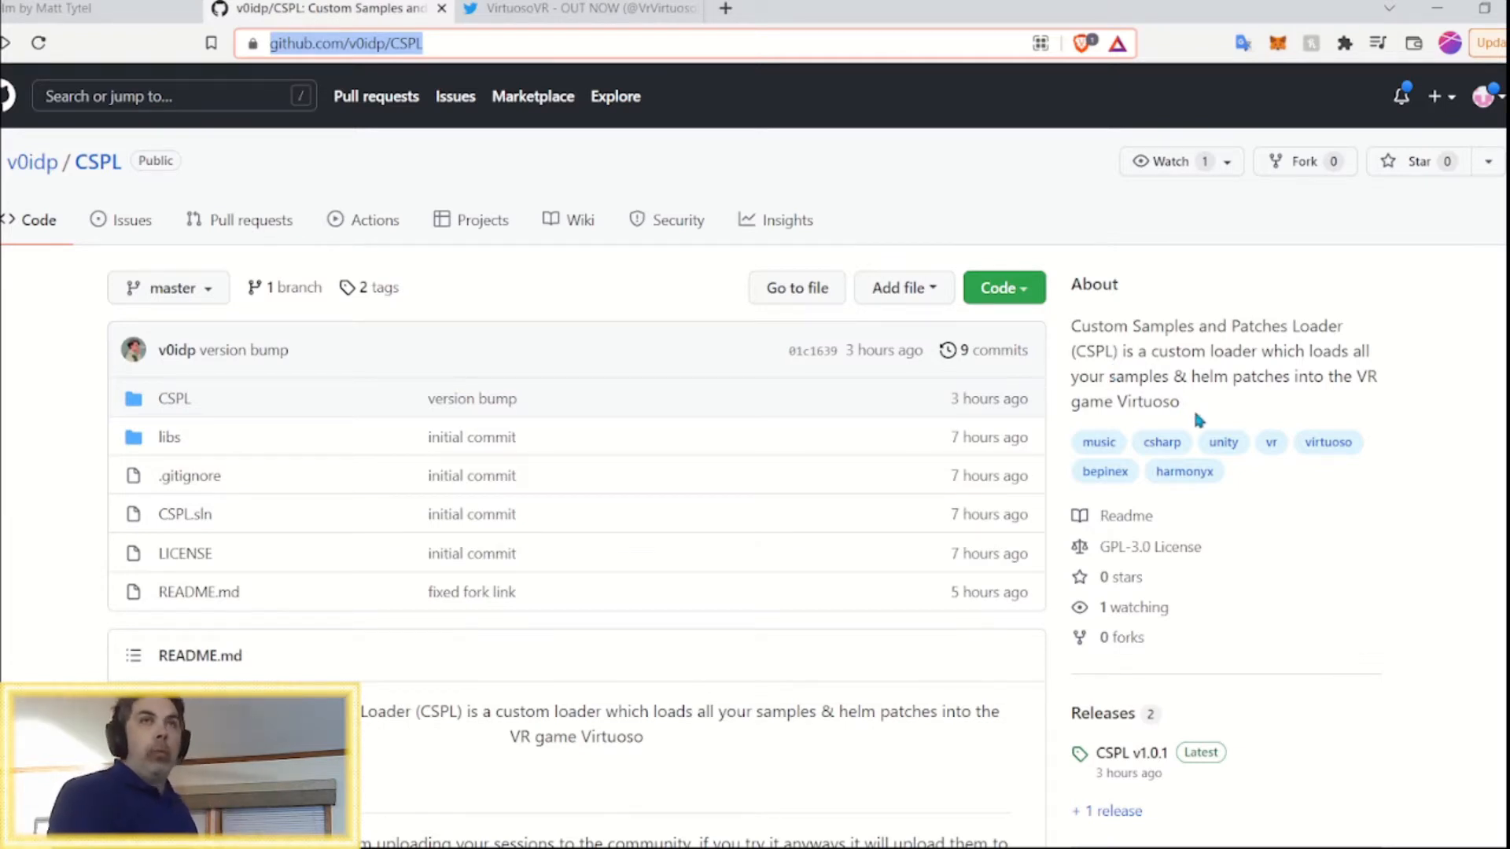
mouse_move(1086, 339)
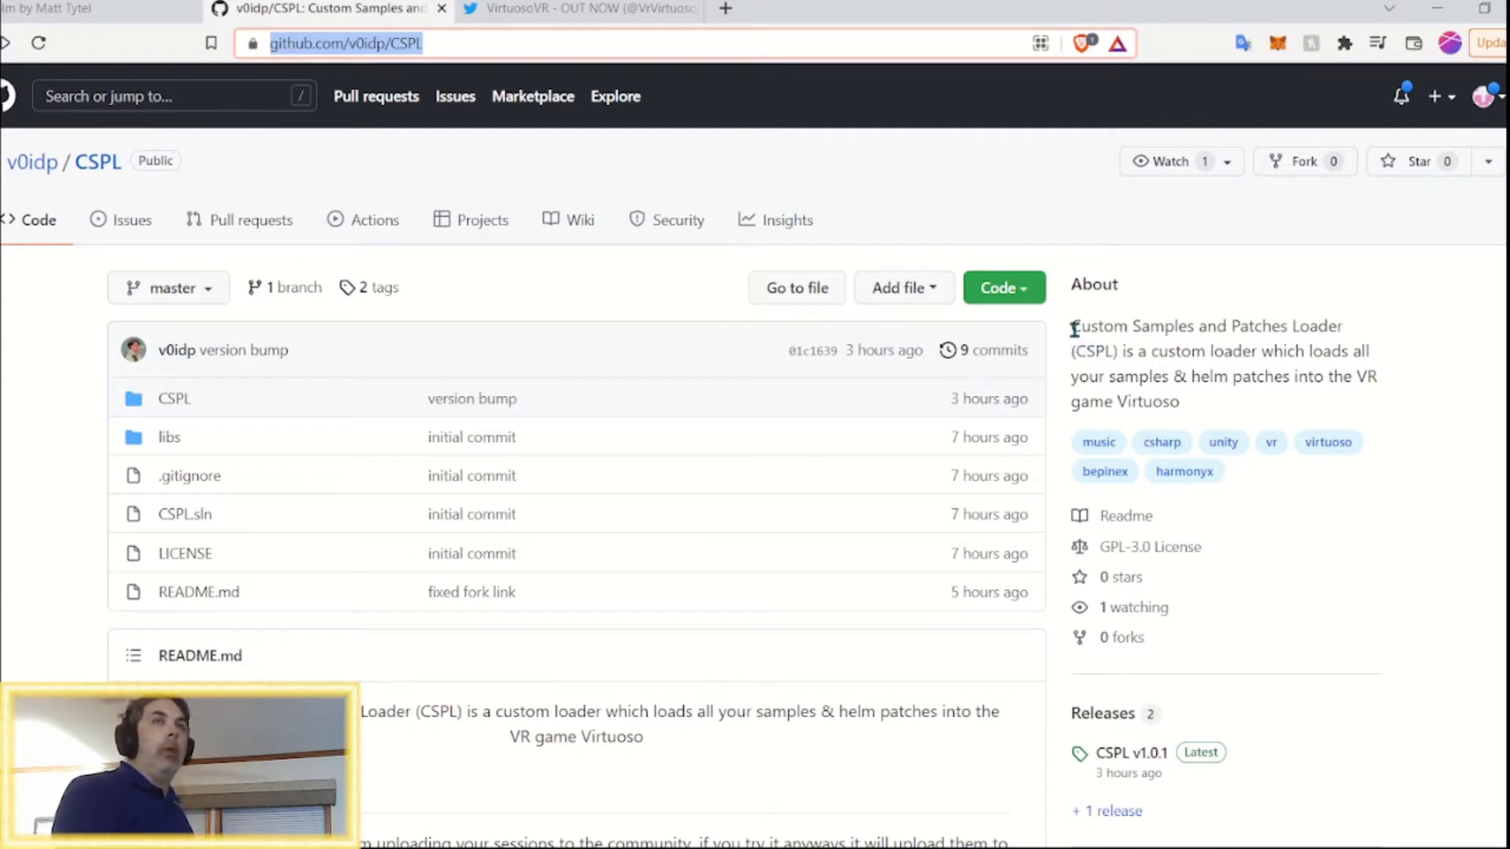
drag(1074, 326, 1342, 326)
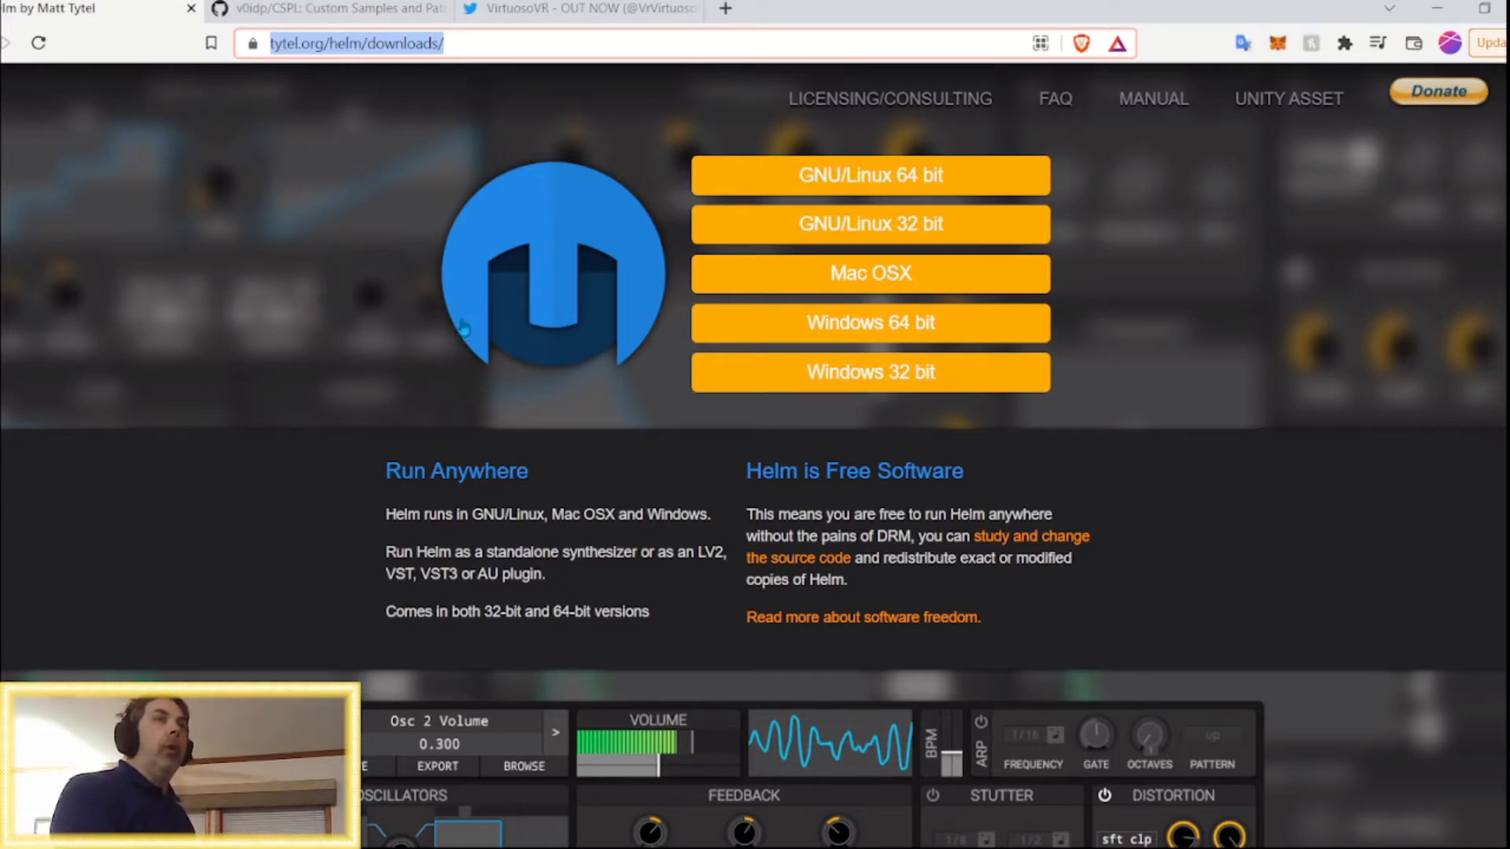
mouse_move(551, 368)
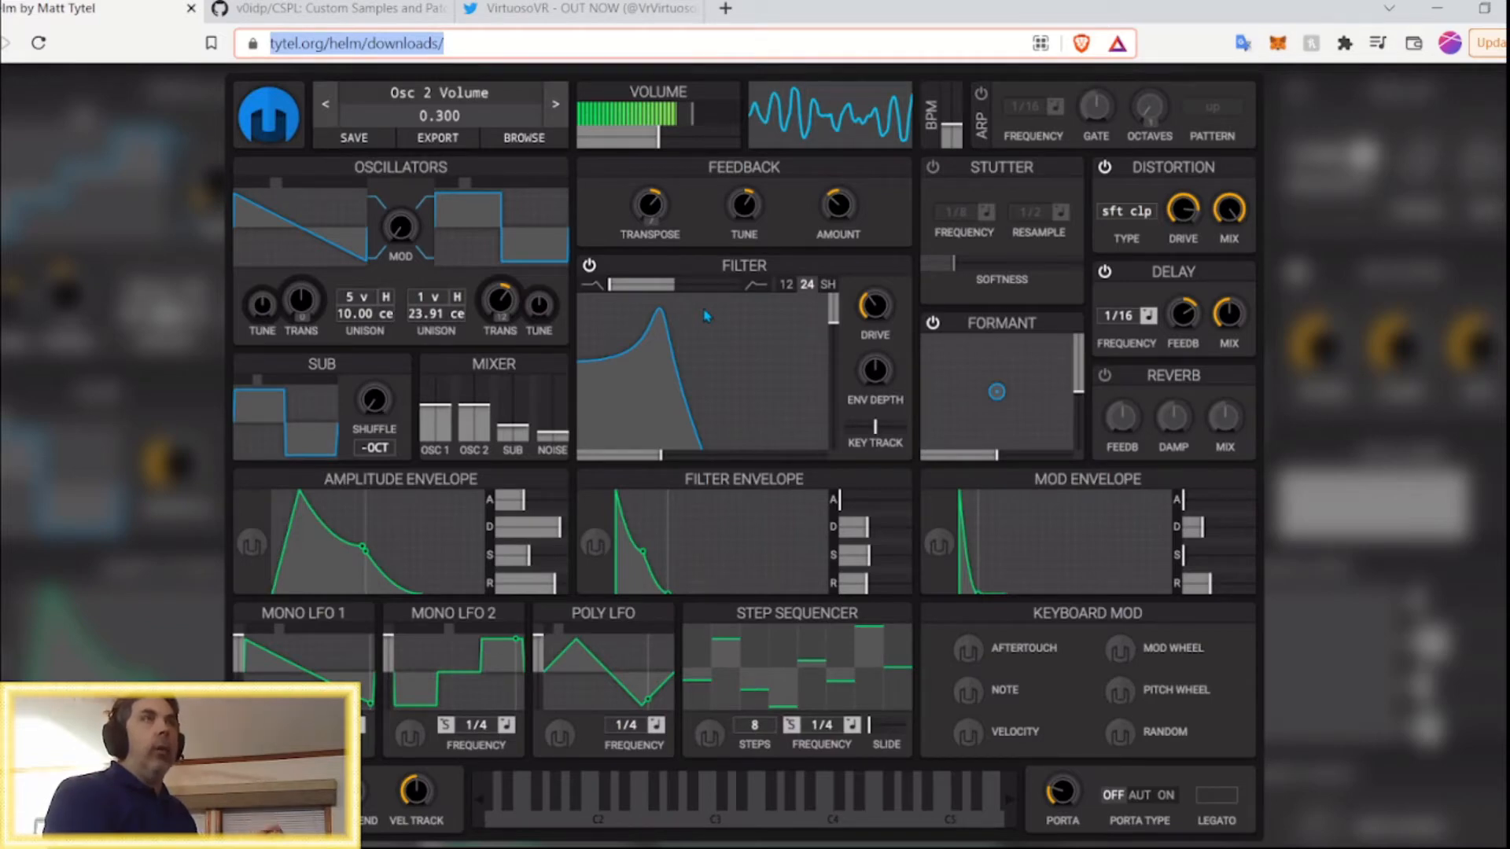
mouse_move(486, 147)
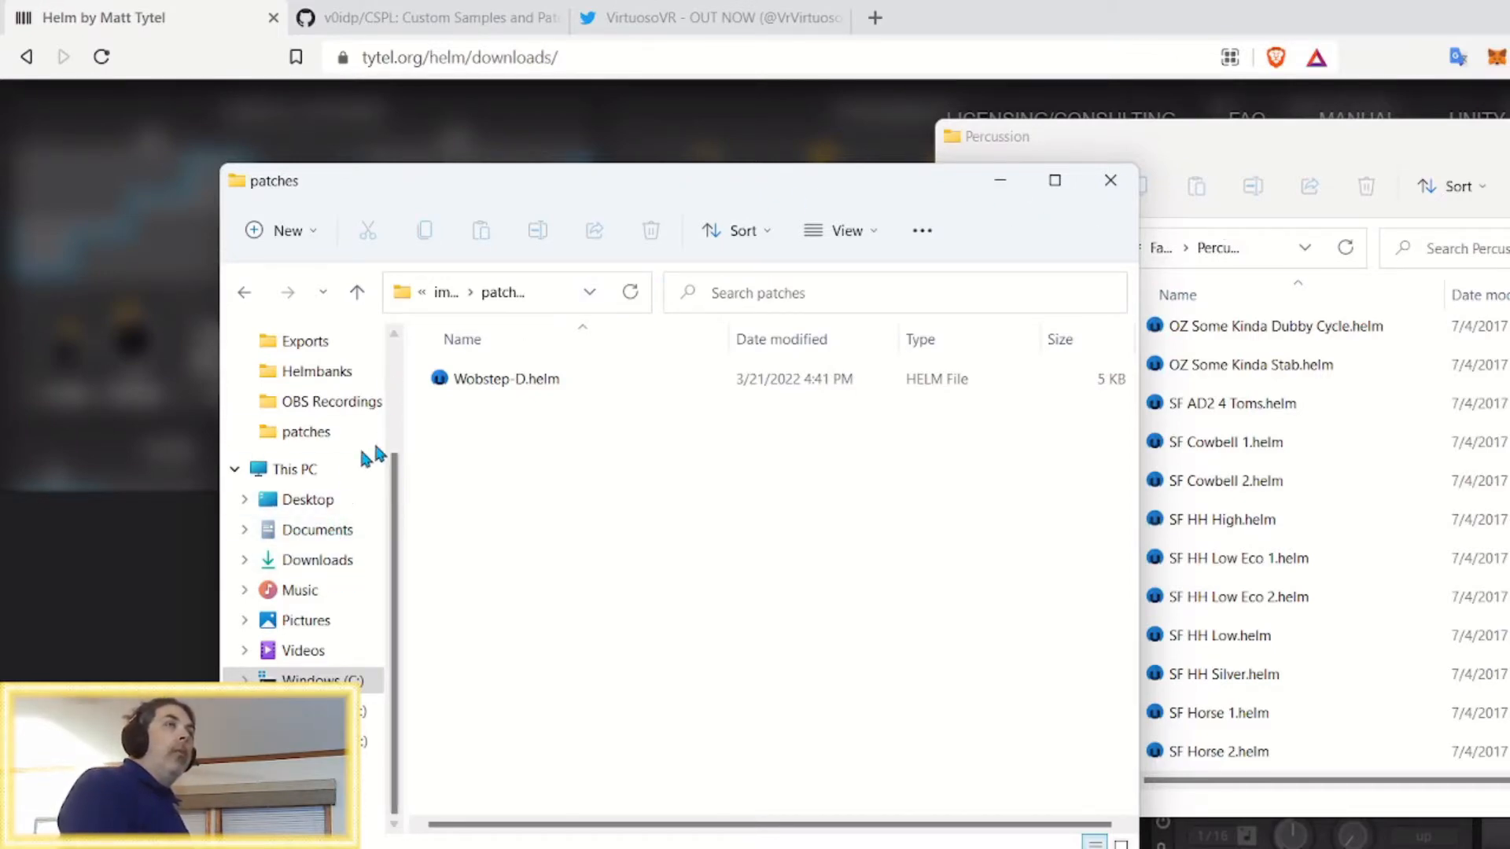
Climb up to Program Files, then open Oculus > Software > fast-travel-games-ab-virtuoso
click(356, 291)
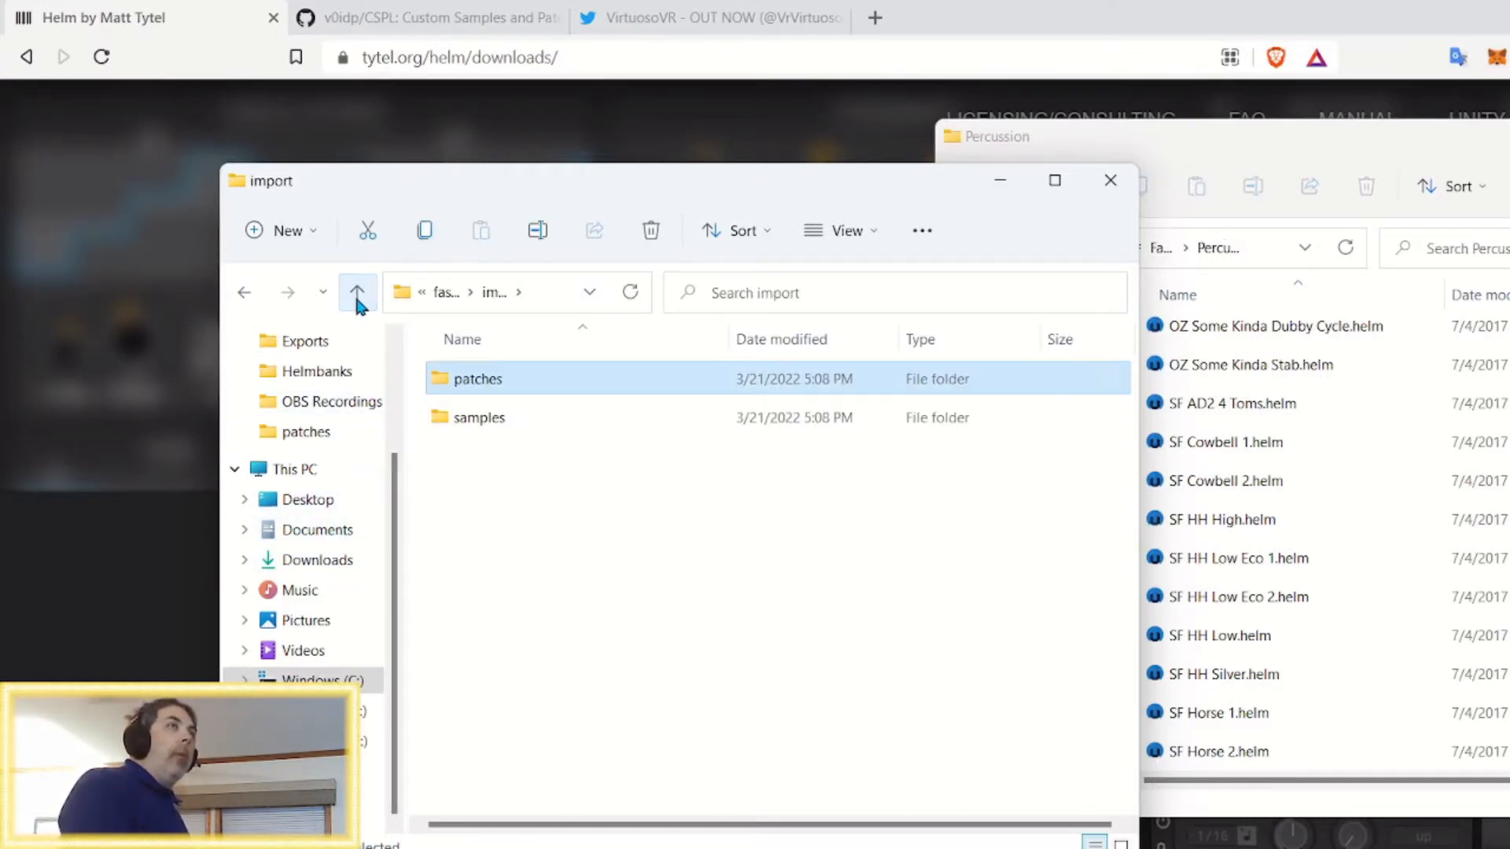
click(357, 293)
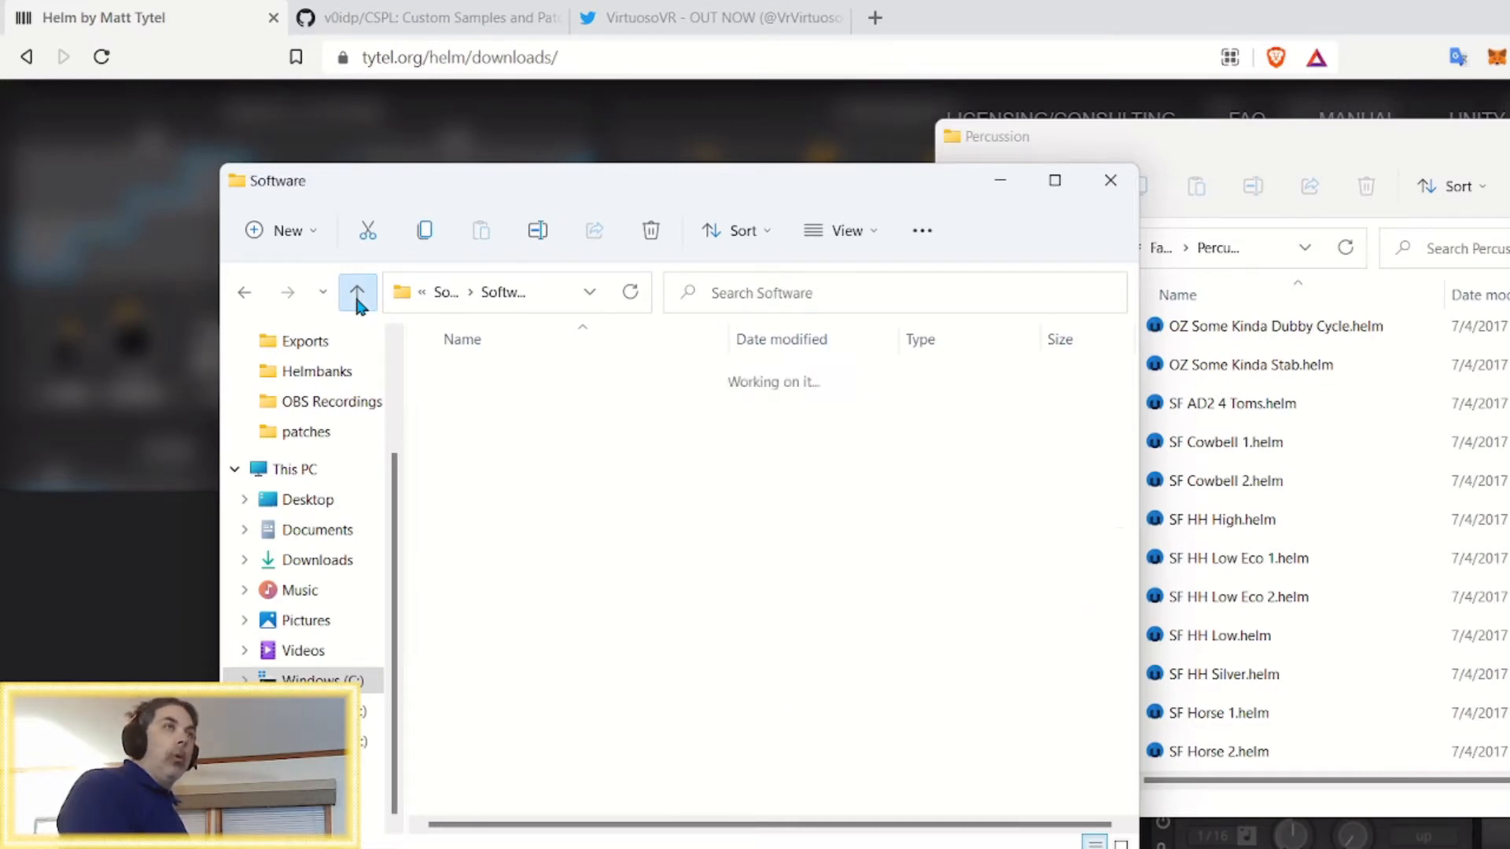
click(356, 292)
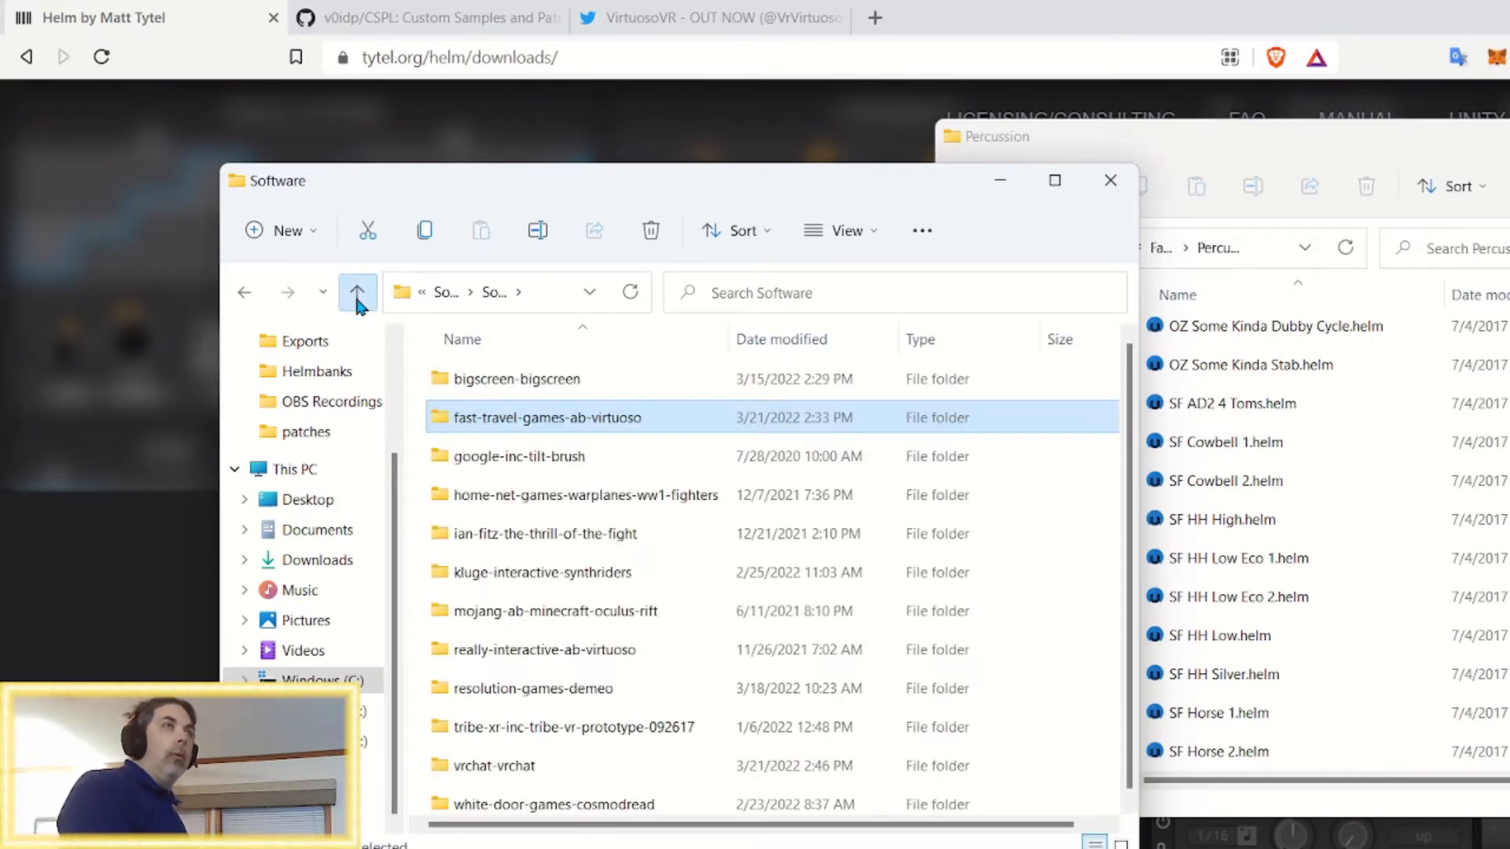
click(357, 292)
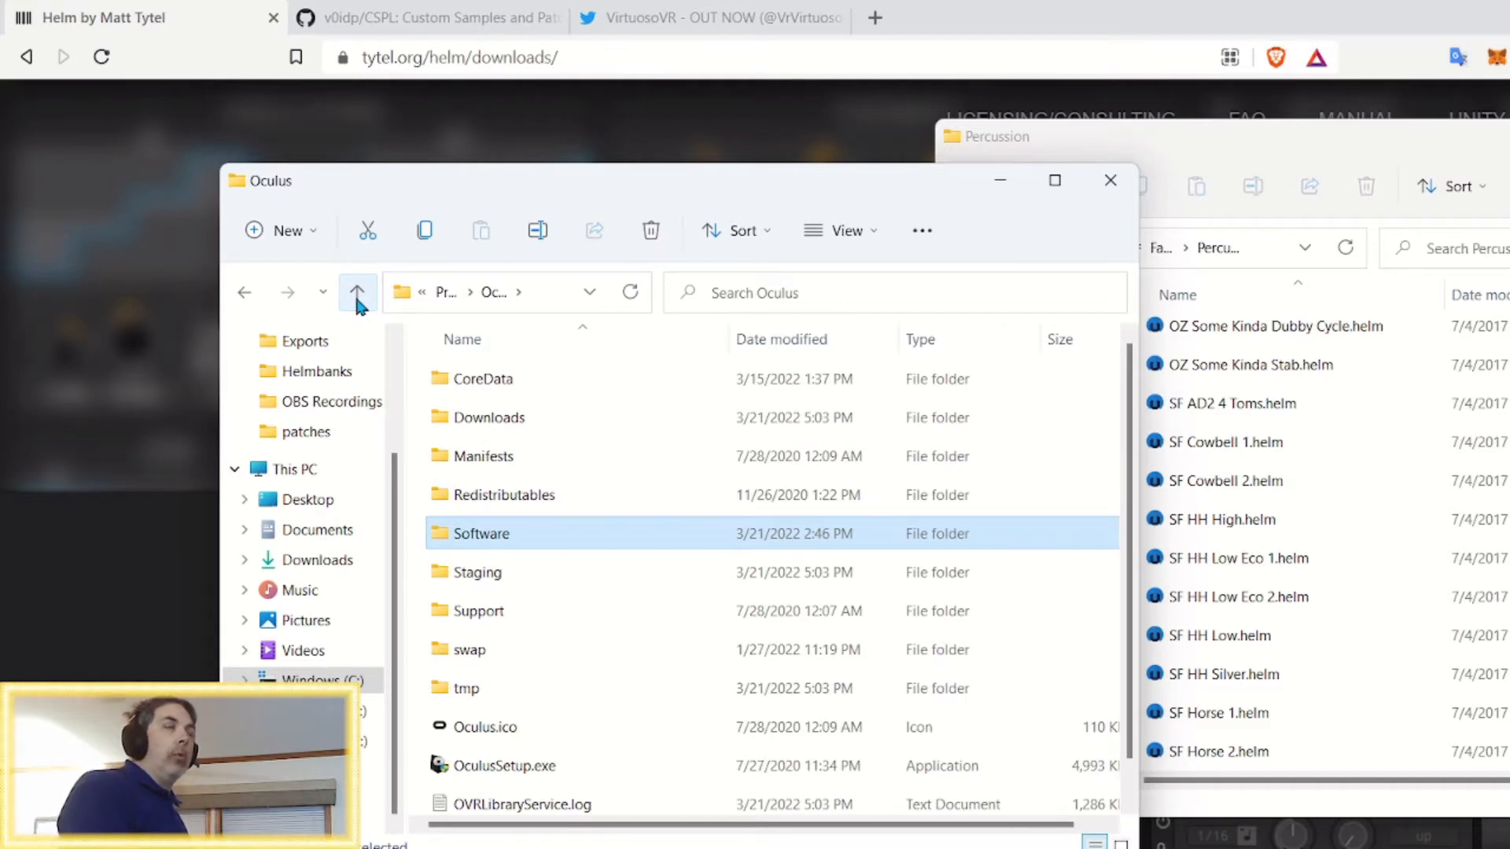
click(357, 292)
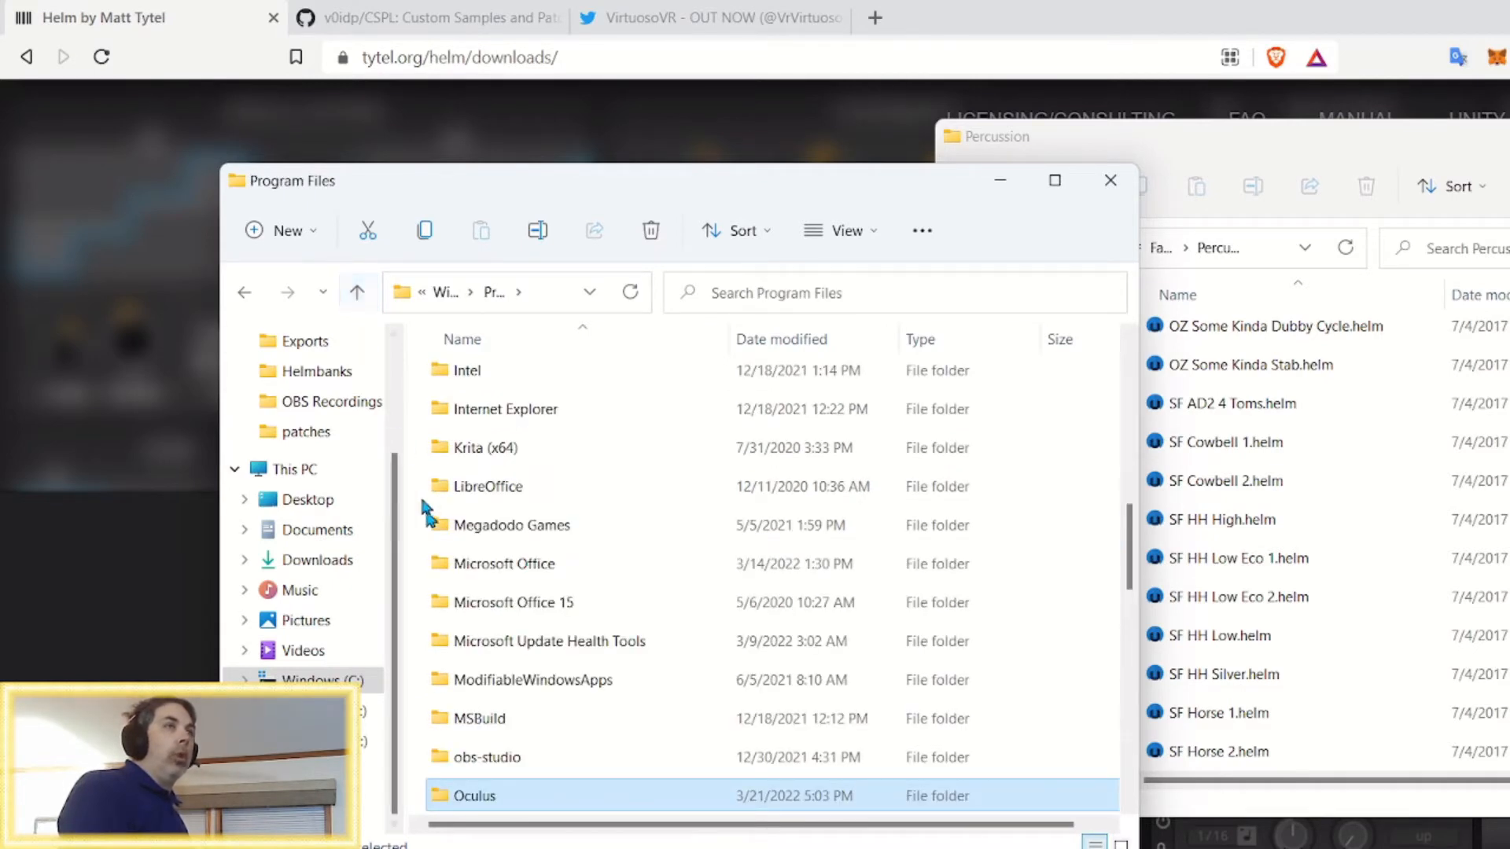
double_click(472, 795)
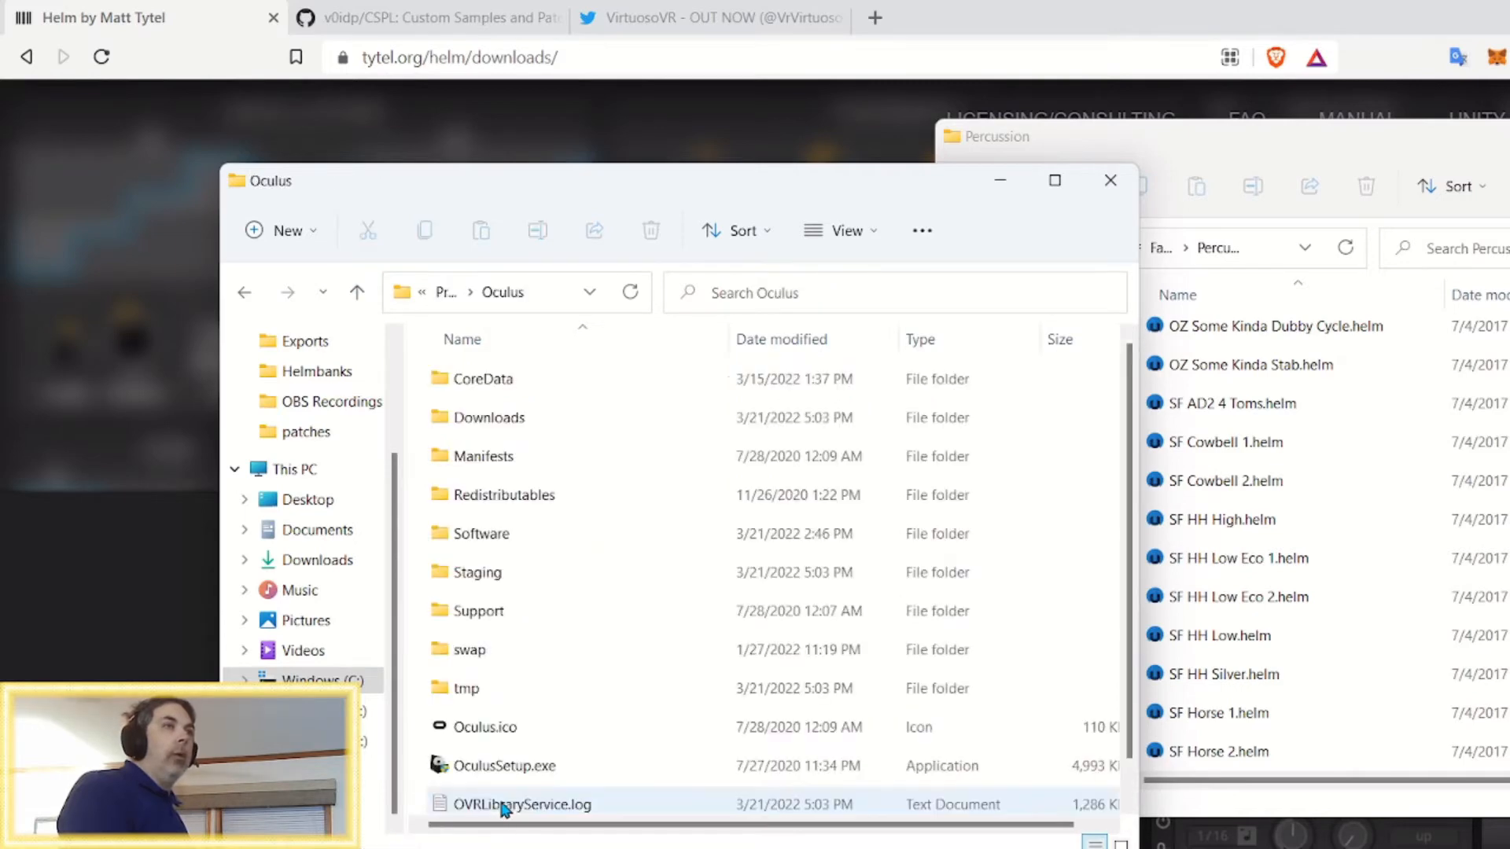
double_click(480, 533)
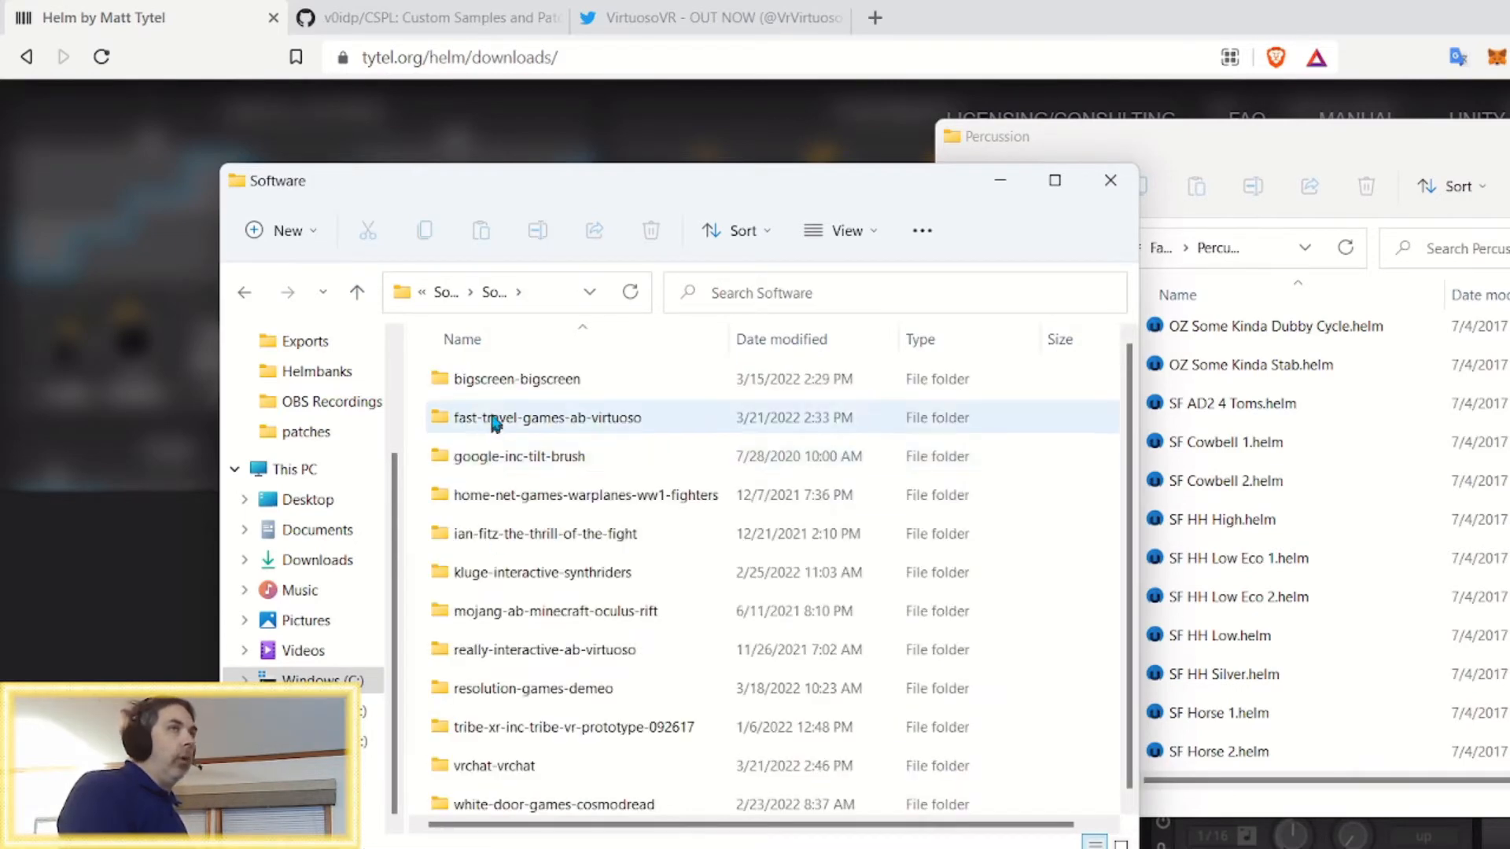
double_click(550, 417)
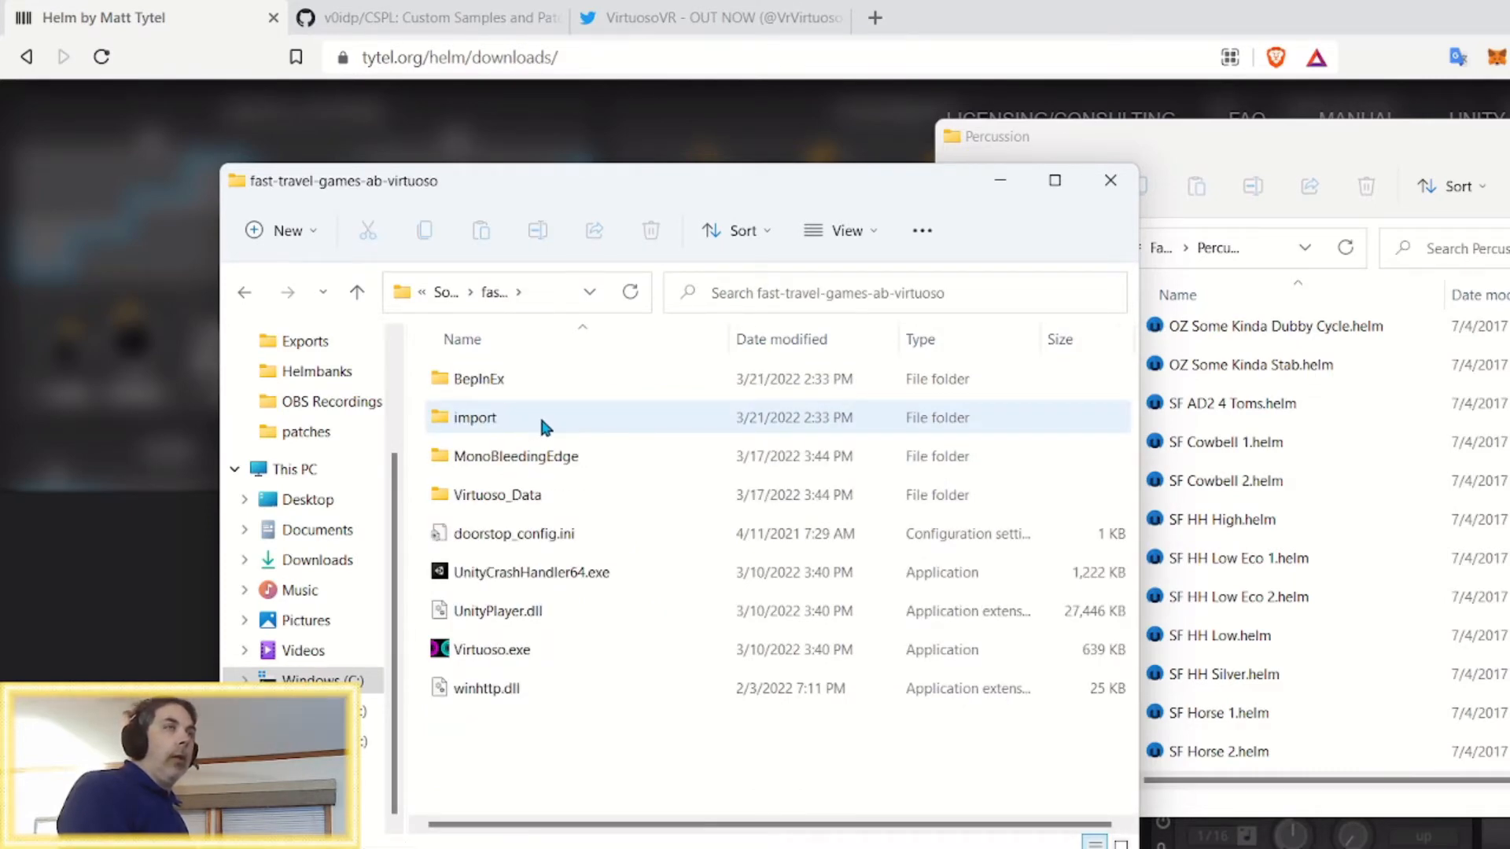
mouse_move(542, 426)
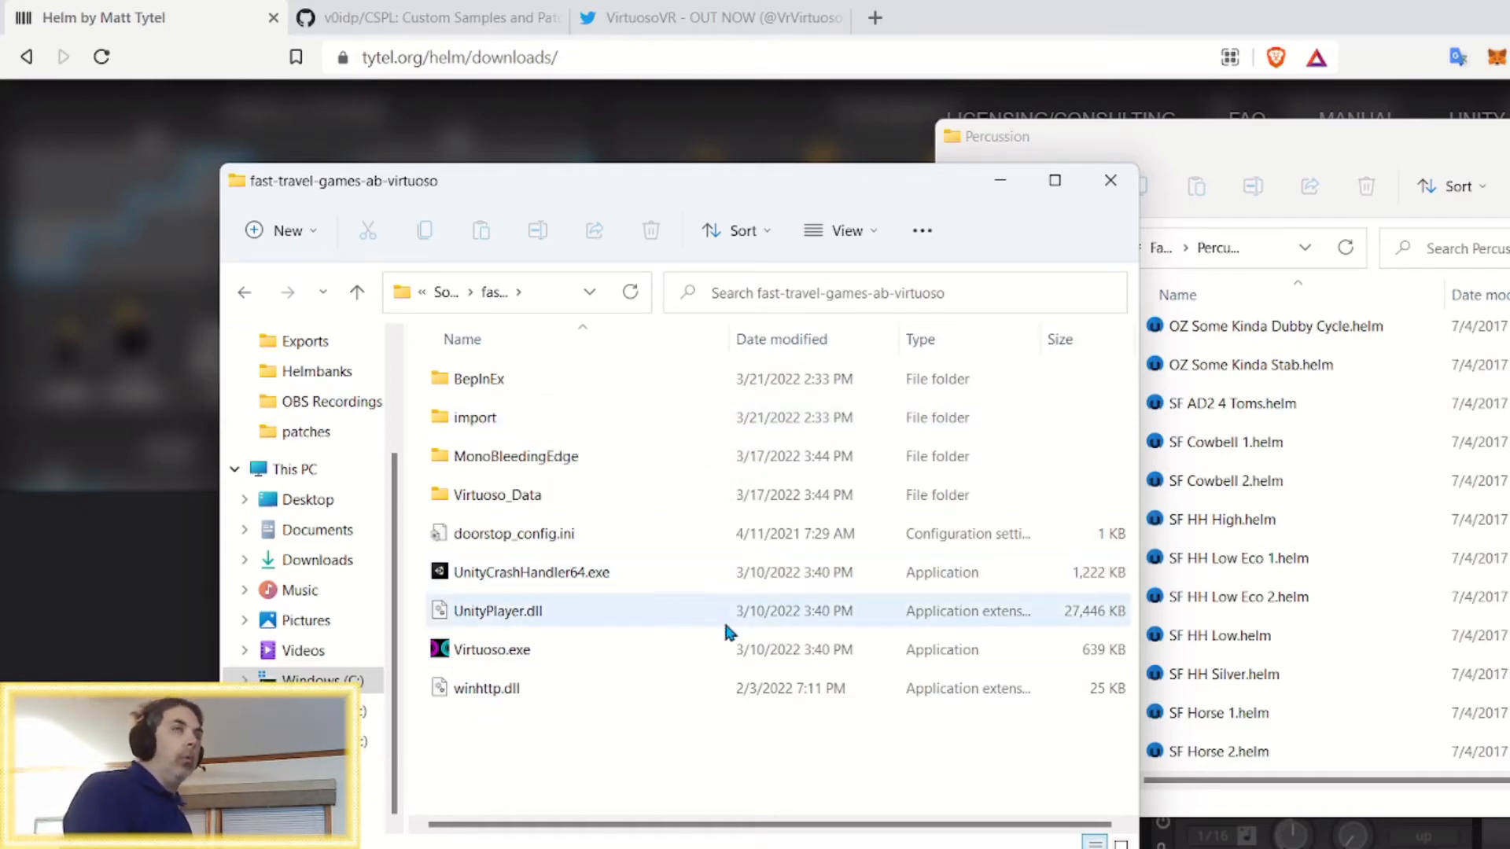
mouse_move(726, 631)
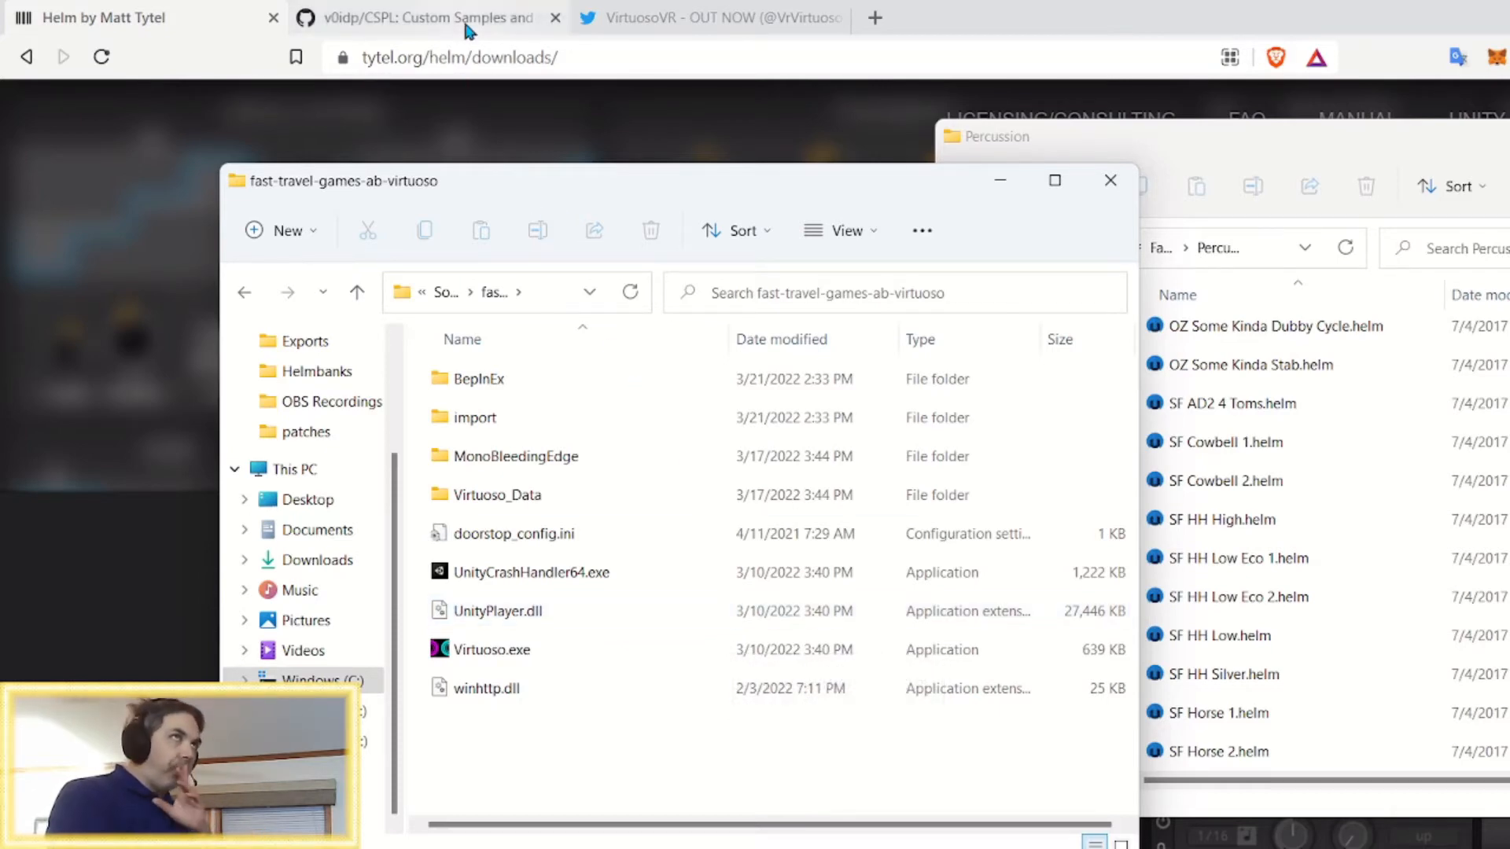
mouse_move(424, 17)
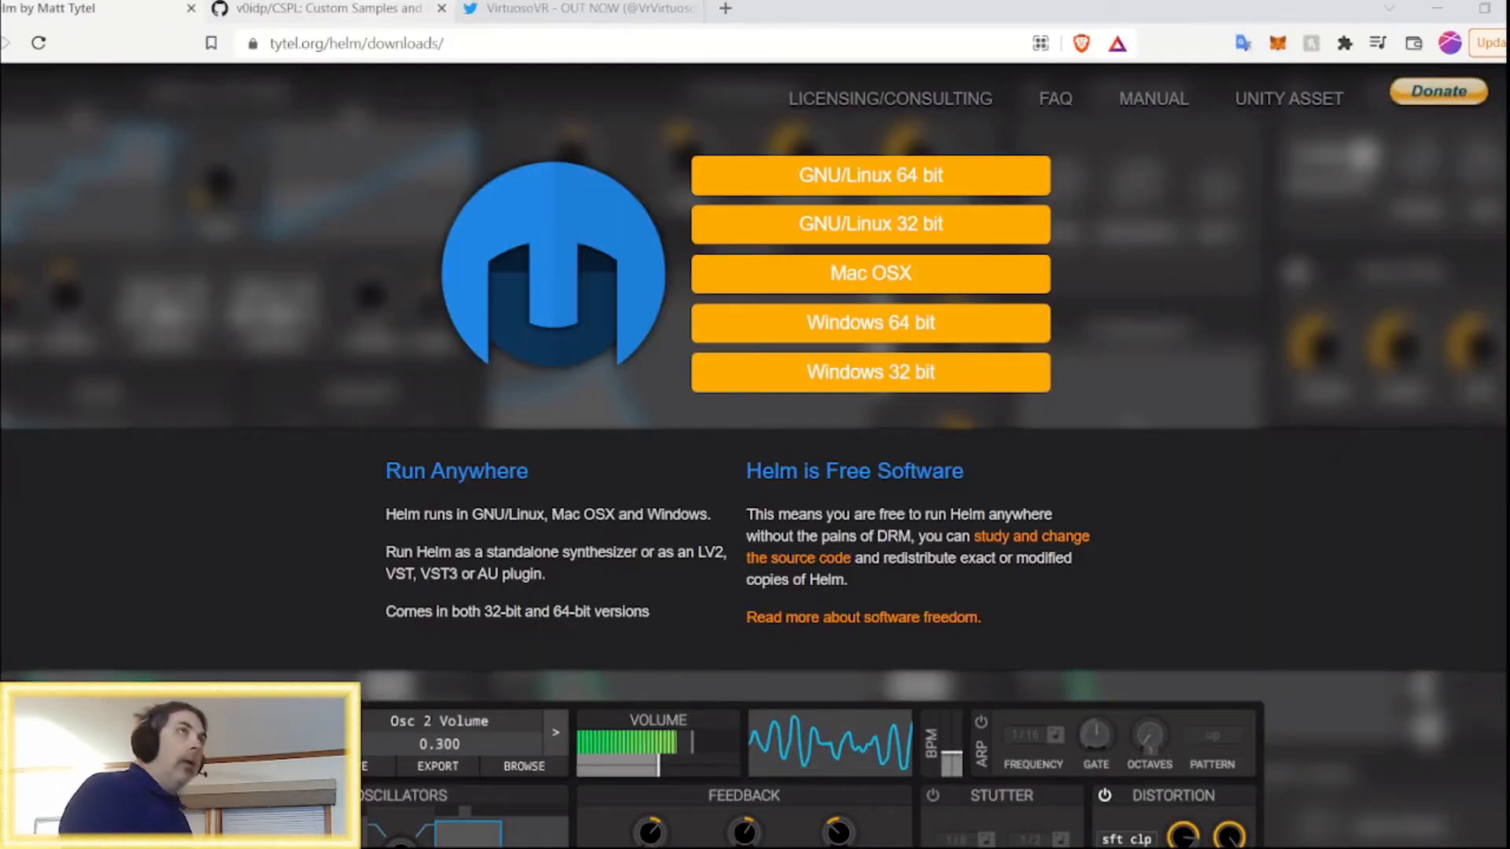
Return Chrome to the GitHub CSPL repository tab
click(322, 8)
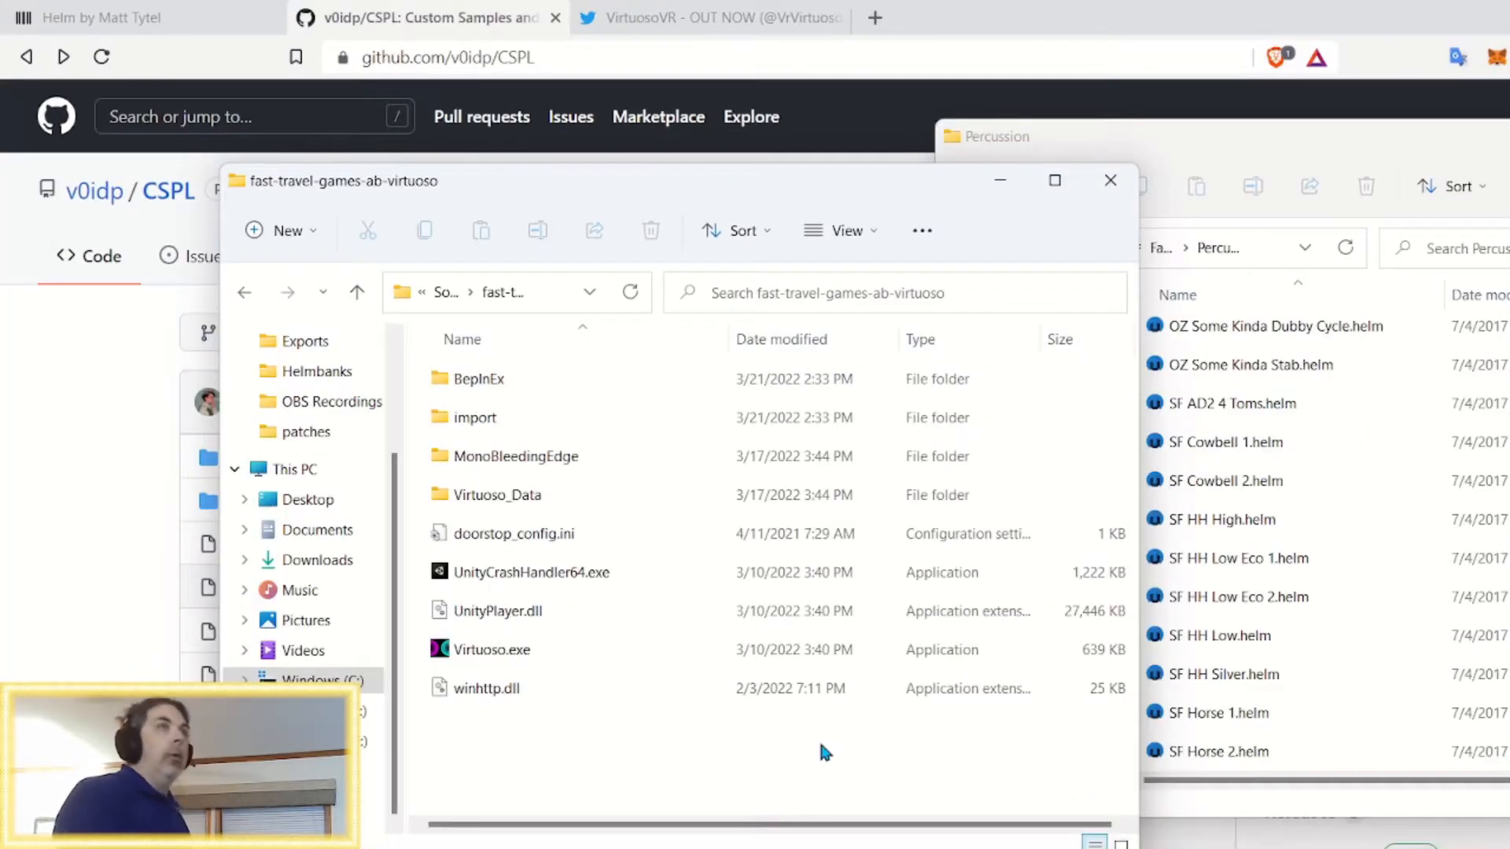
click(477, 378)
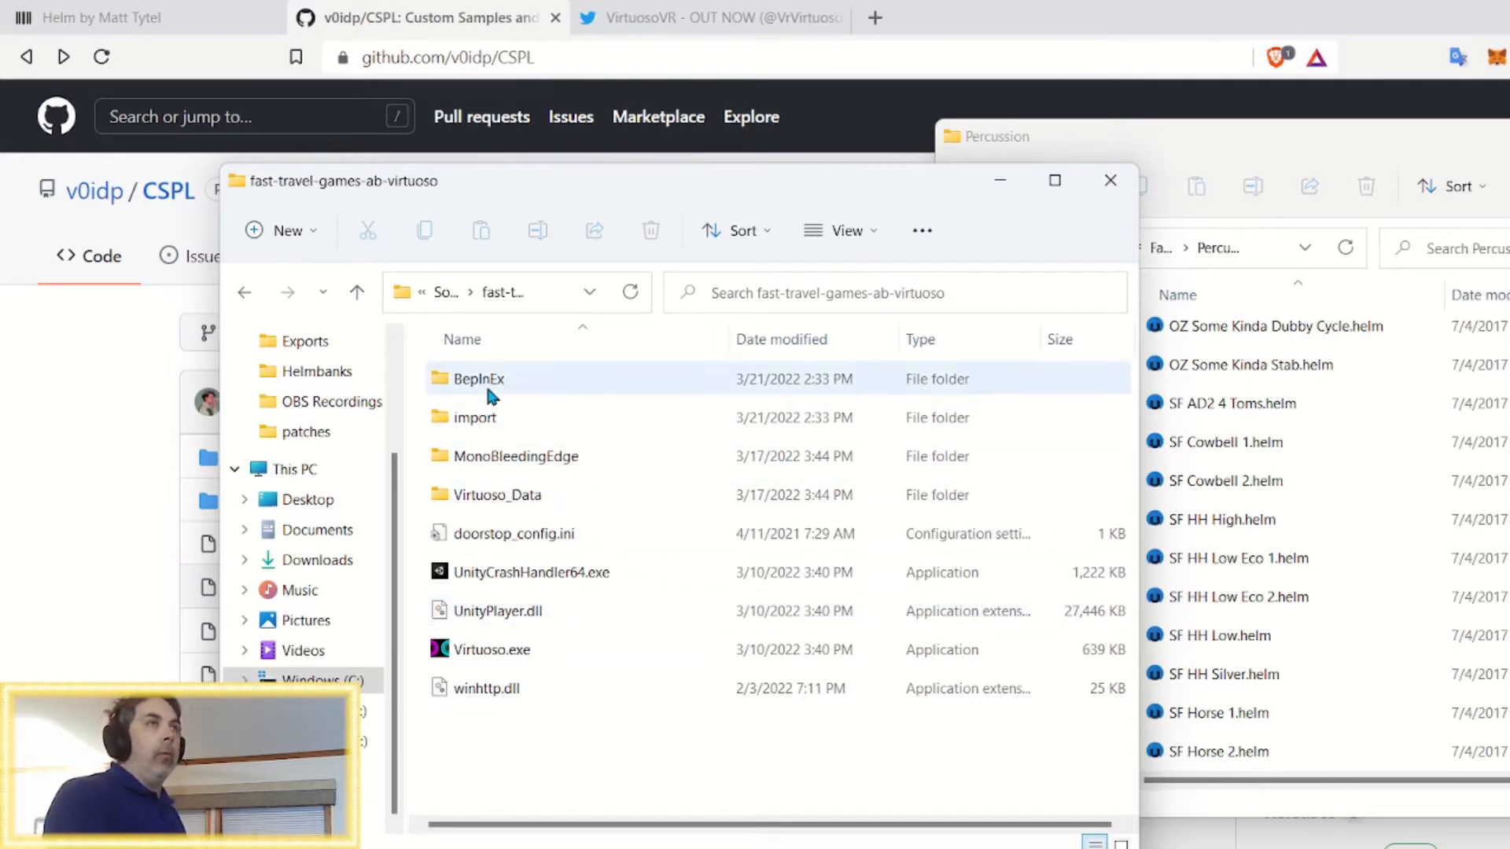
mouse_move(478, 379)
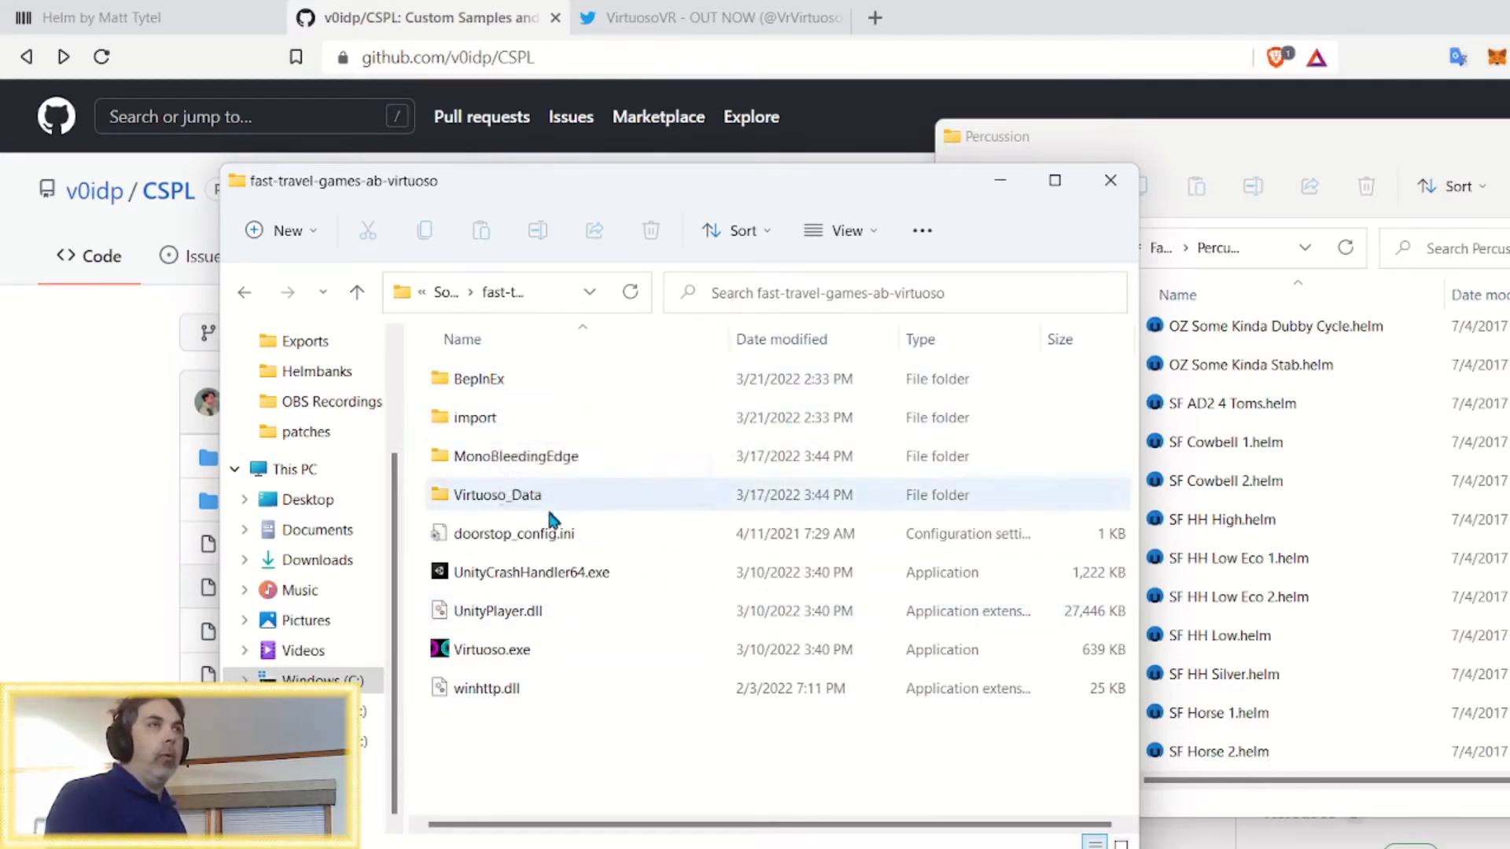
click(485, 688)
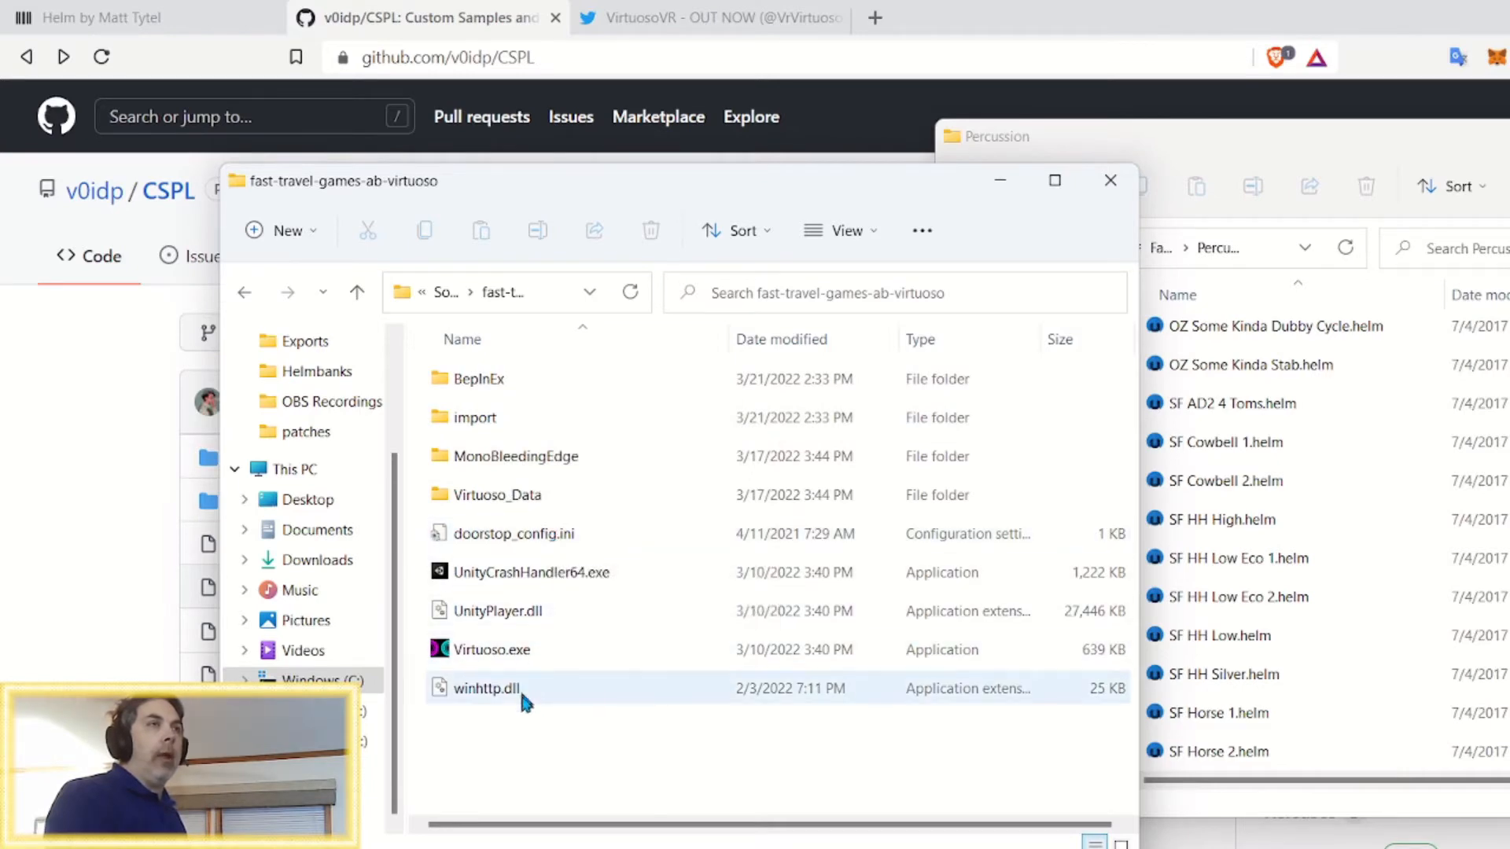
mouse_move(485, 689)
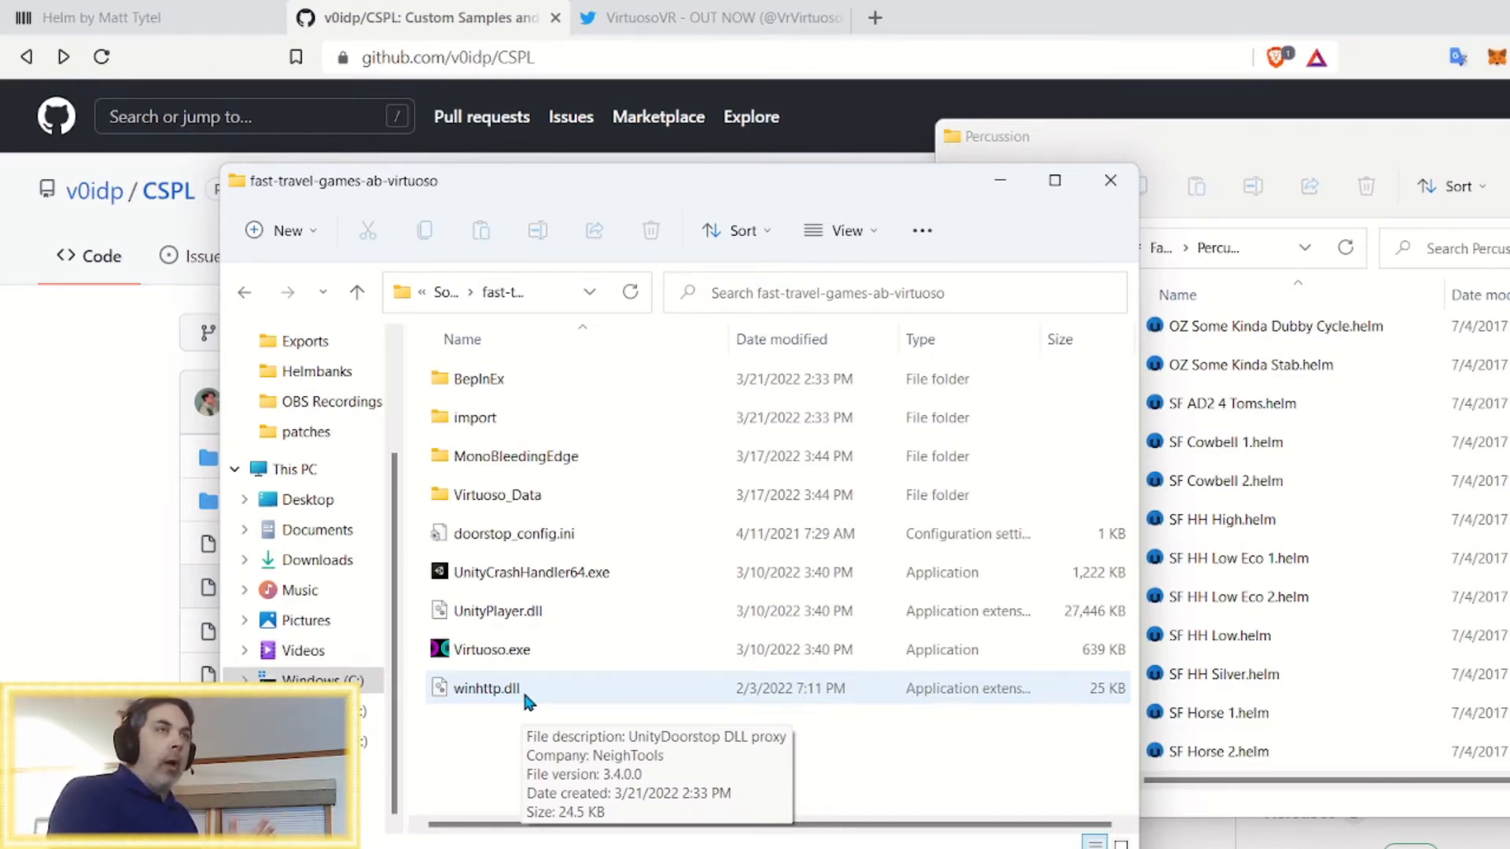
mouse_move(480, 694)
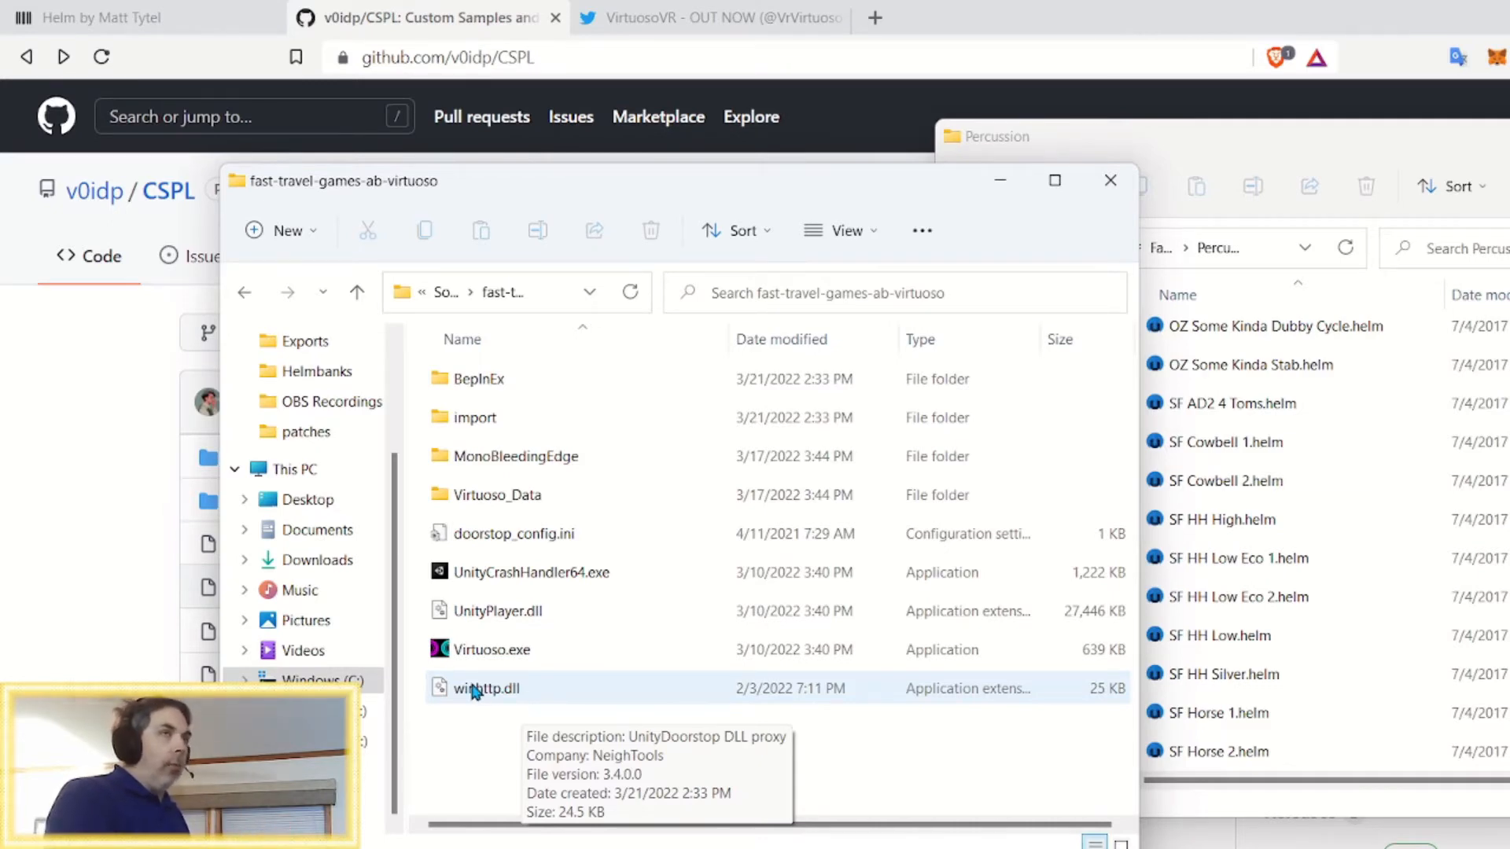
right_click(485, 688)
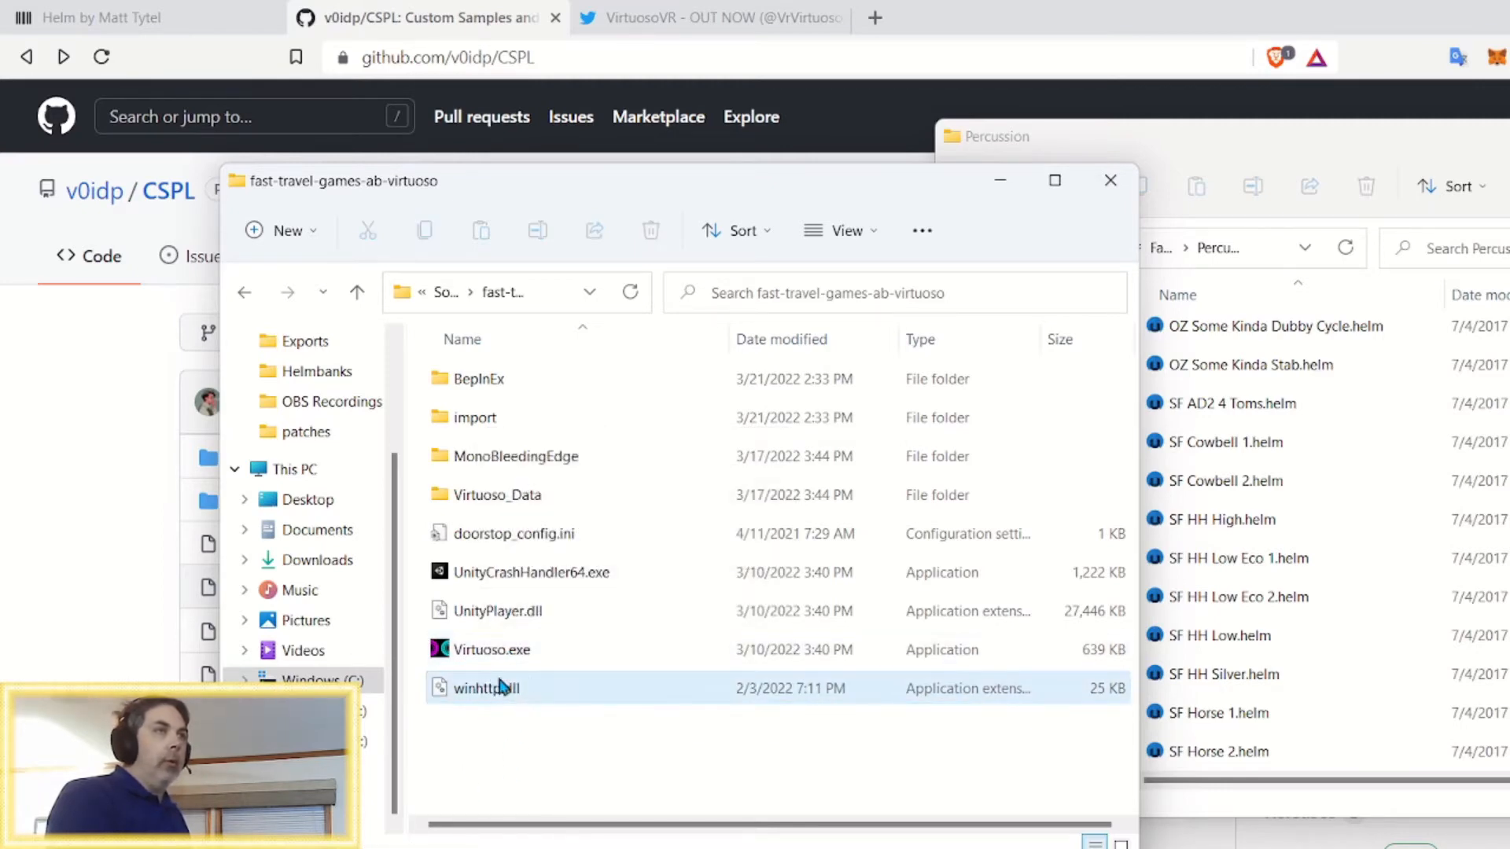
mouse_move(498, 687)
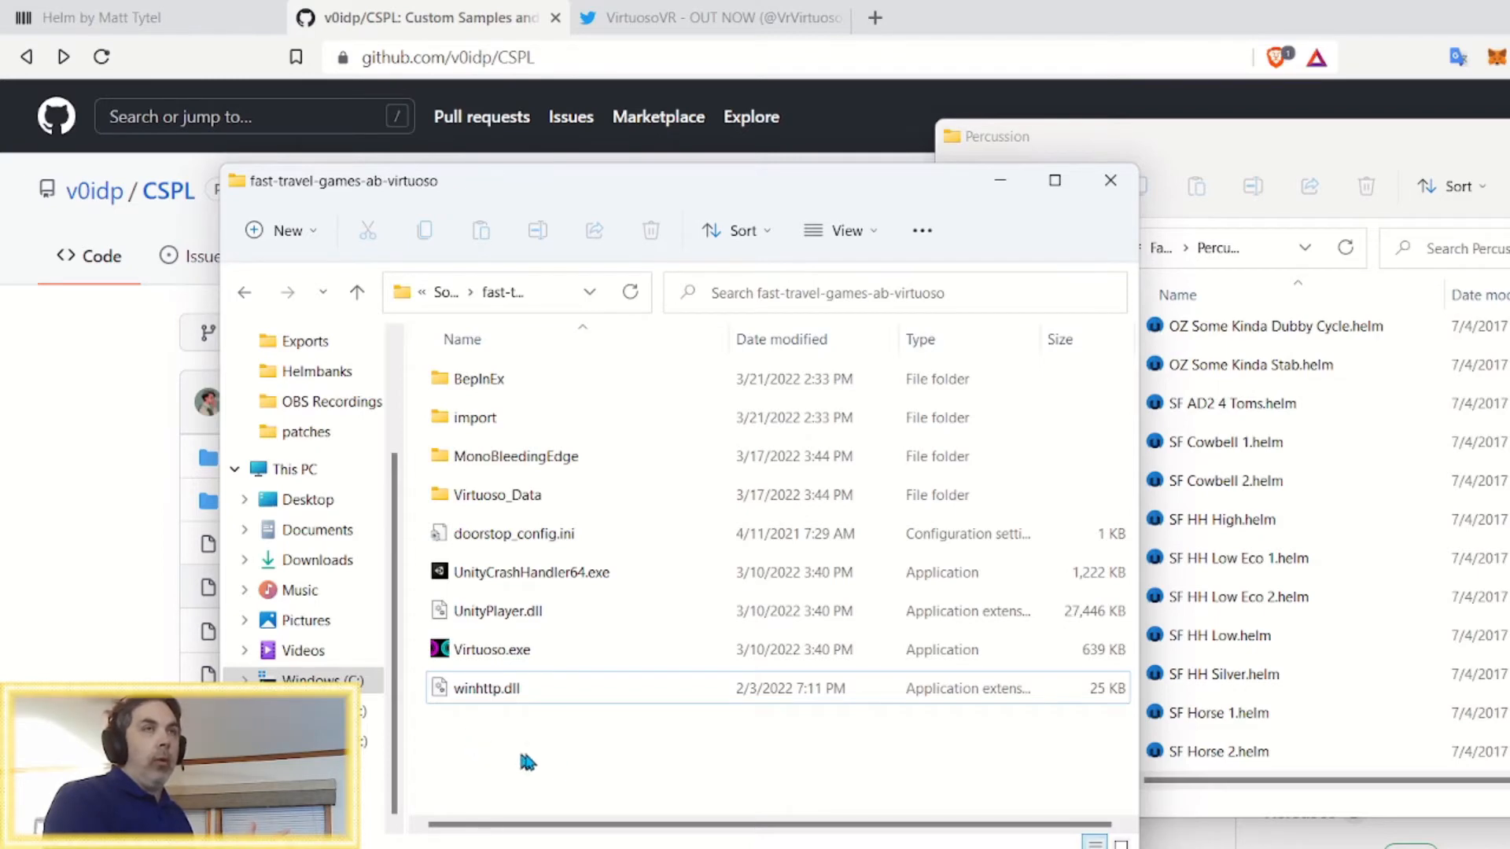
mouse_move(625, 759)
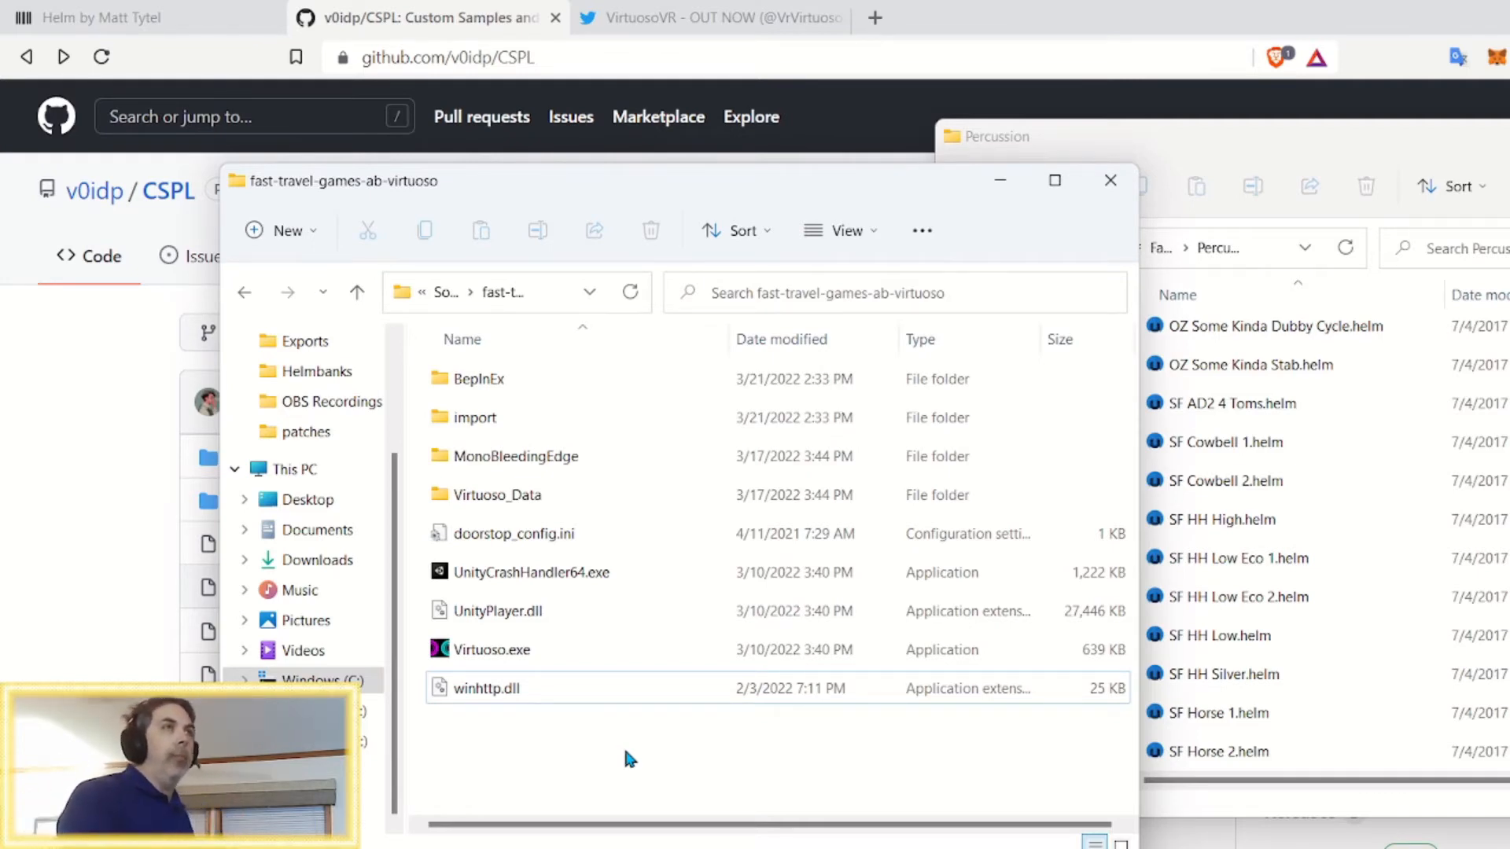
mouse_move(678, 780)
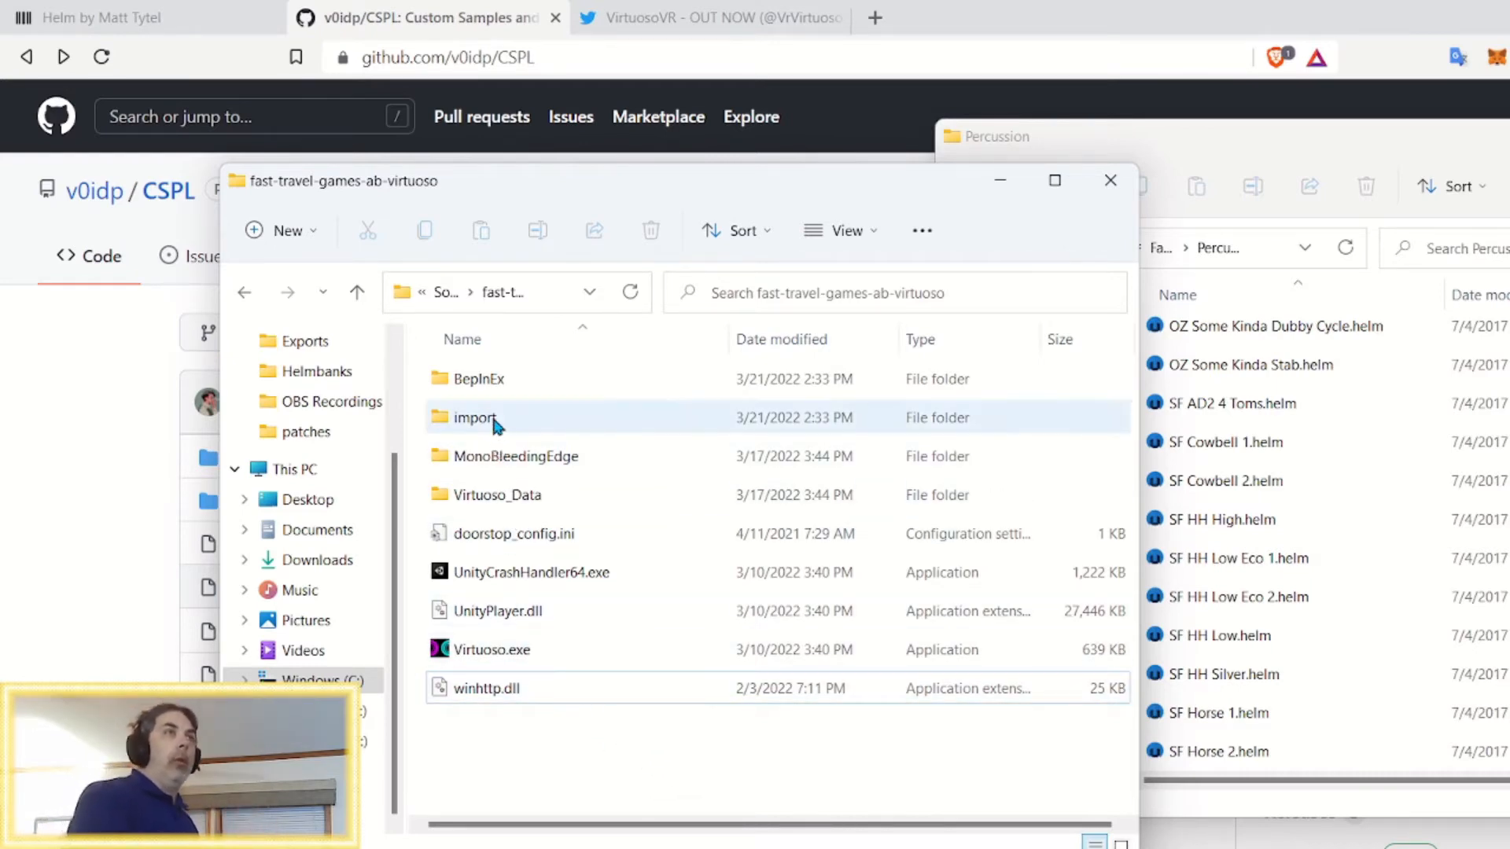
Open import, then its patches subfolder, where Wobstep-D.helm sits
double_click(473, 417)
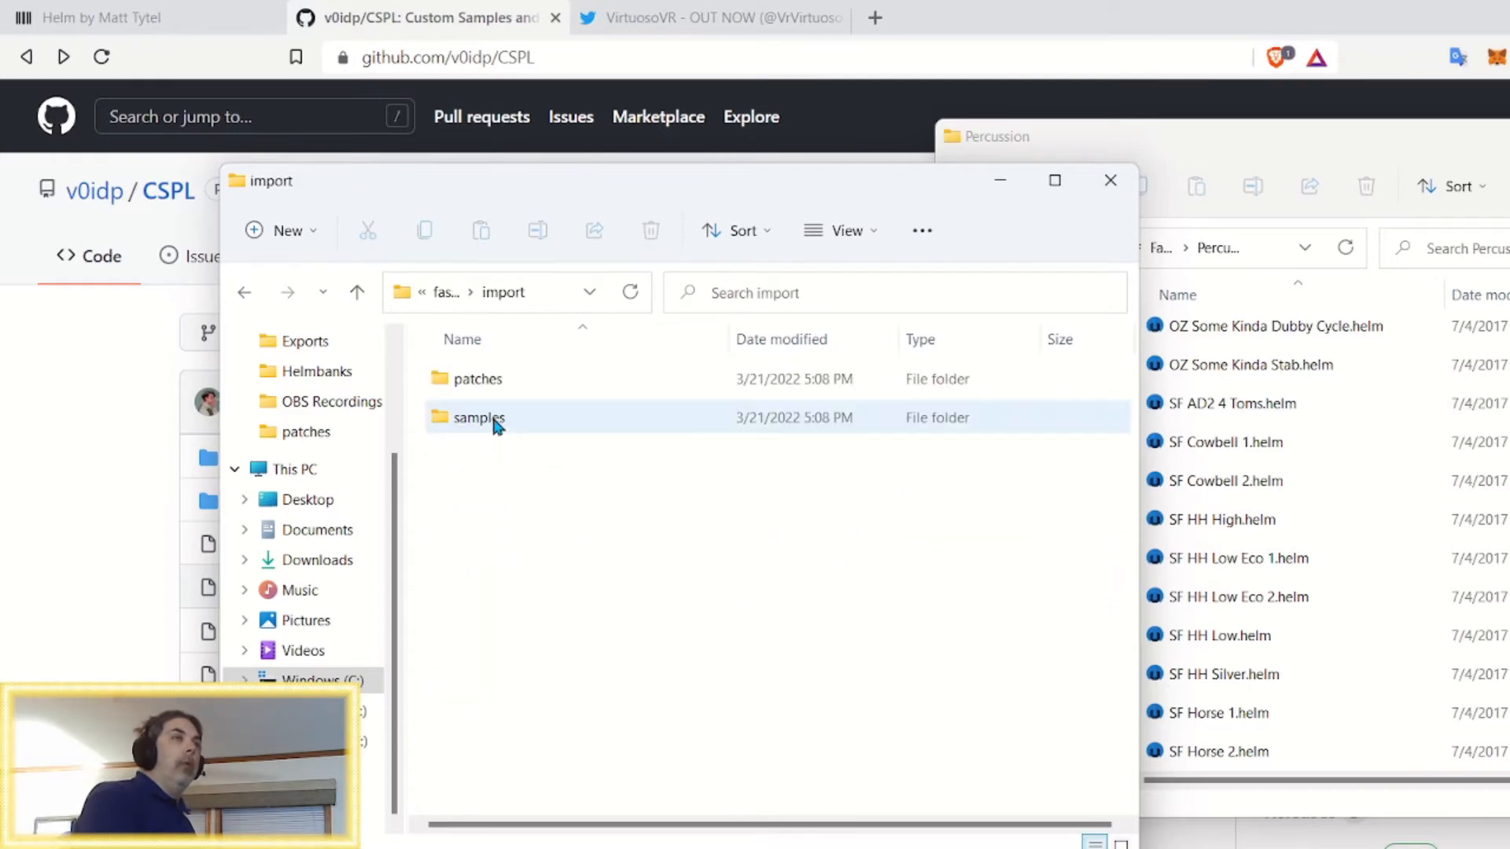
double_click(476, 379)
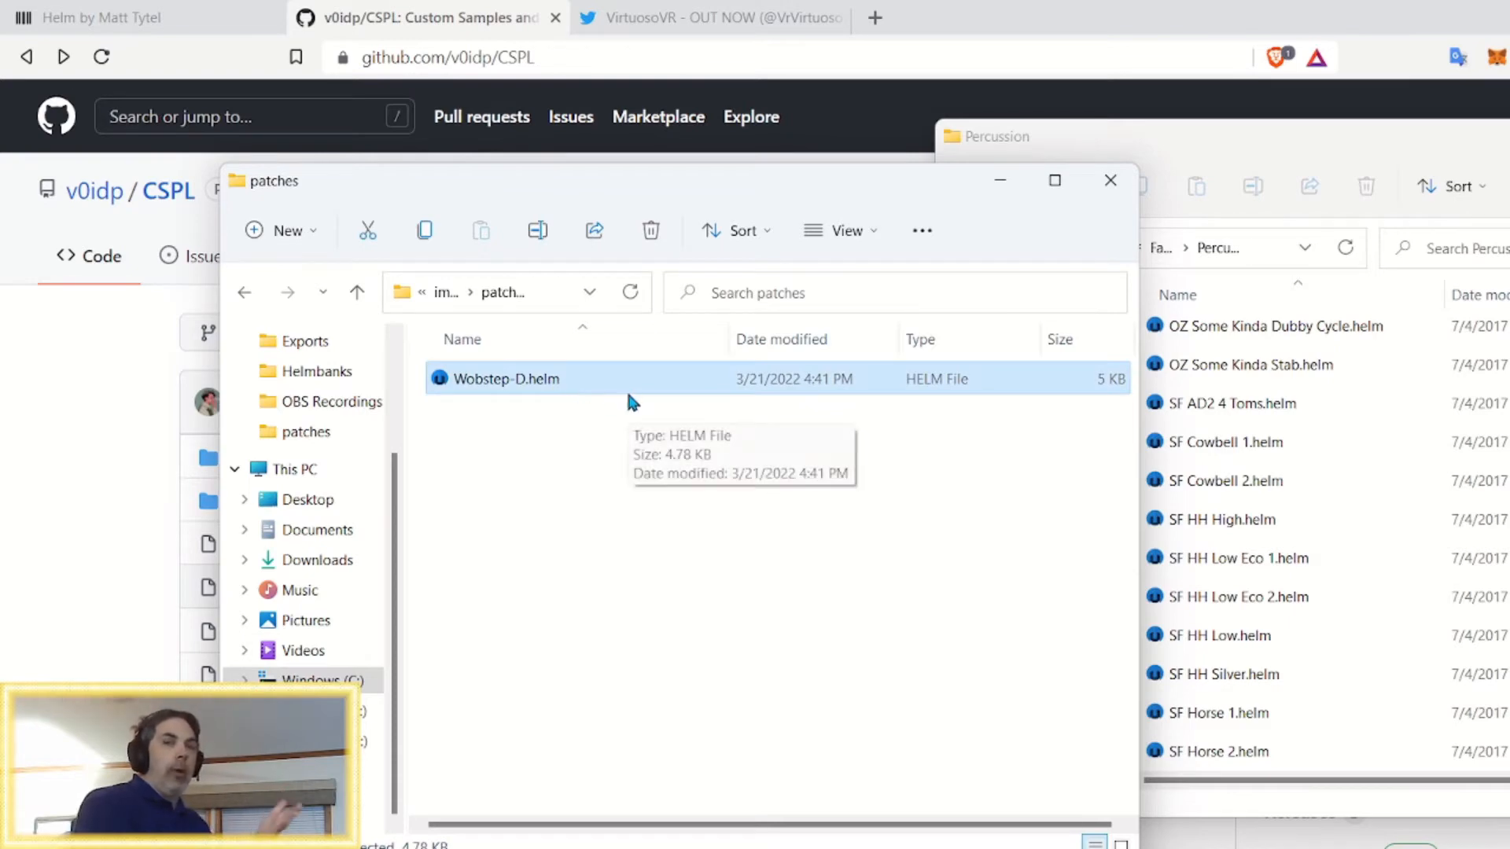
mouse_move(708, 537)
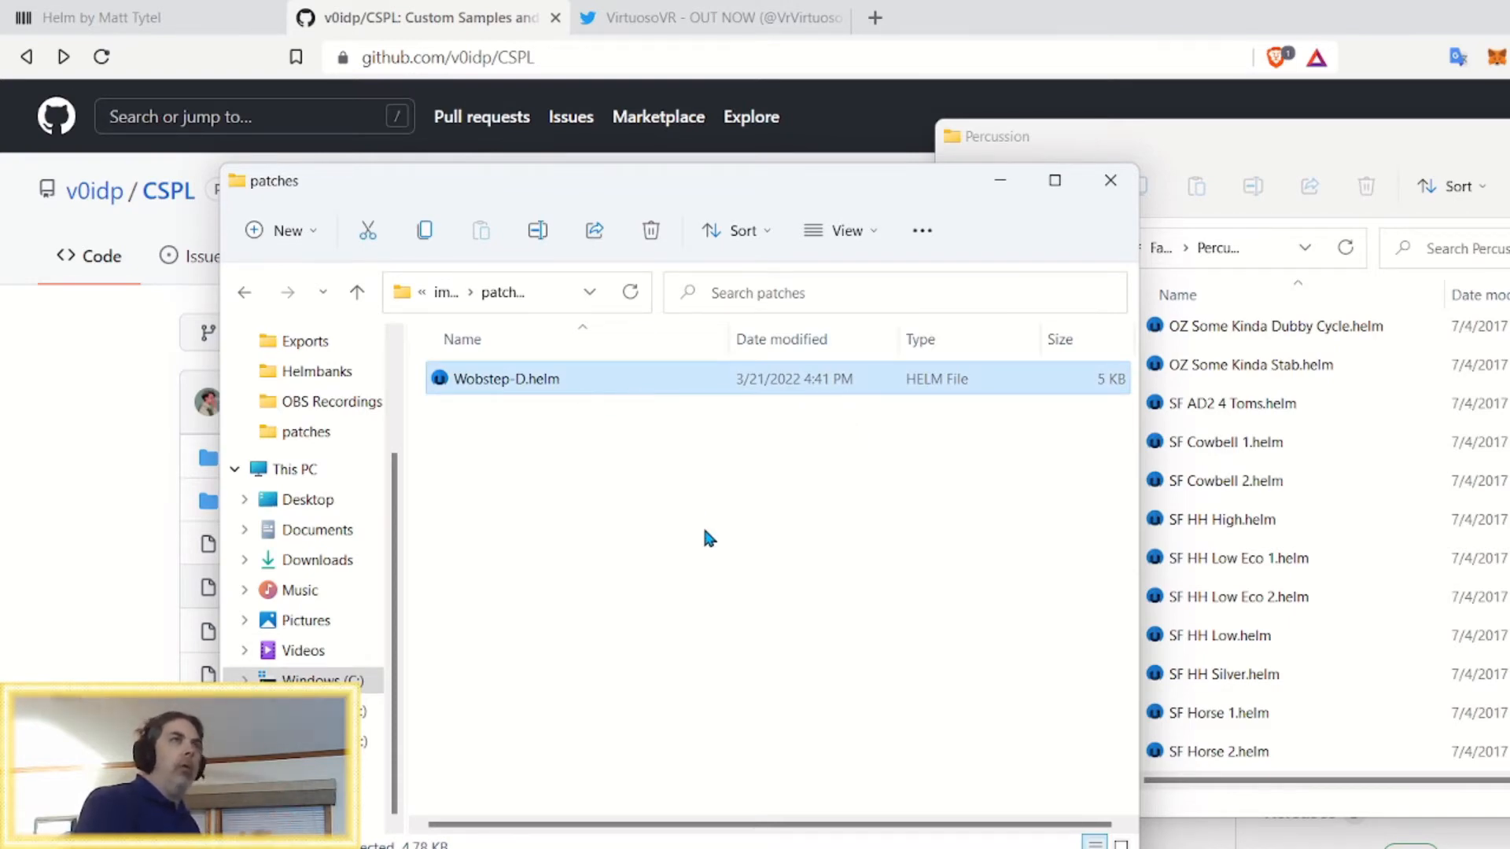
mouse_move(1296, 151)
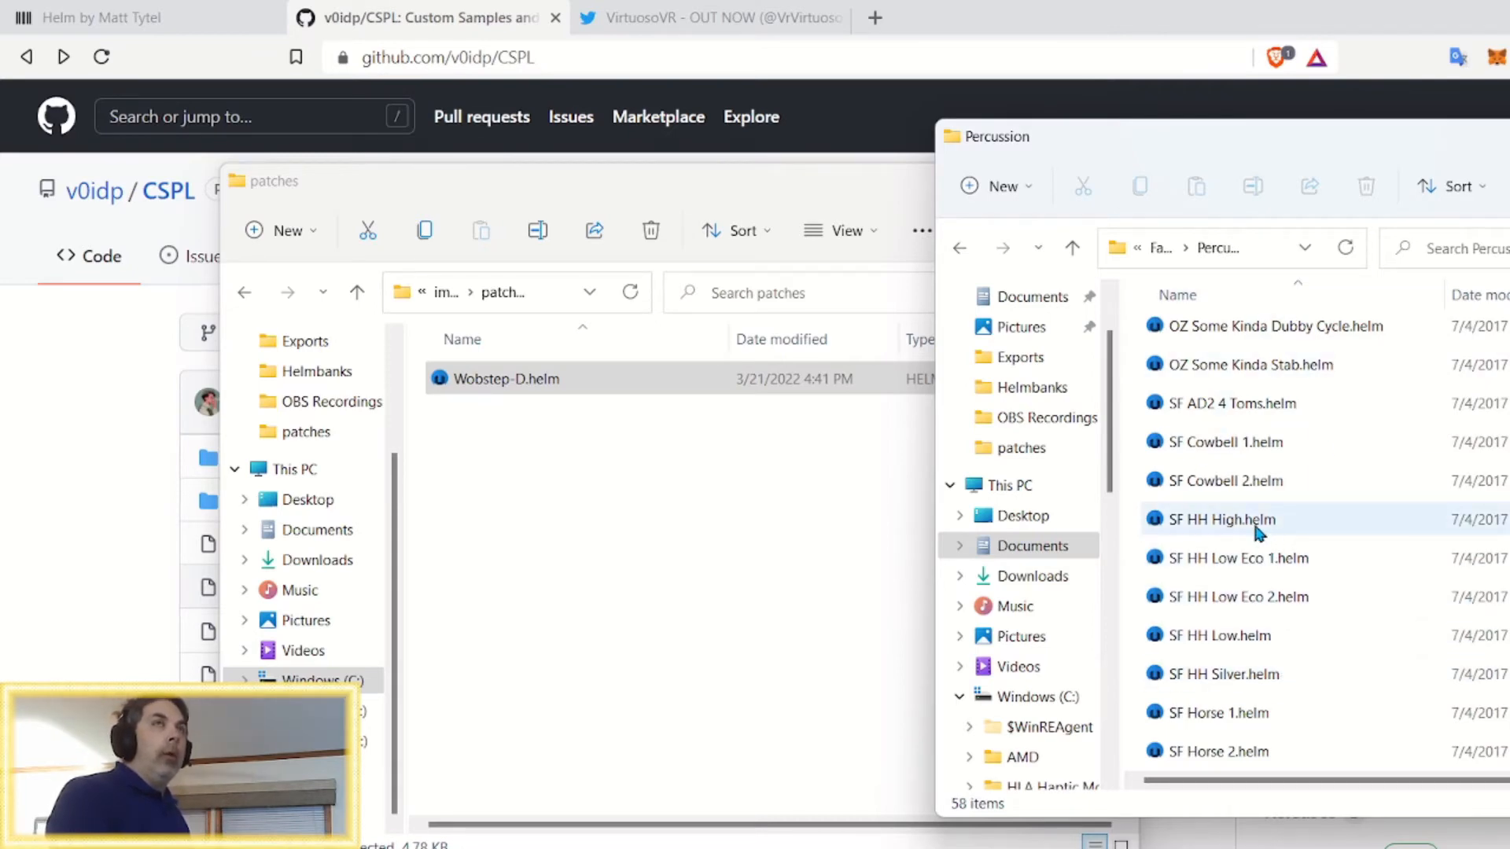
mouse_move(1243, 534)
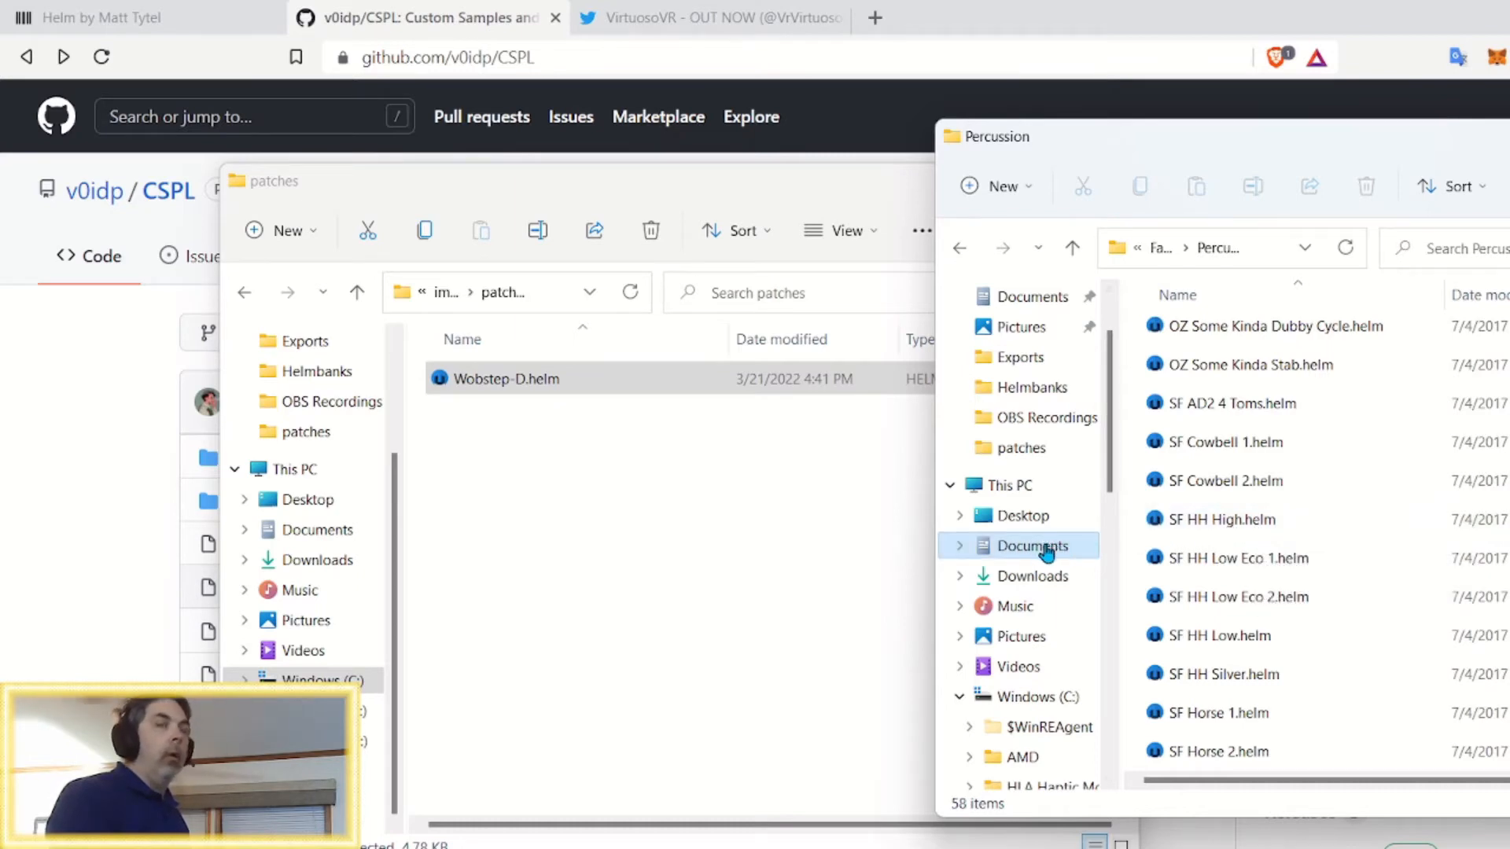
Browse Documents > Helm > Patches > Factory Presets > Bass in the second Explorer window
click(1031, 545)
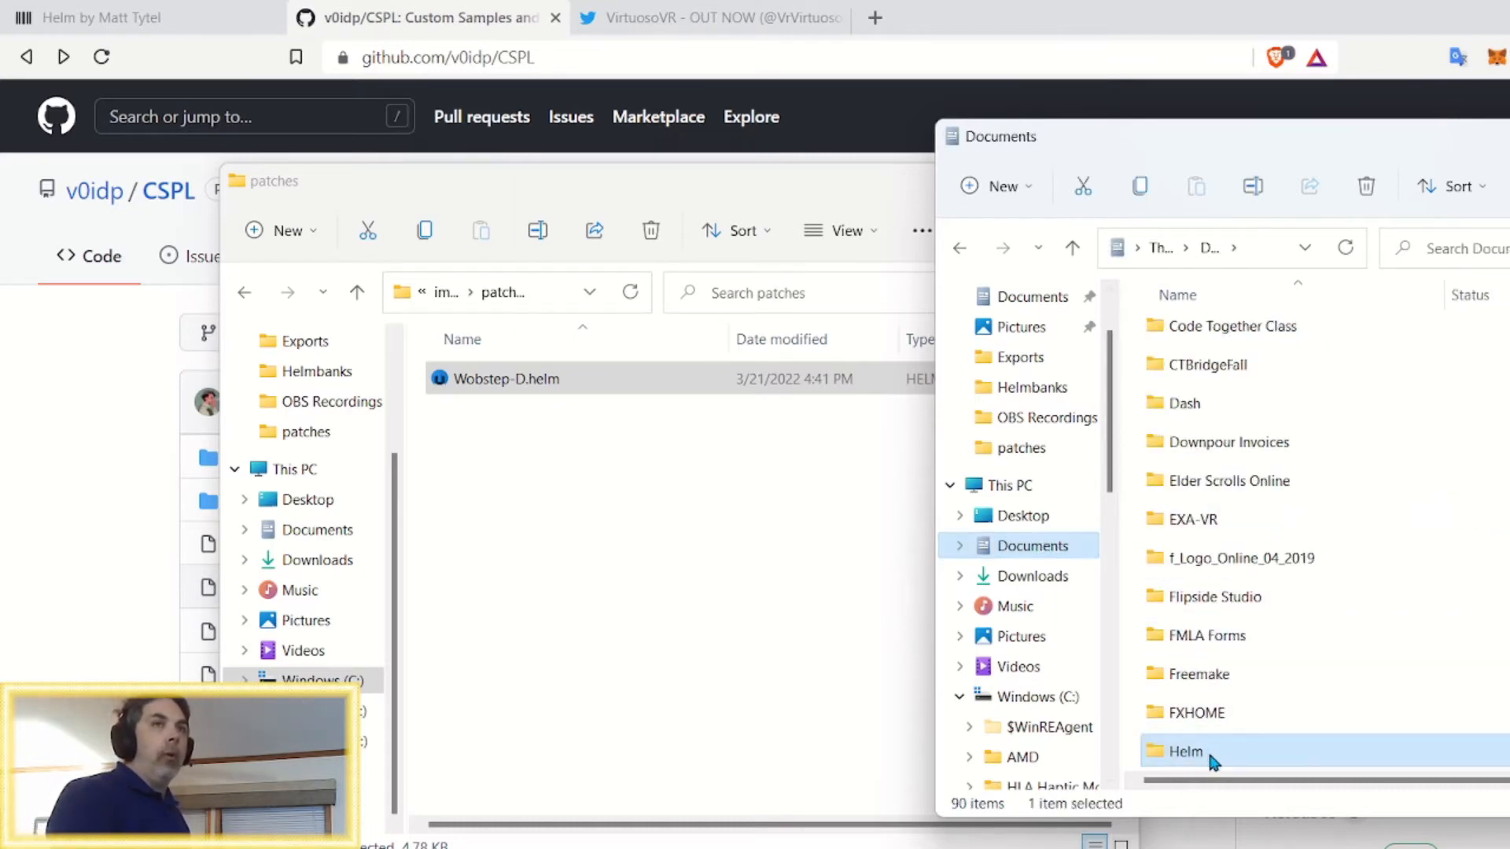
double_click(1187, 751)
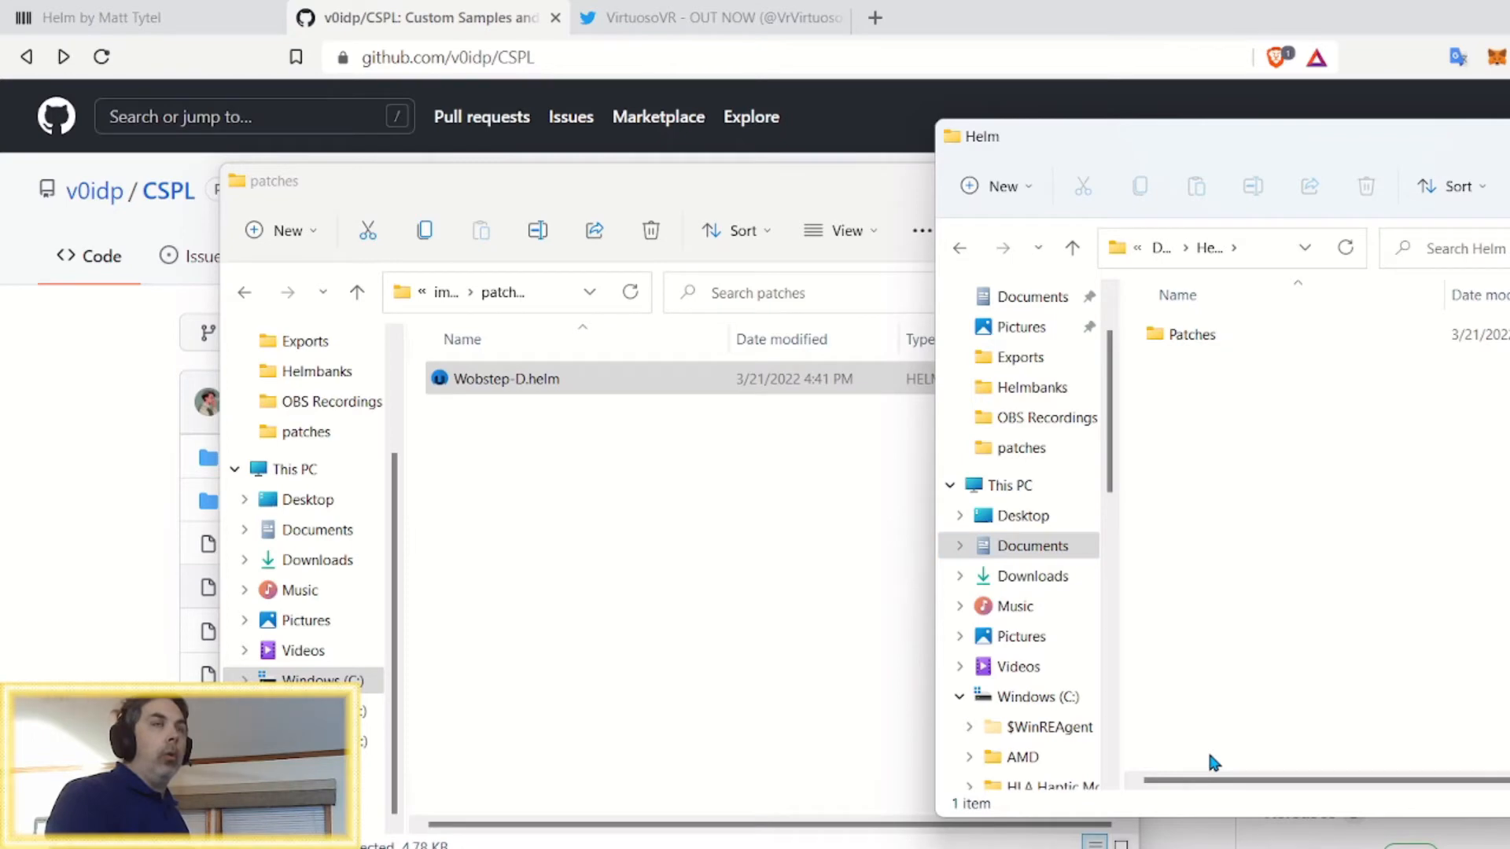
click(1191, 334)
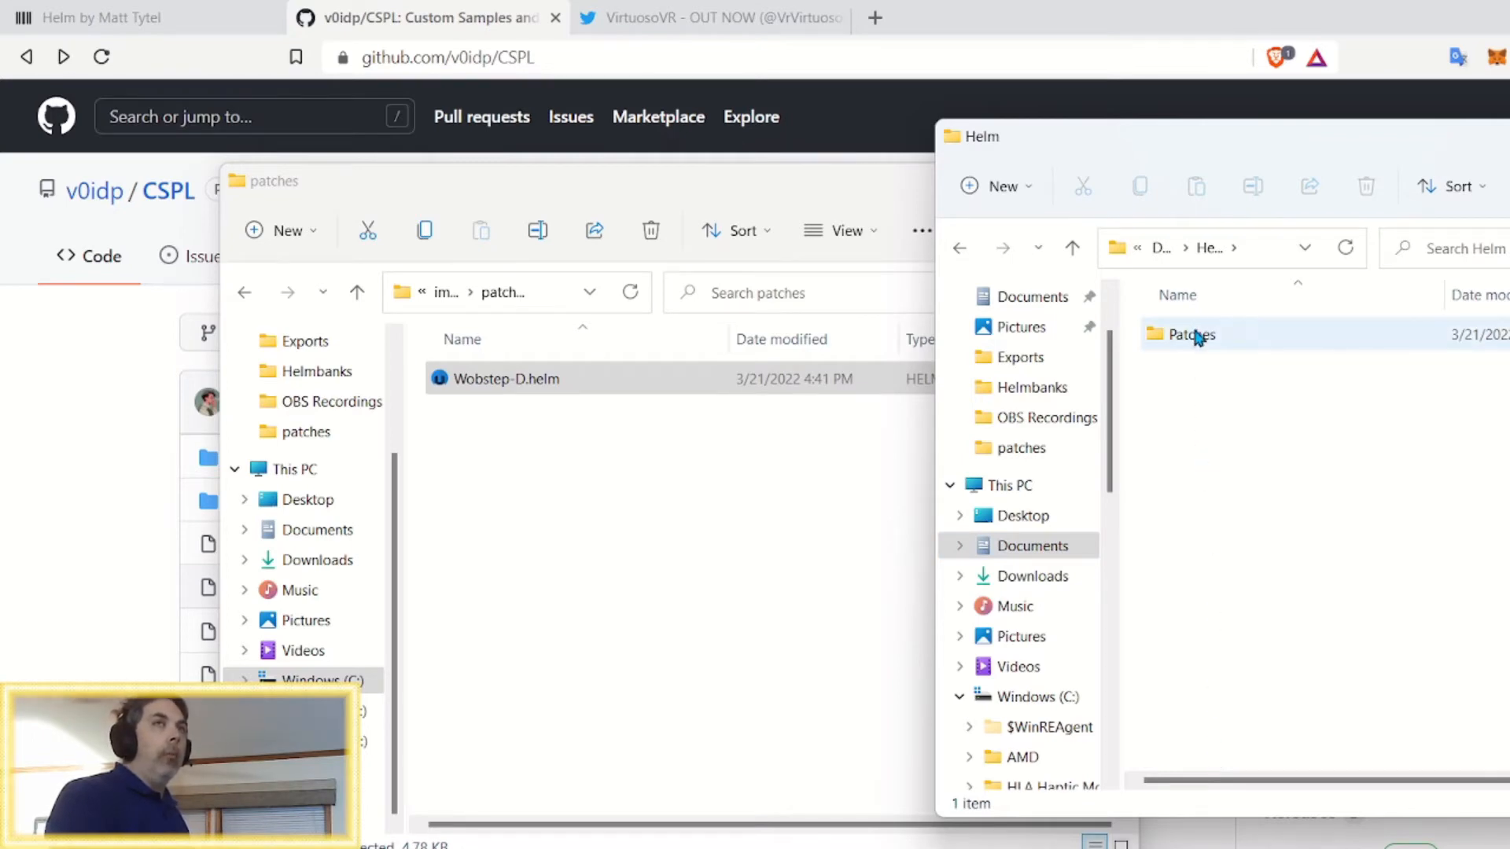
double_click(1190, 335)
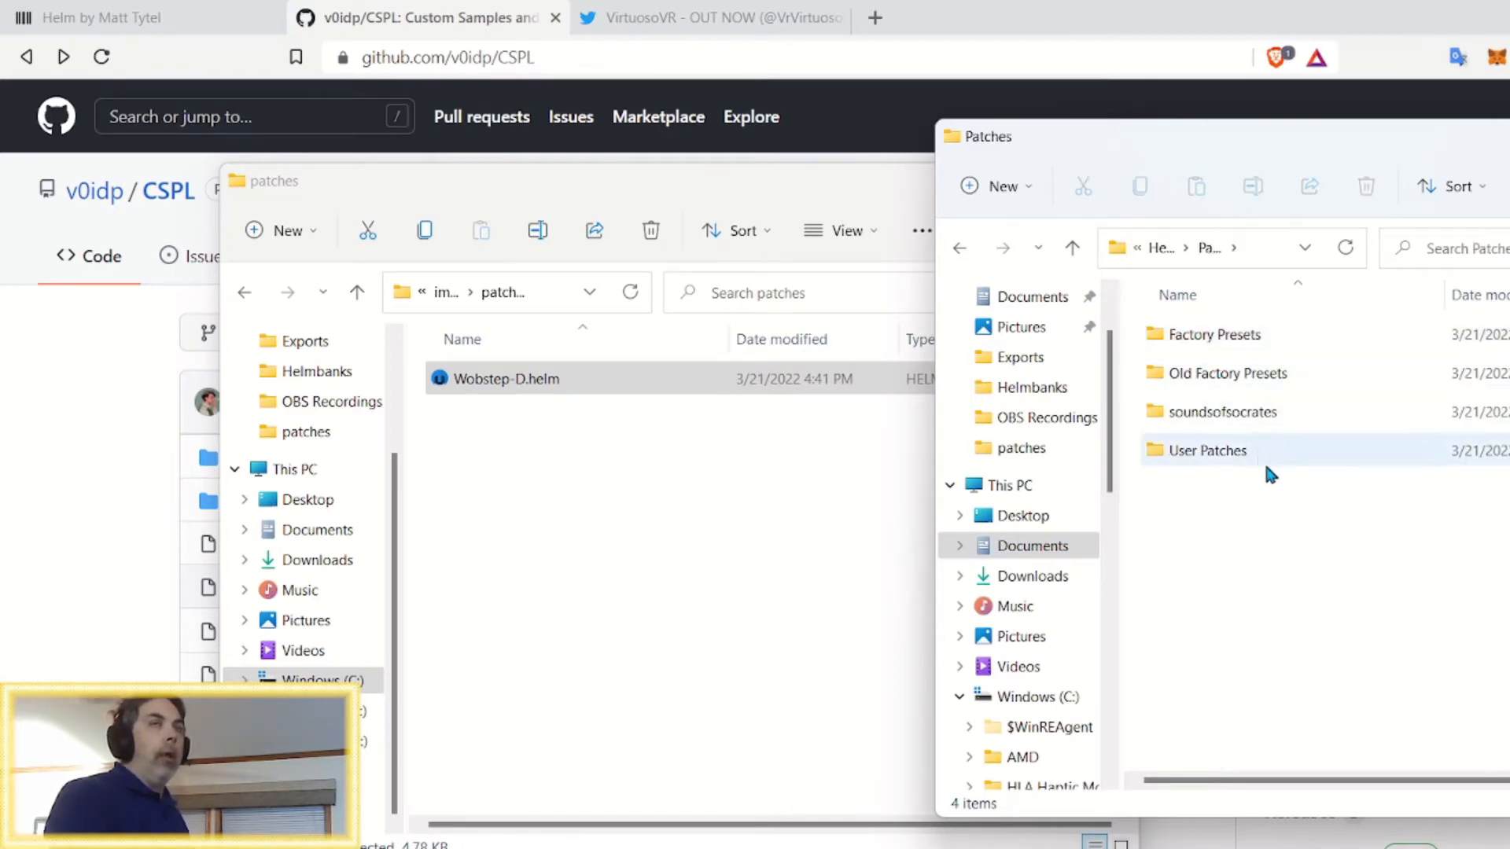
click(1215, 334)
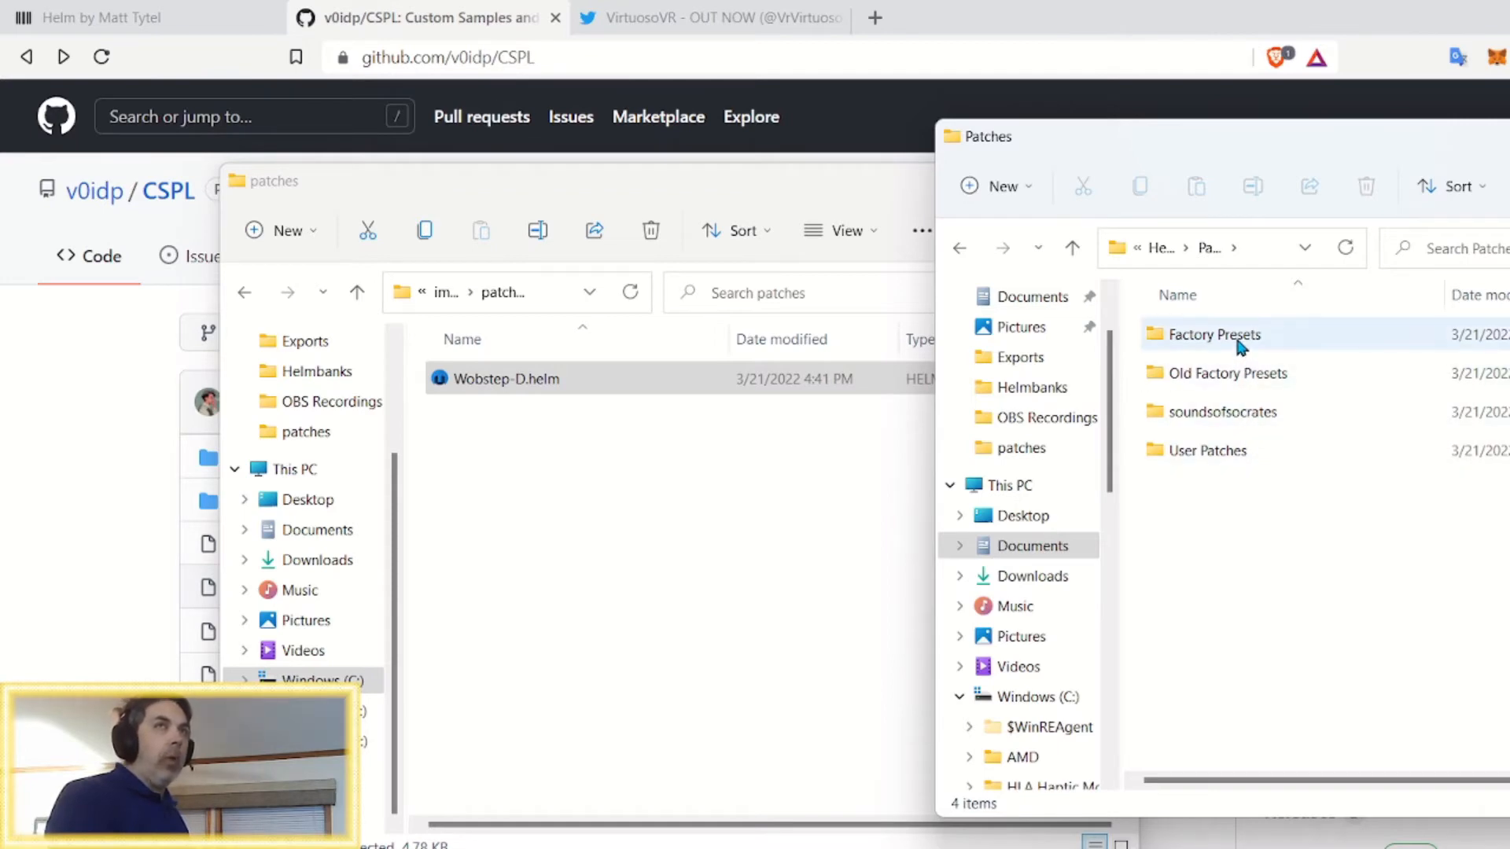
double_click(1211, 334)
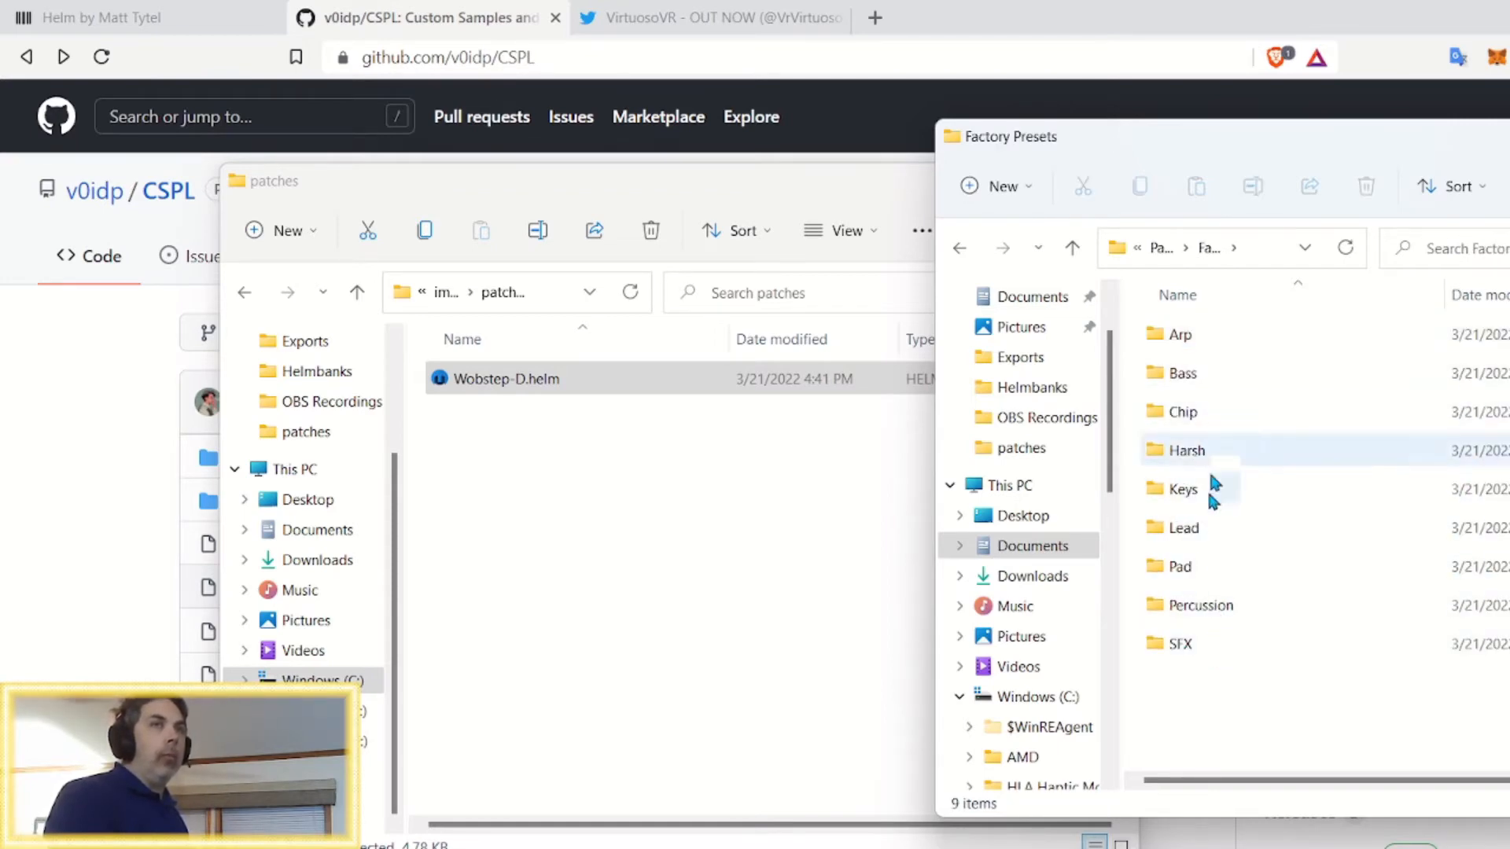
double_click(1200, 605)
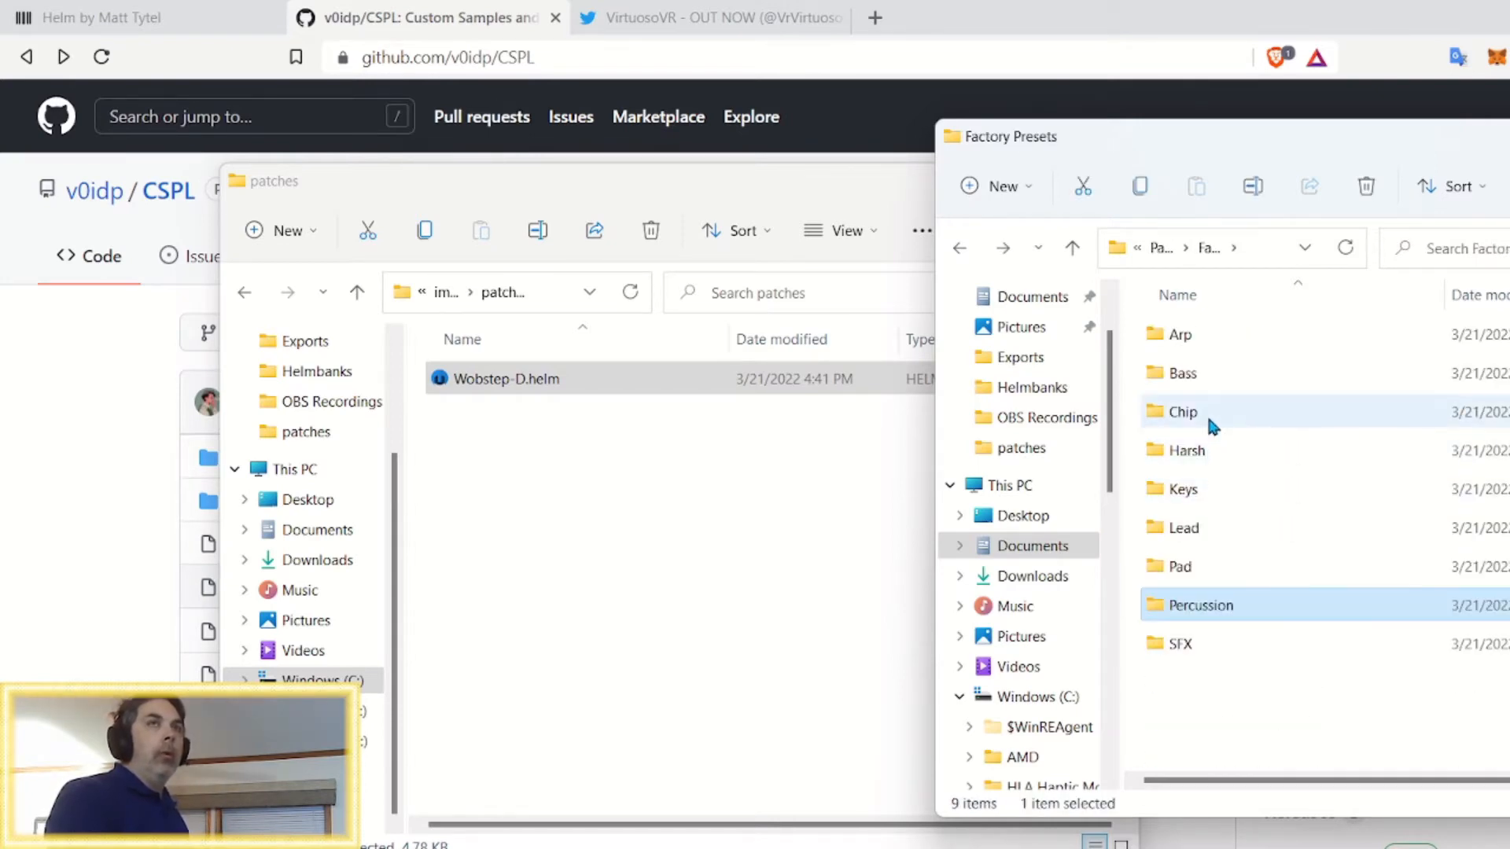
double_click(1185, 449)
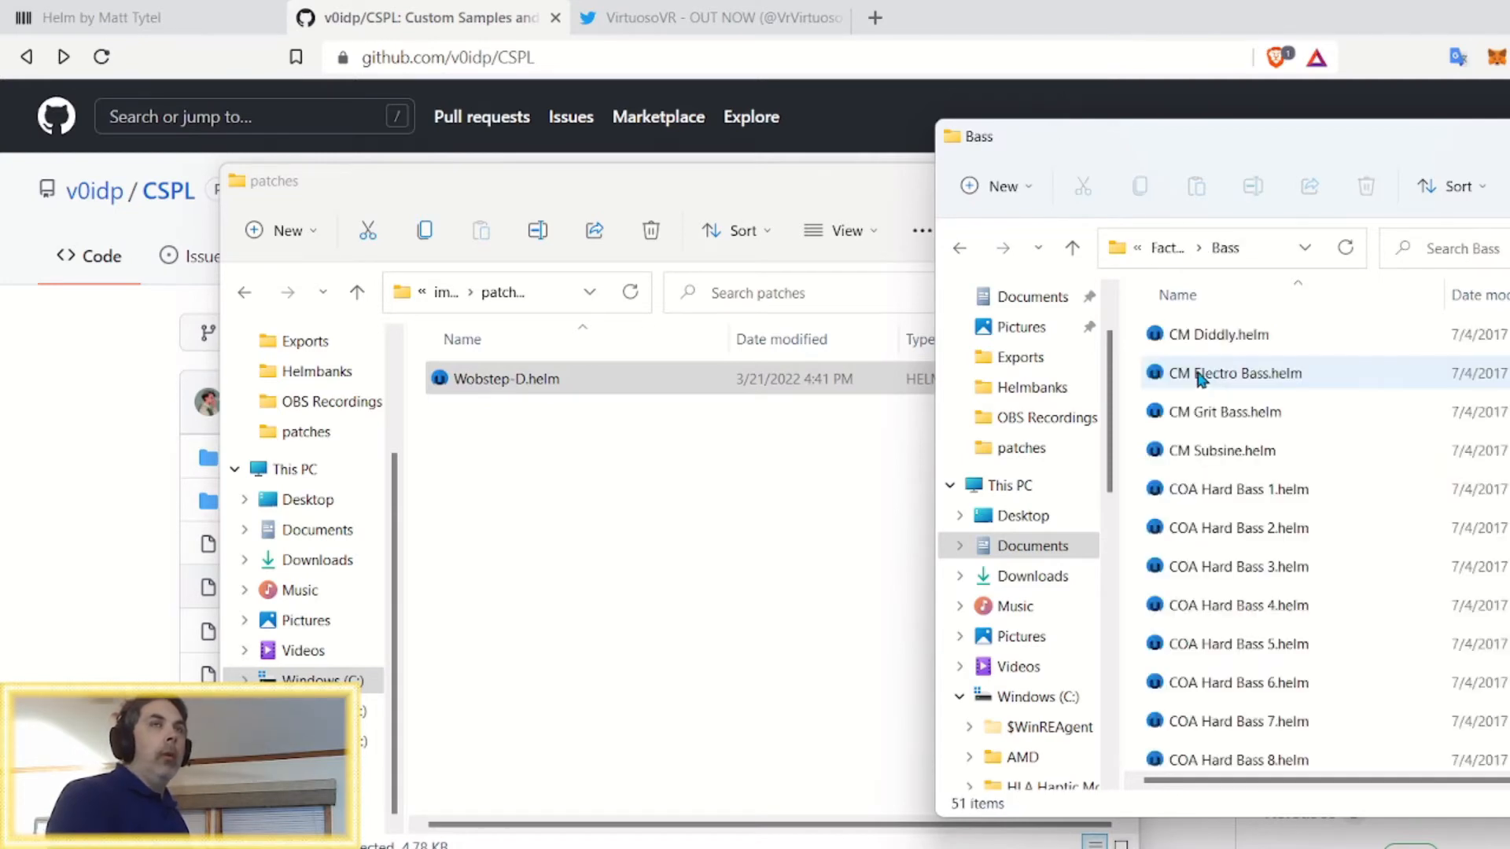
Scroll the Bass presets and select COA Terror Bass 1.helm for moving
scroll(down, 3)
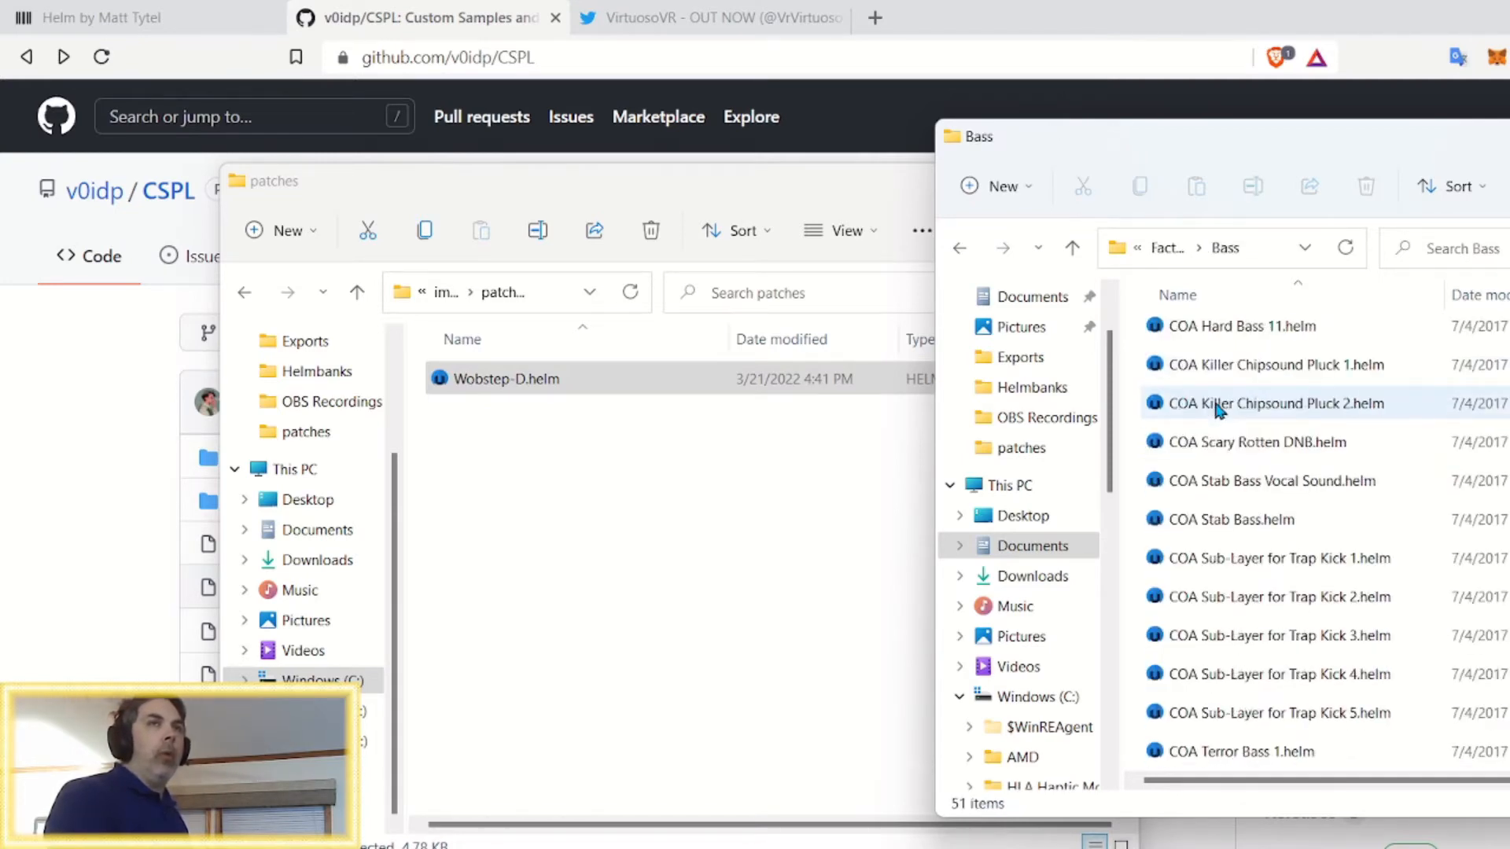
click(1252, 519)
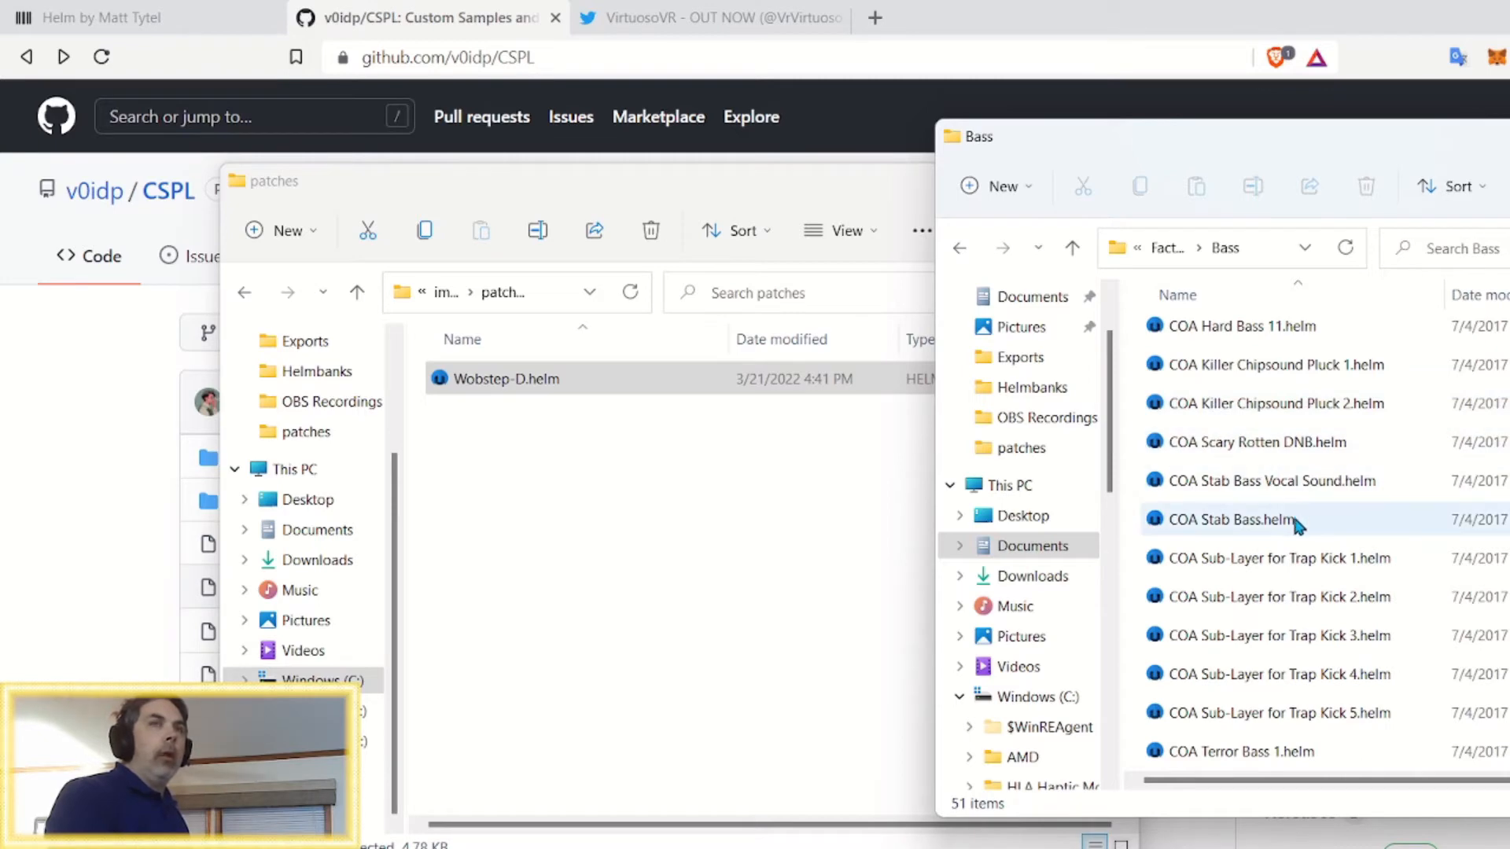
scroll(down, 3)
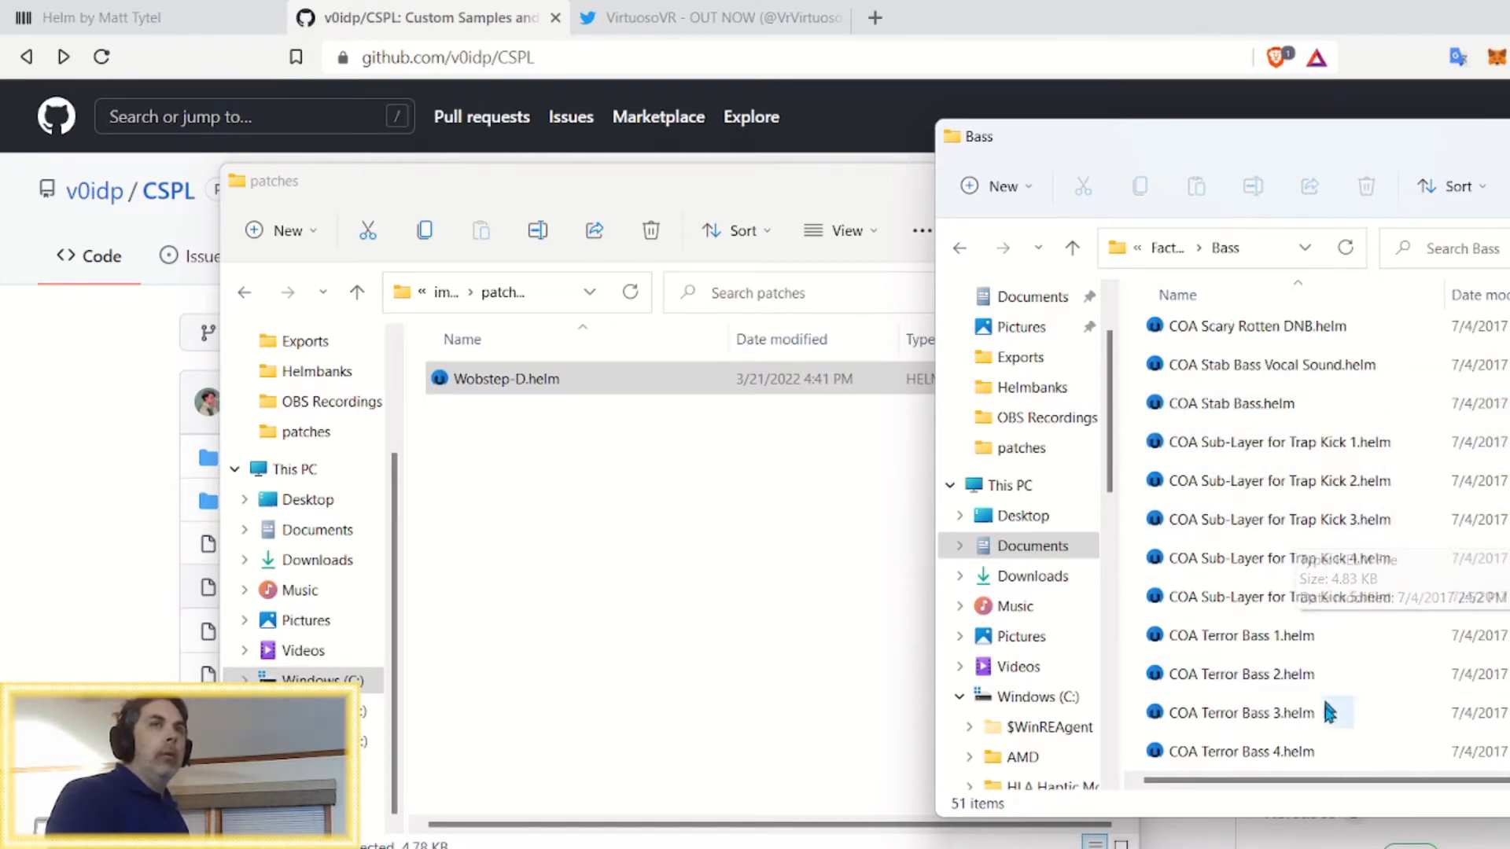
click(1240, 635)
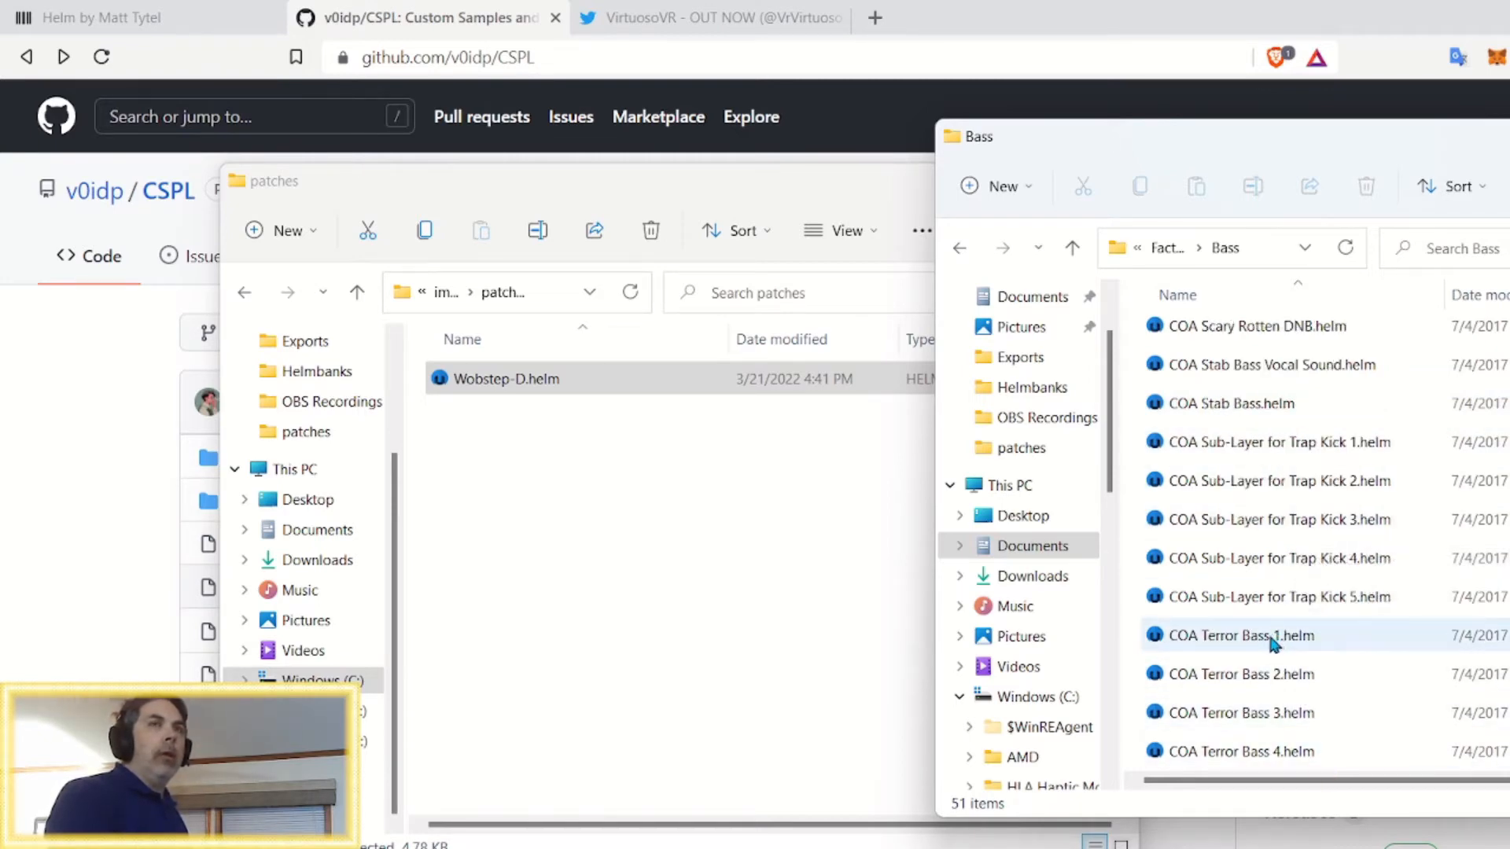
mouse_move(1240, 636)
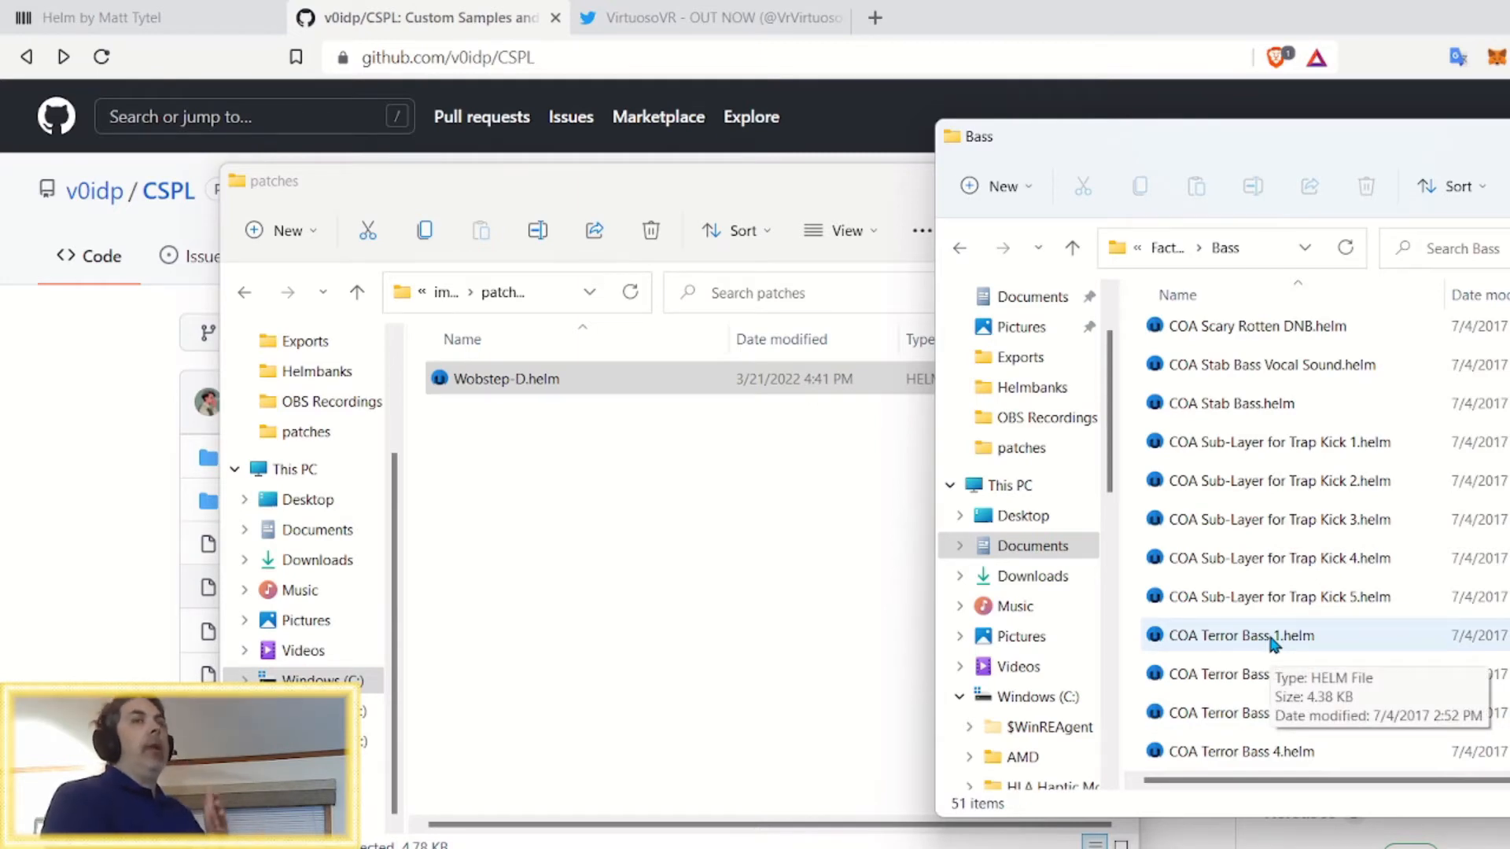
click(1240, 635)
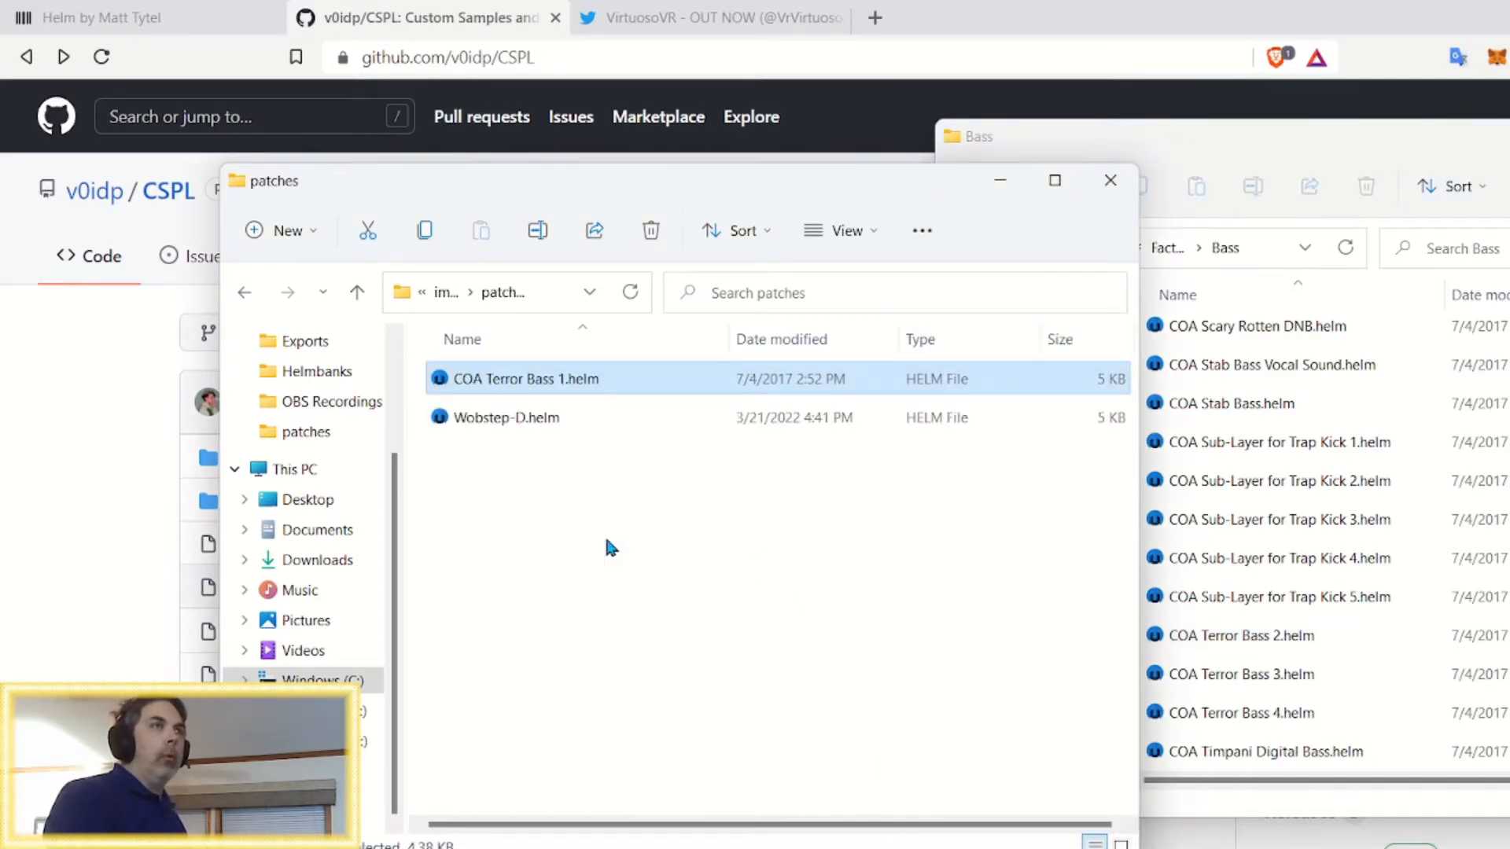
mouse_move(724, 617)
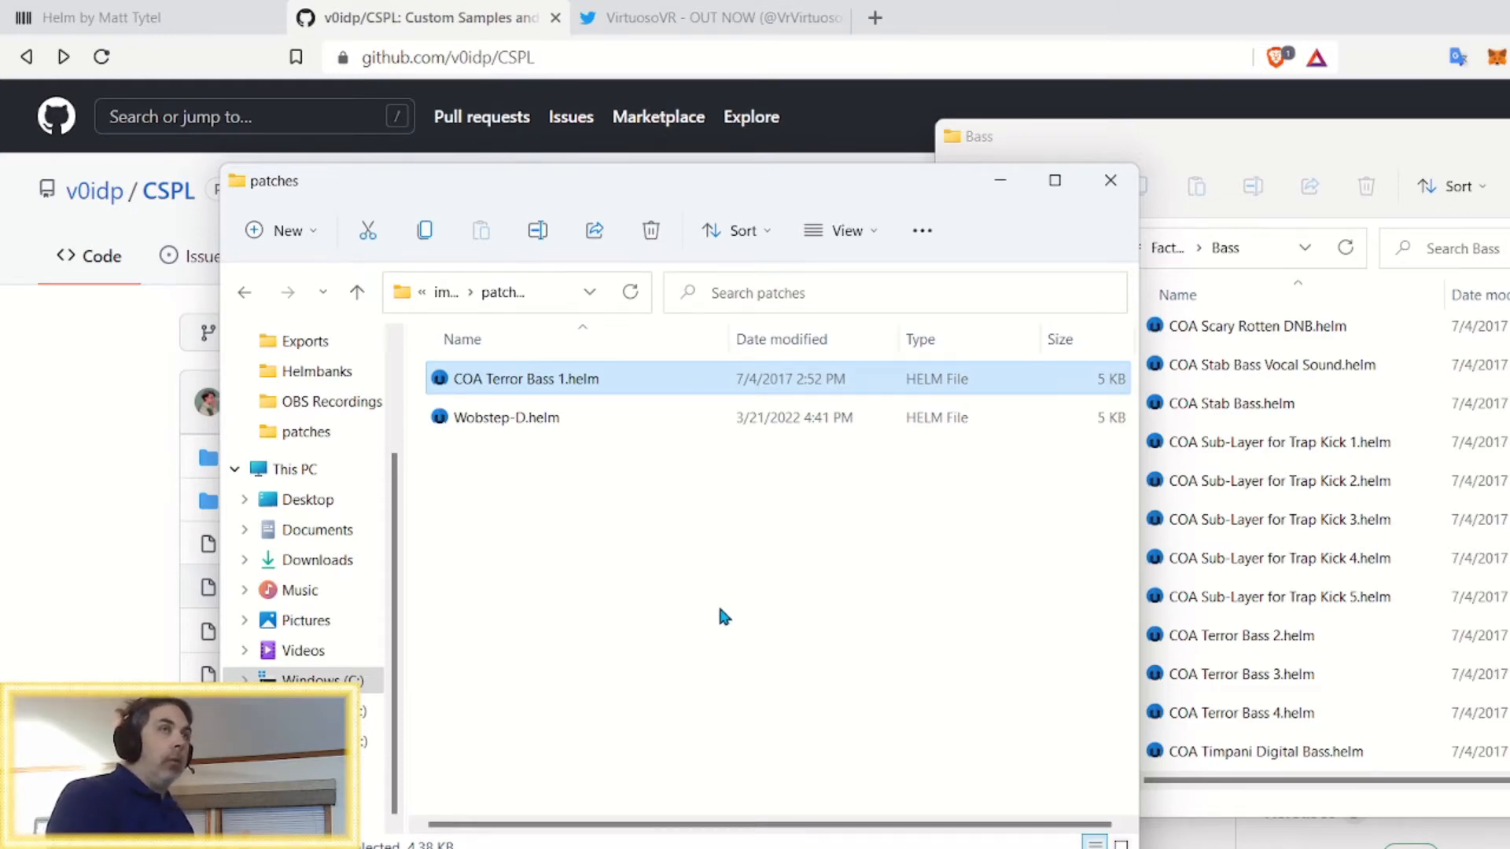
mouse_move(527, 498)
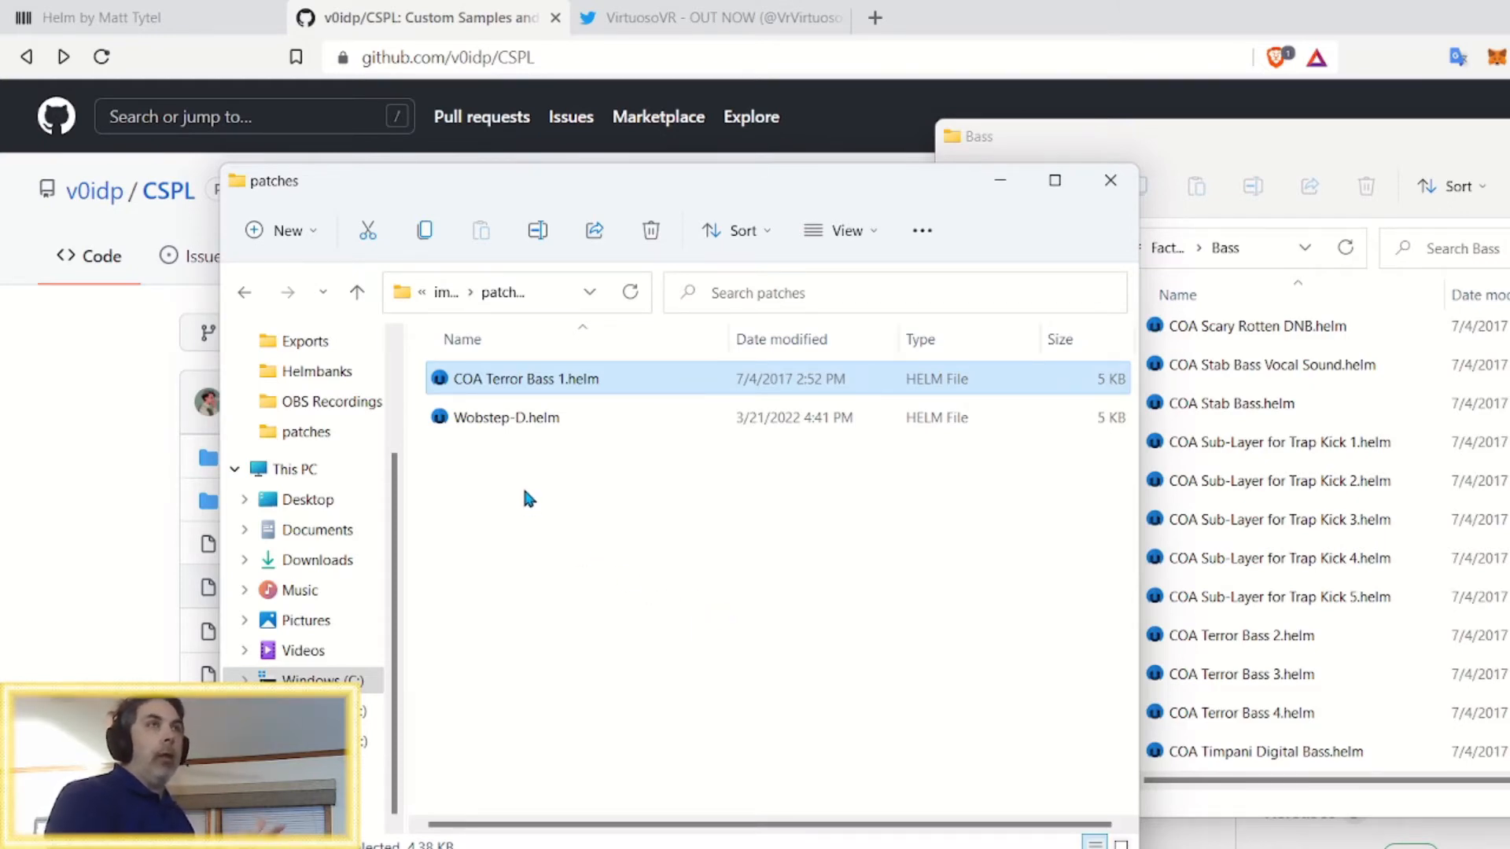
mouse_move(597, 488)
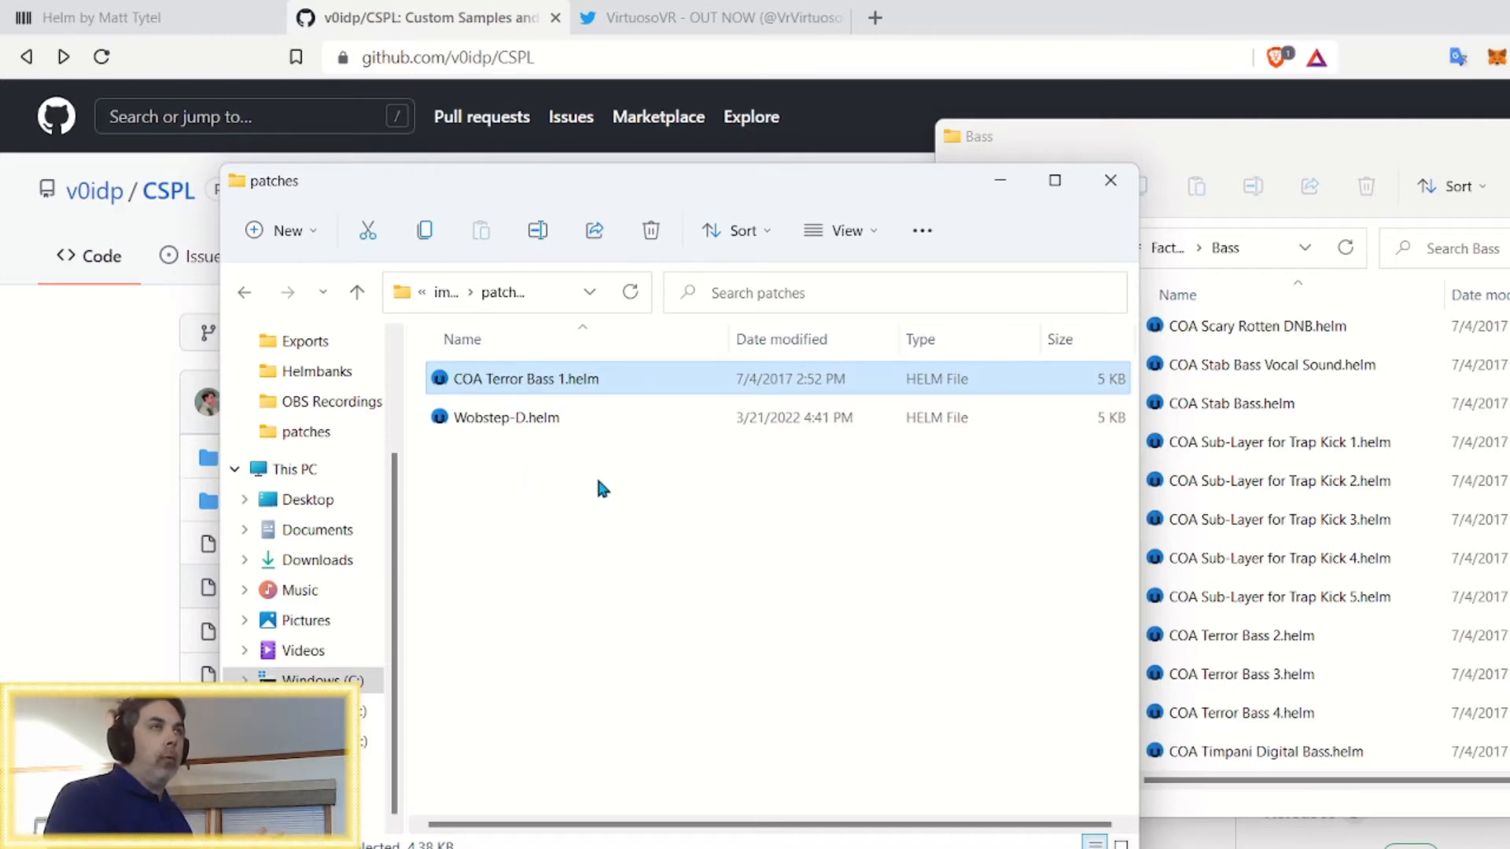
mouse_move(552, 450)
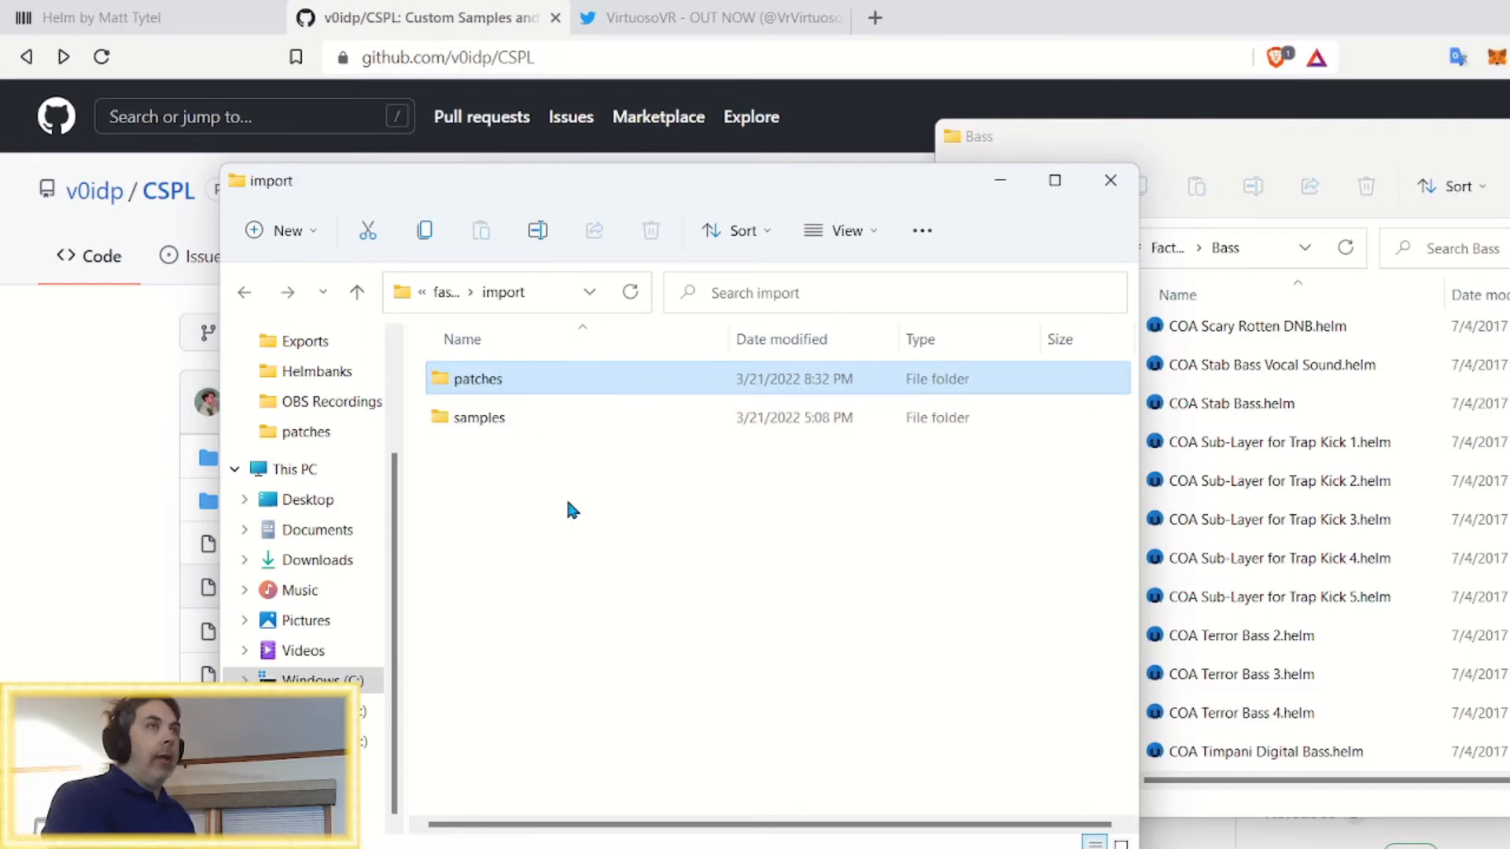
Open import > samples to reveal folders like Bass Drums, Snares and Toms
double_click(479, 416)
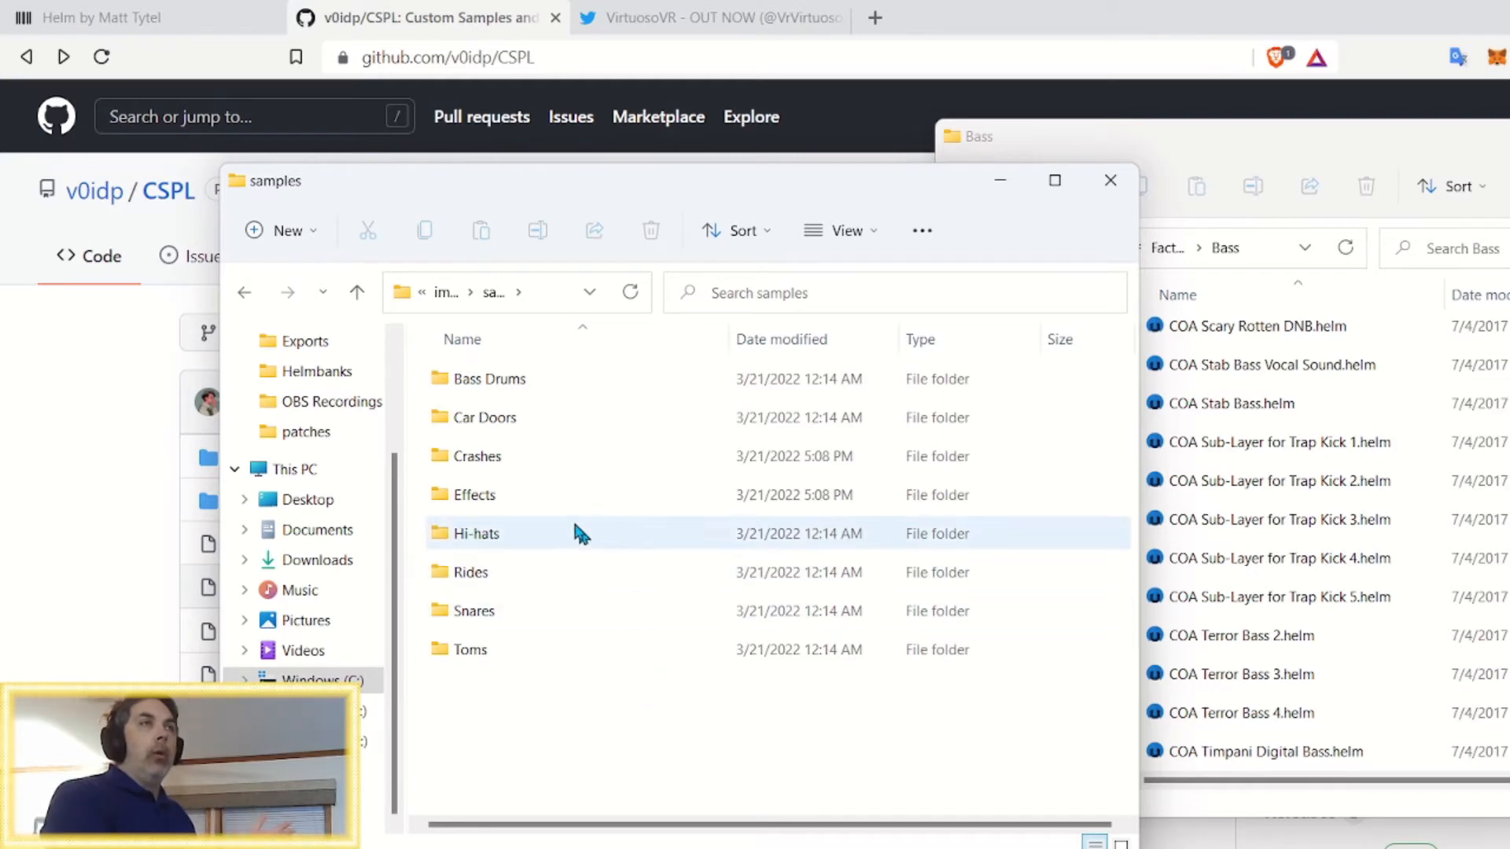
double_click(488, 378)
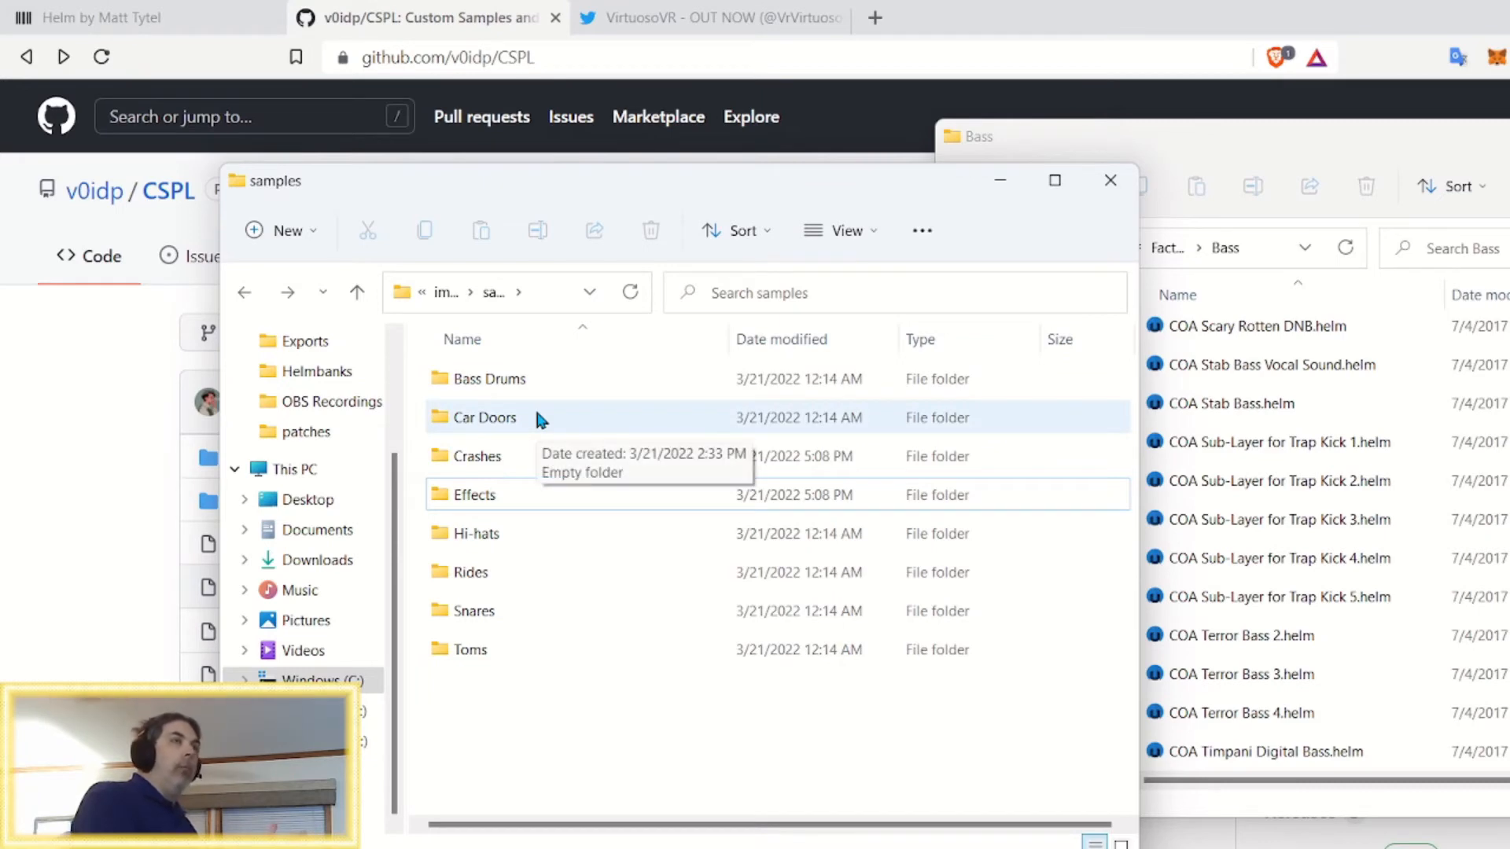
mouse_move(604, 579)
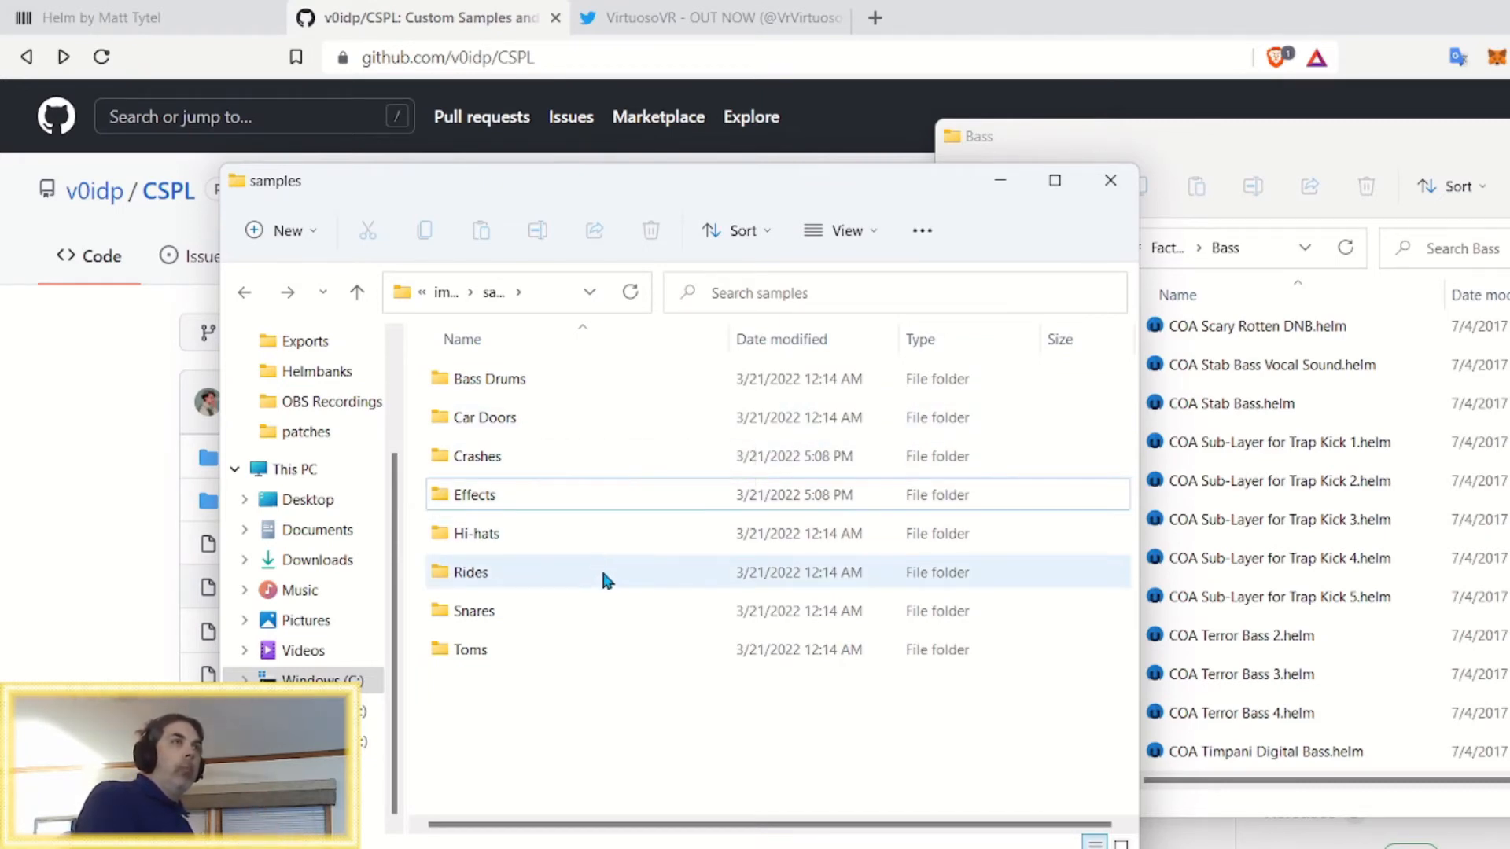
mouse_move(599, 587)
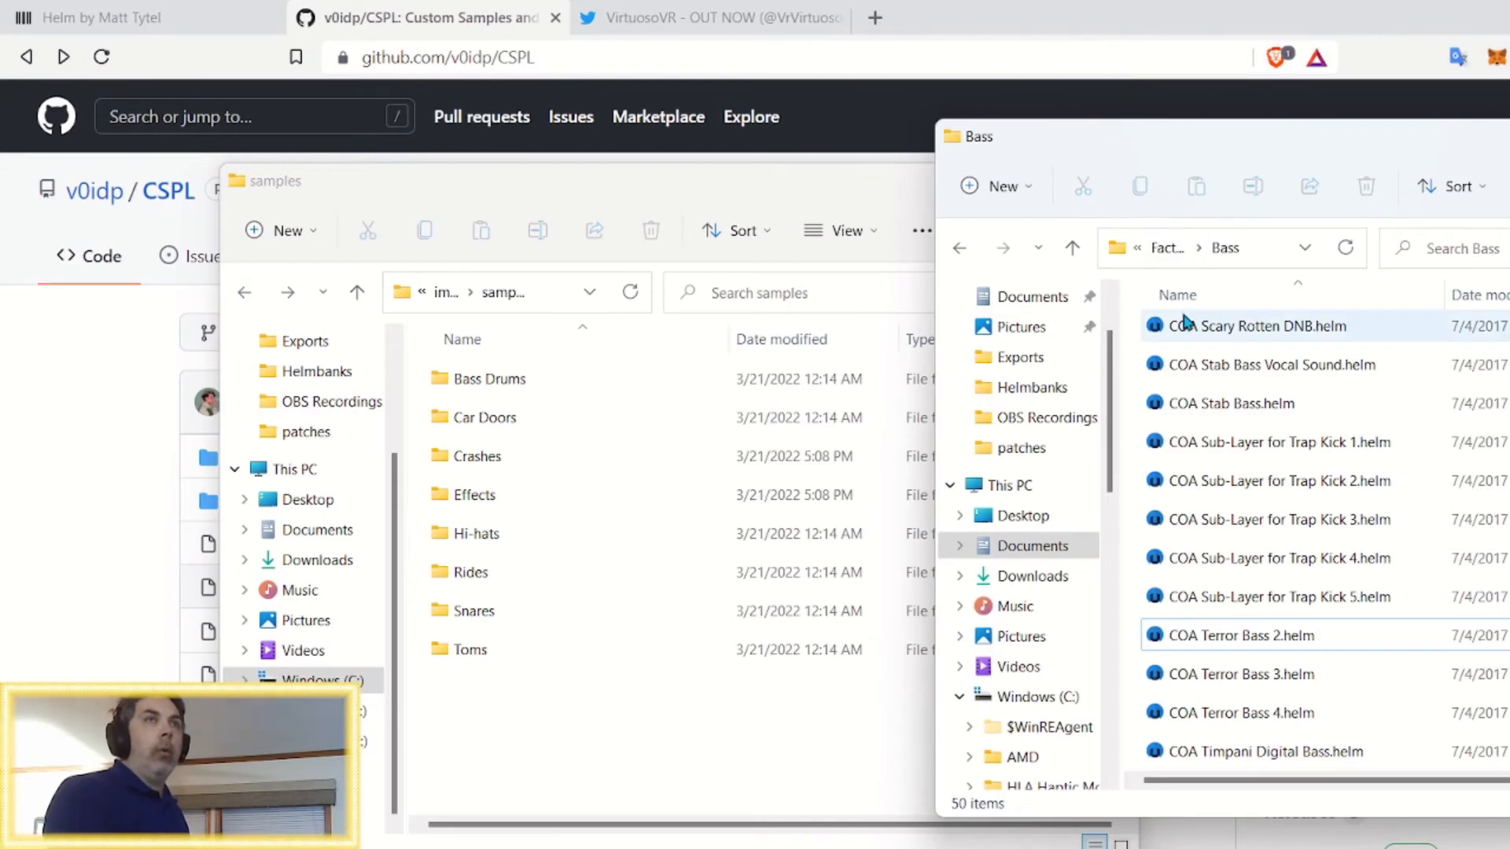
mouse_move(1188, 237)
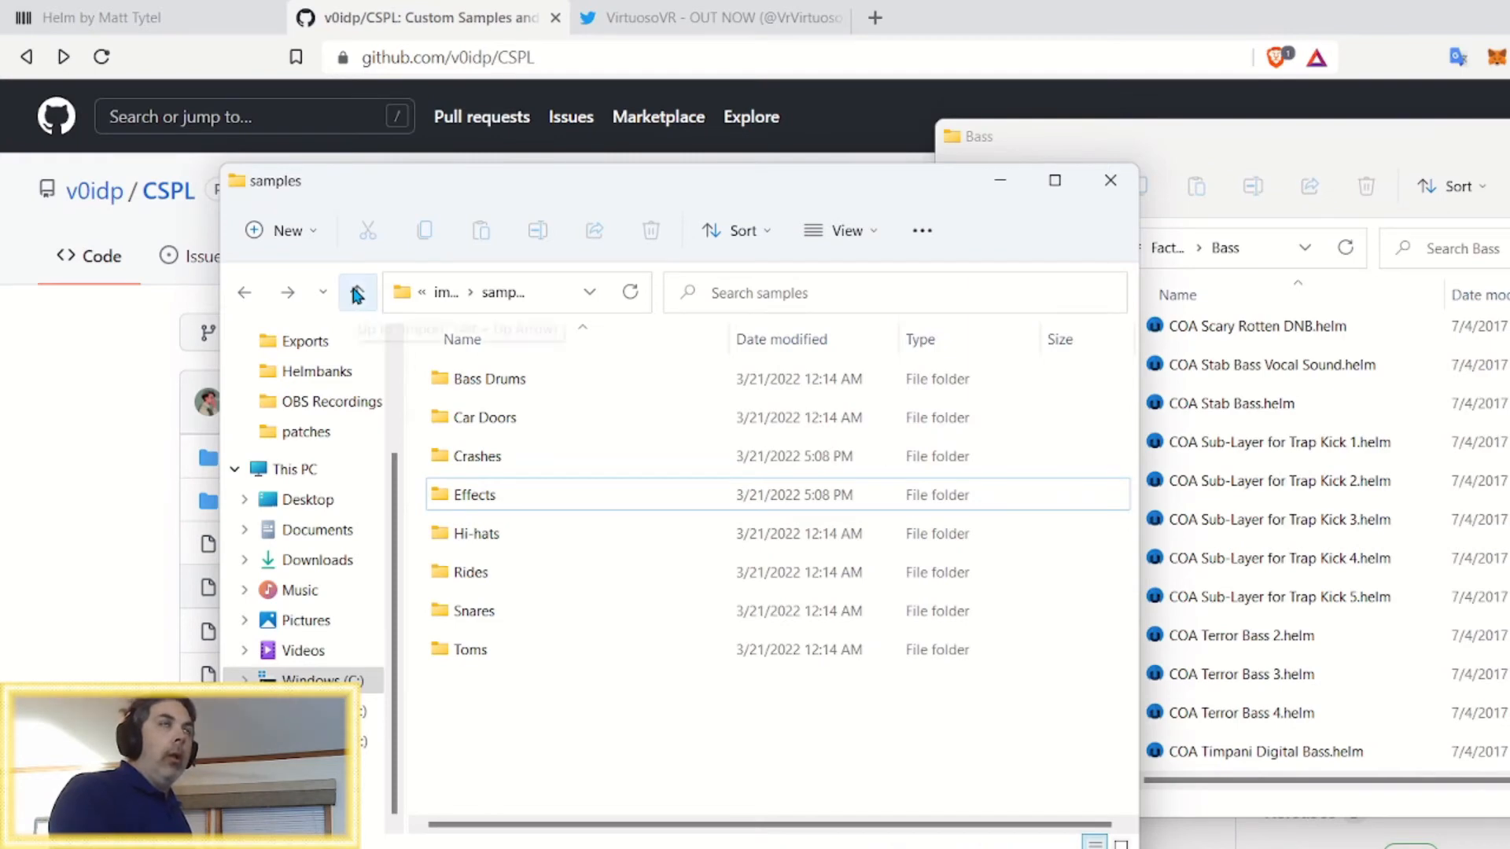
Go up one level to the fast-travel-games-ab-virtuoso folder
click(356, 292)
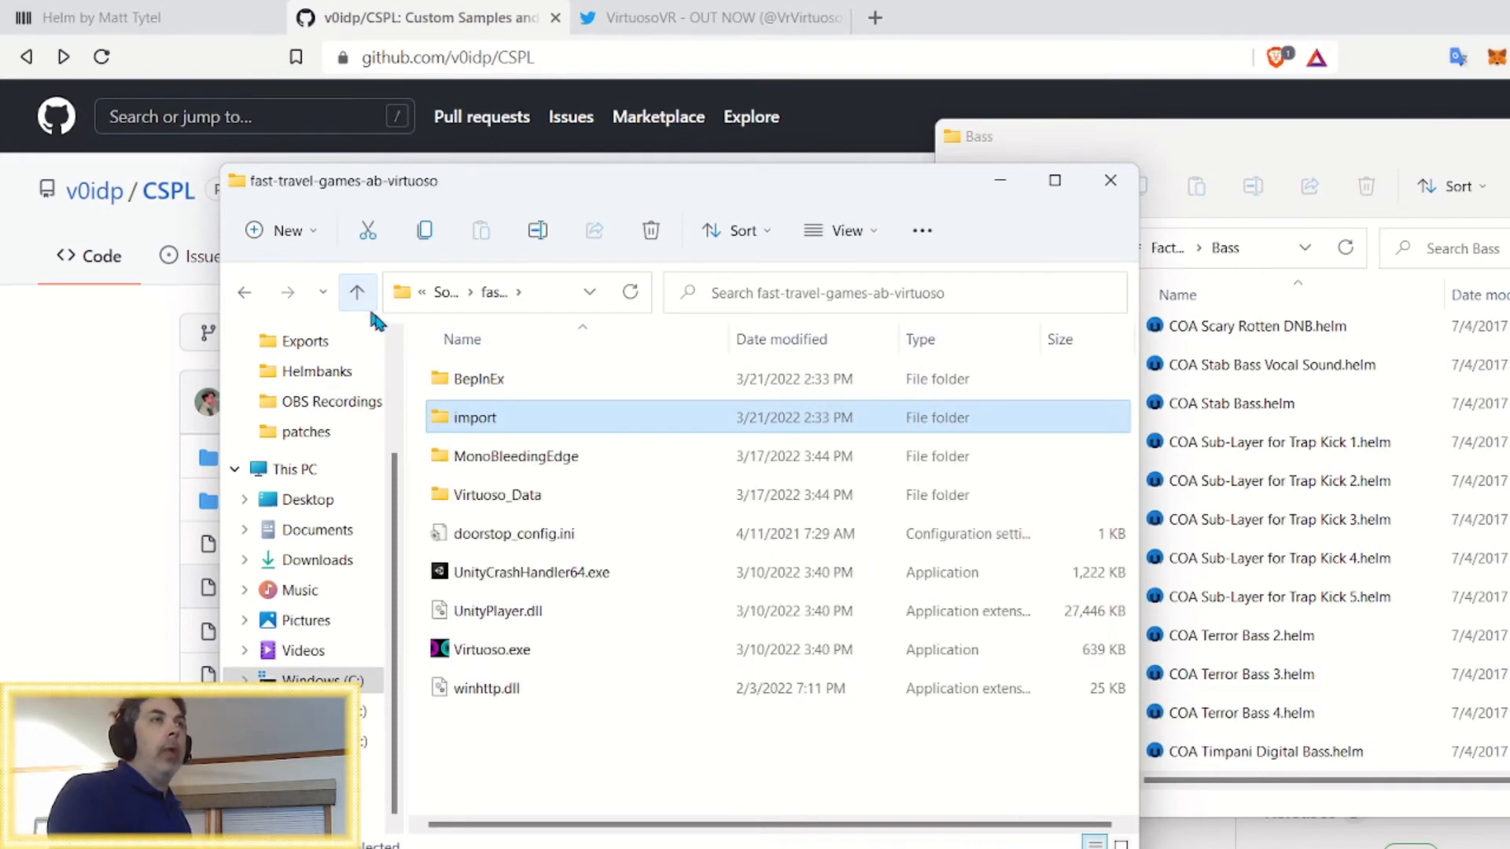
mouse_move(679, 726)
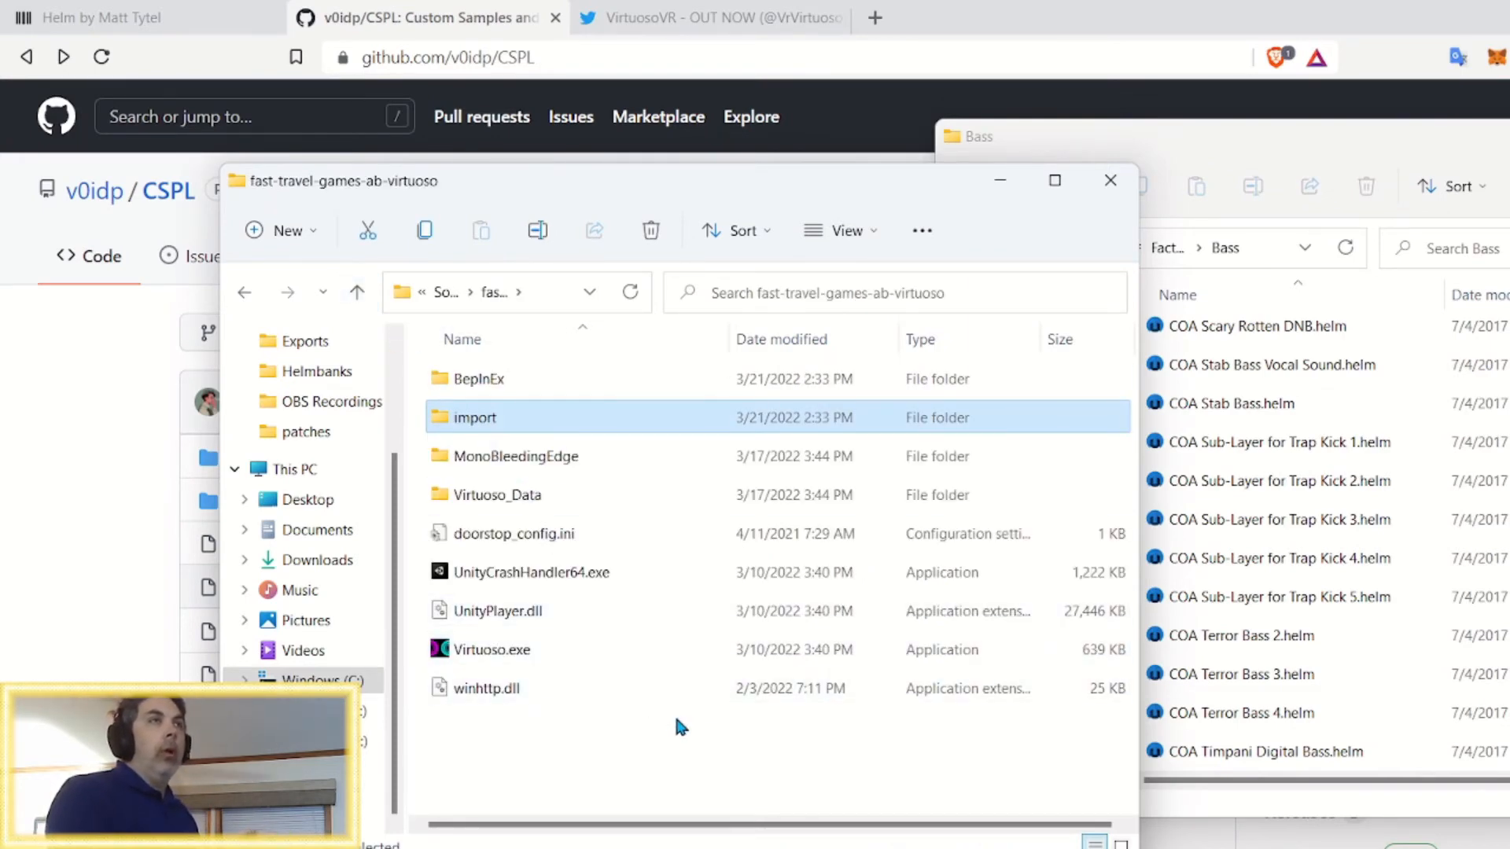
mouse_move(696, 751)
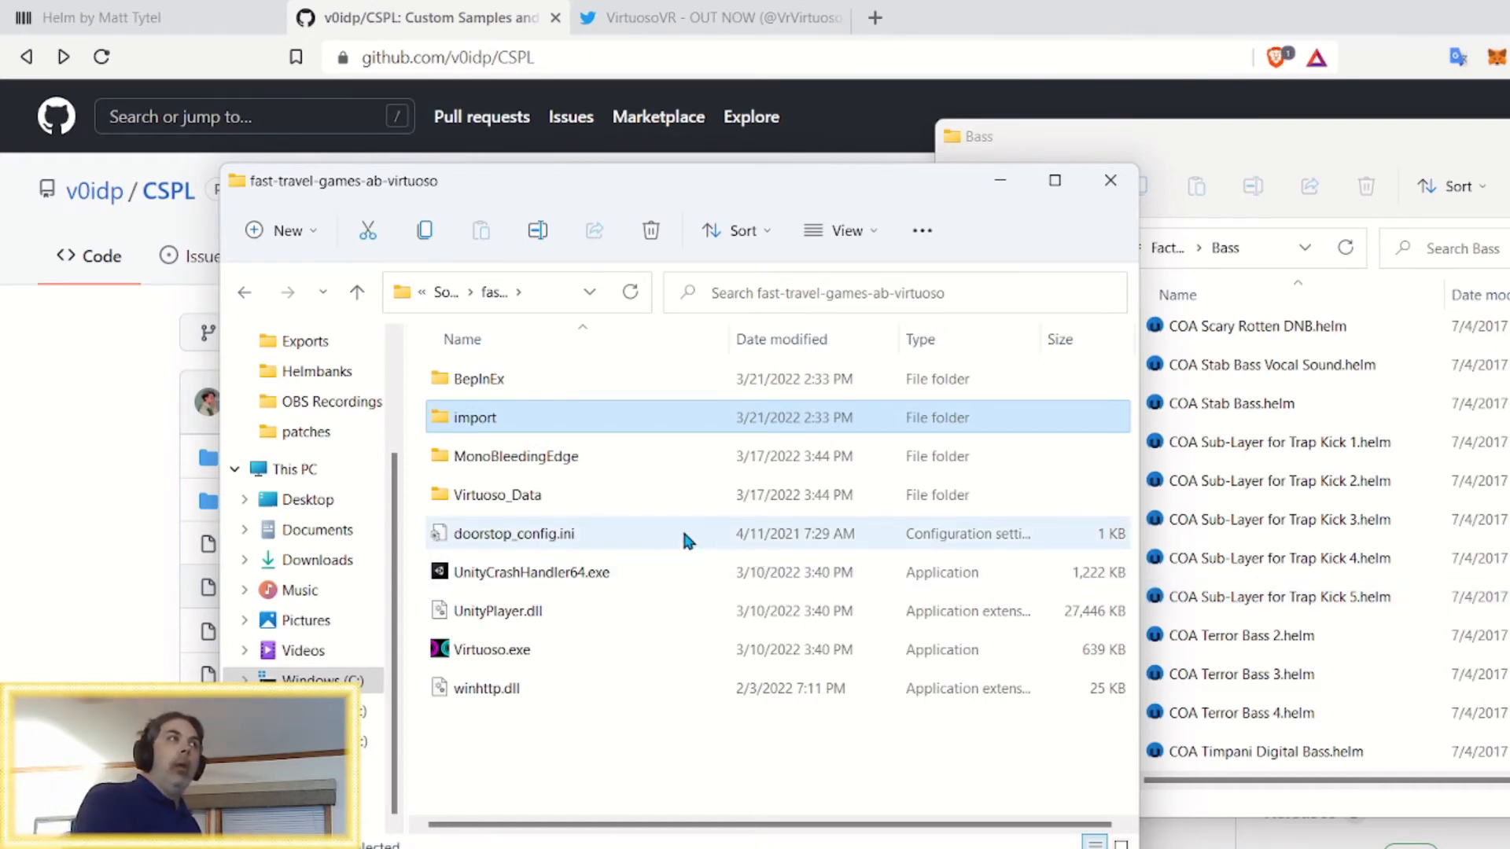
mouse_move(684, 537)
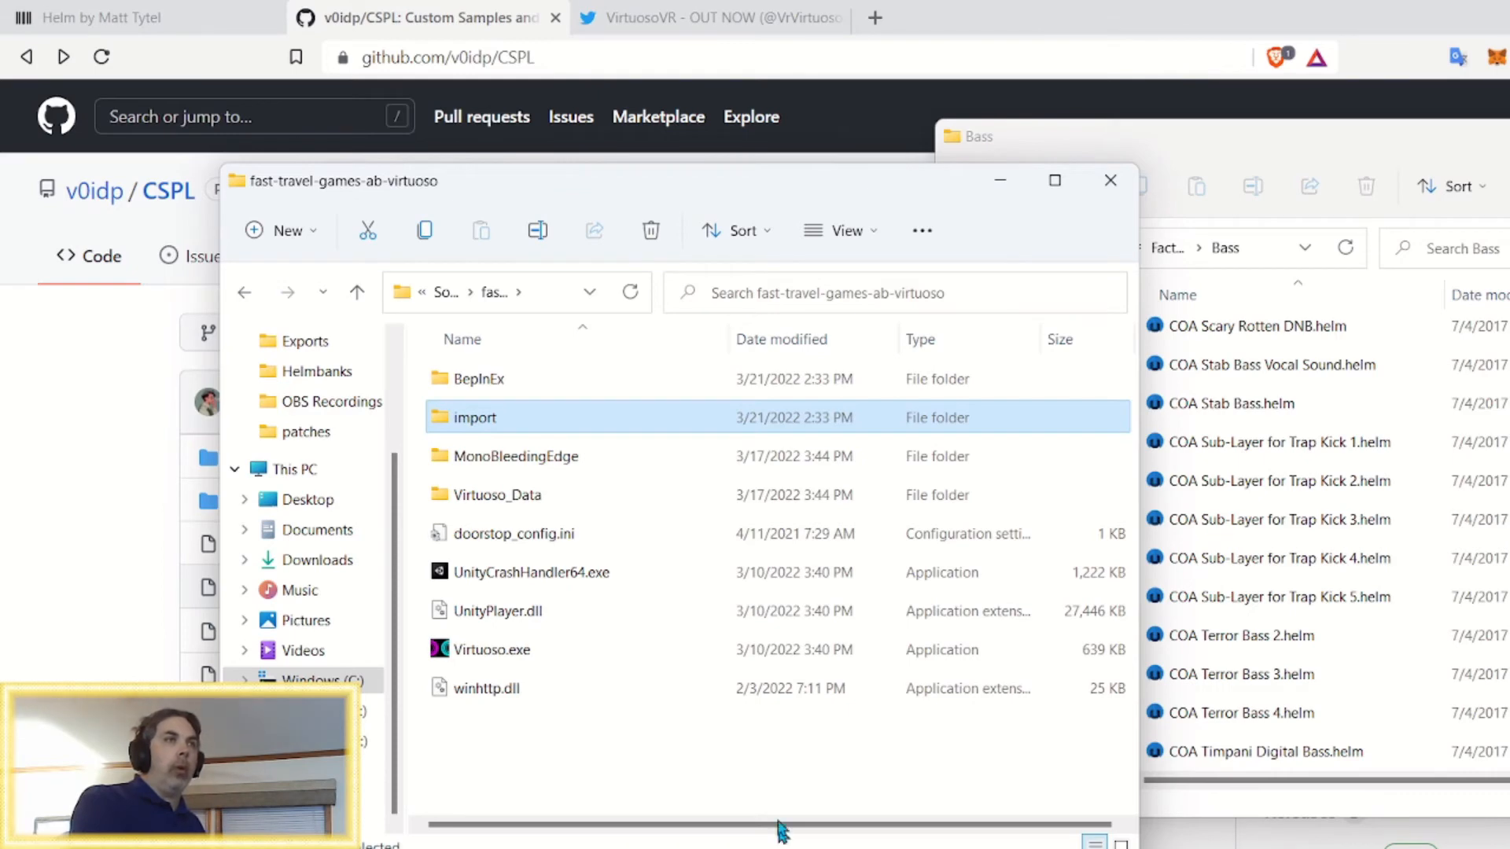
Open import > patches, listing COA Terror Bass 1.helm and Wobstep-D.helm
double_click(472, 417)
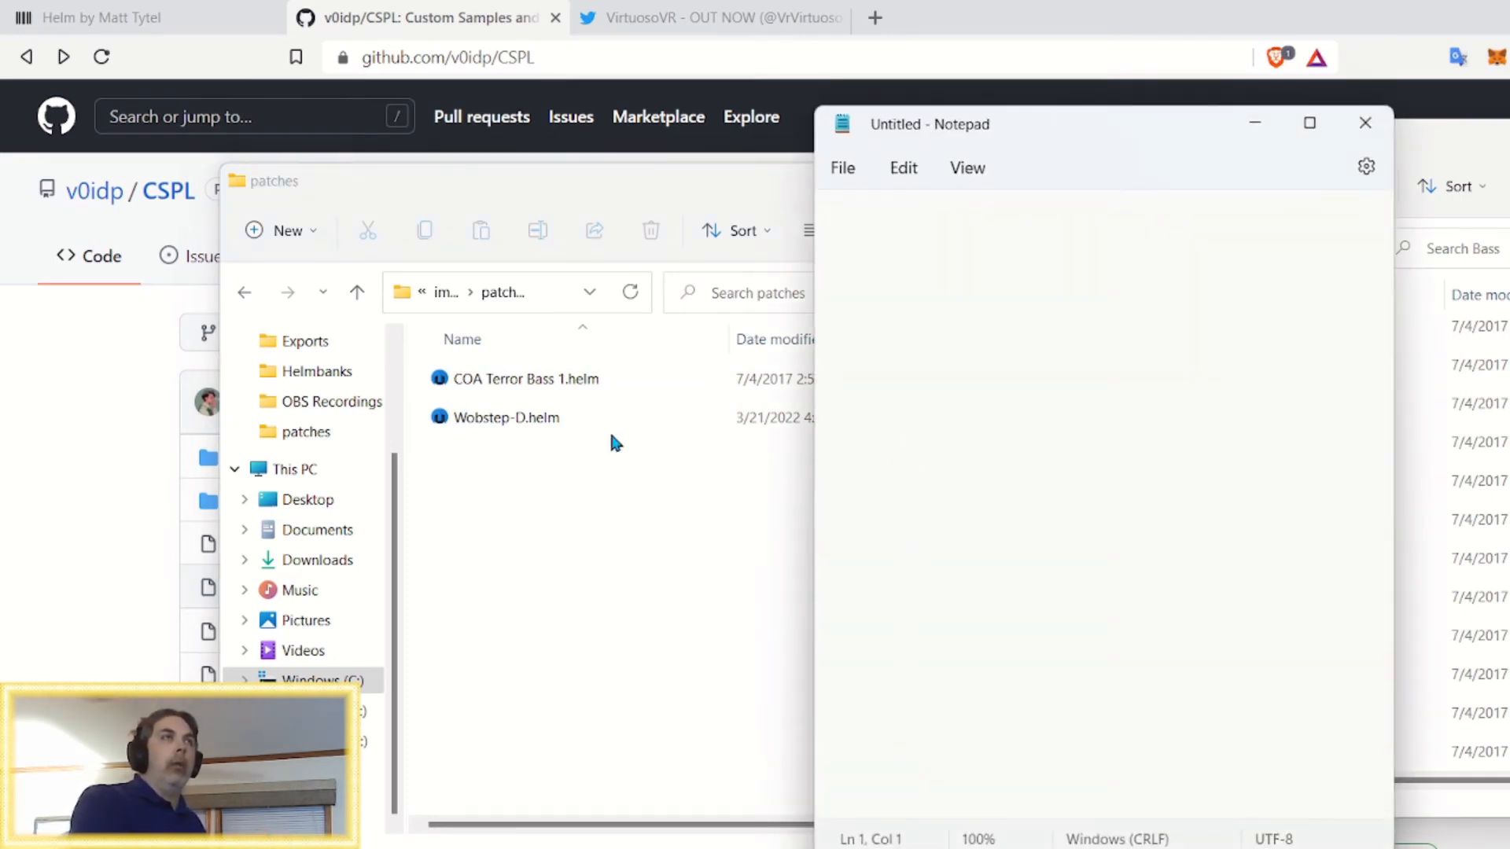
double_click(524, 378)
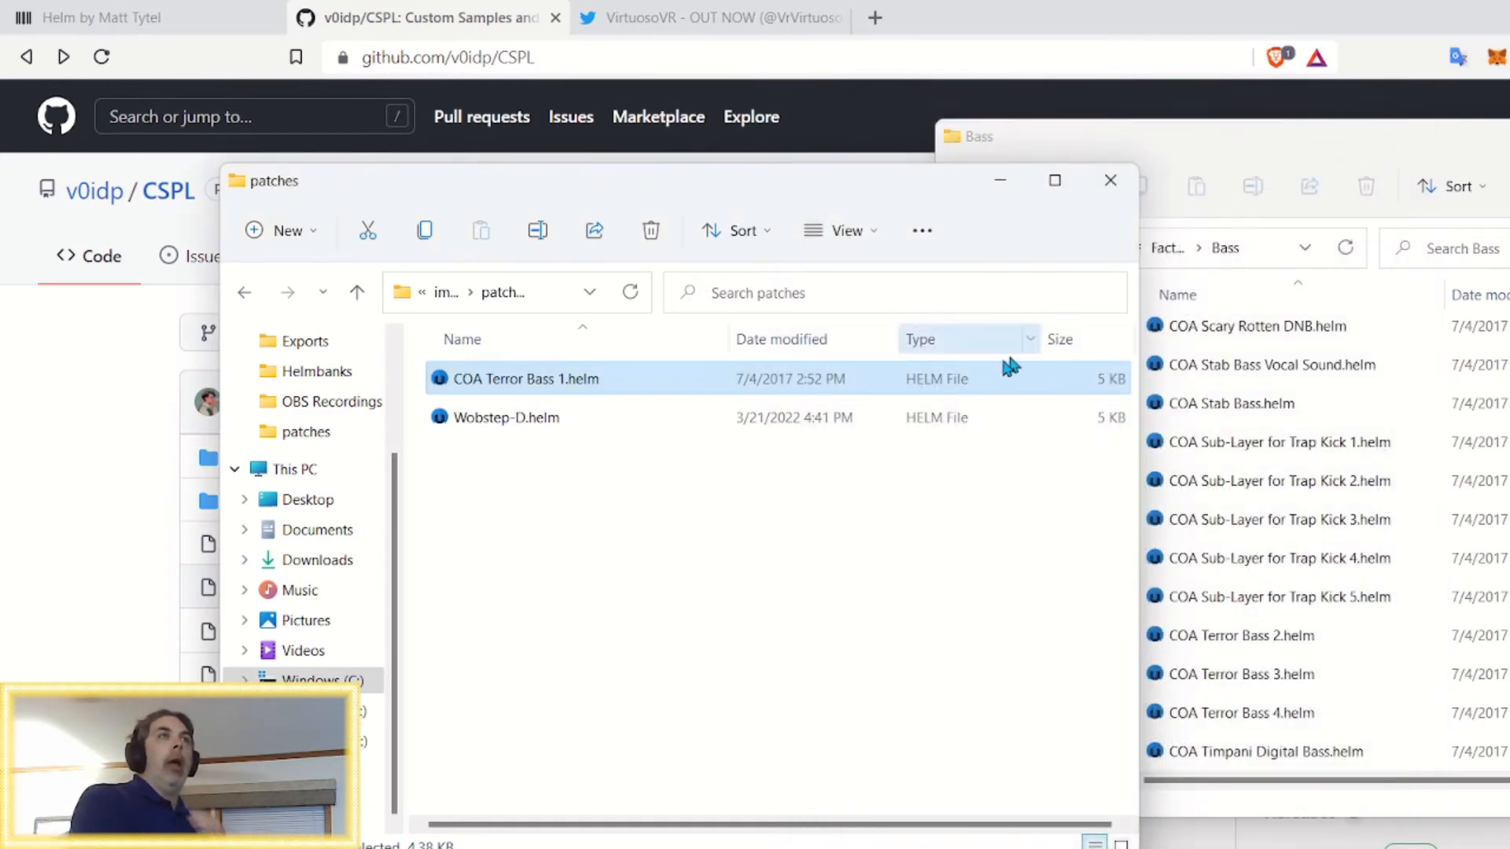
mouse_move(411, 320)
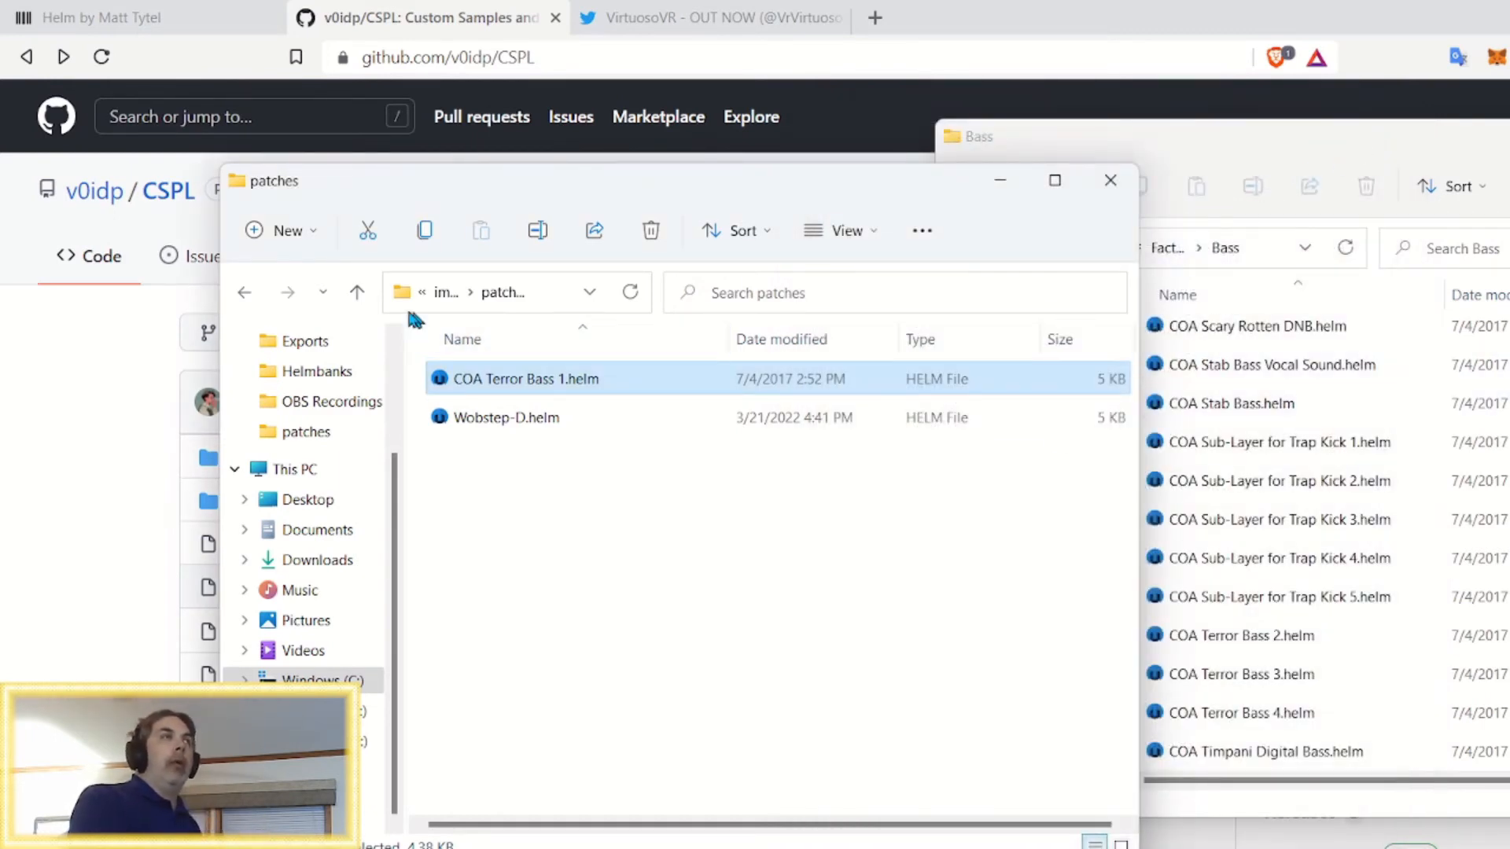
Go up two levels to the install folder and open CSPL (1).zip from Recent files
click(356, 293)
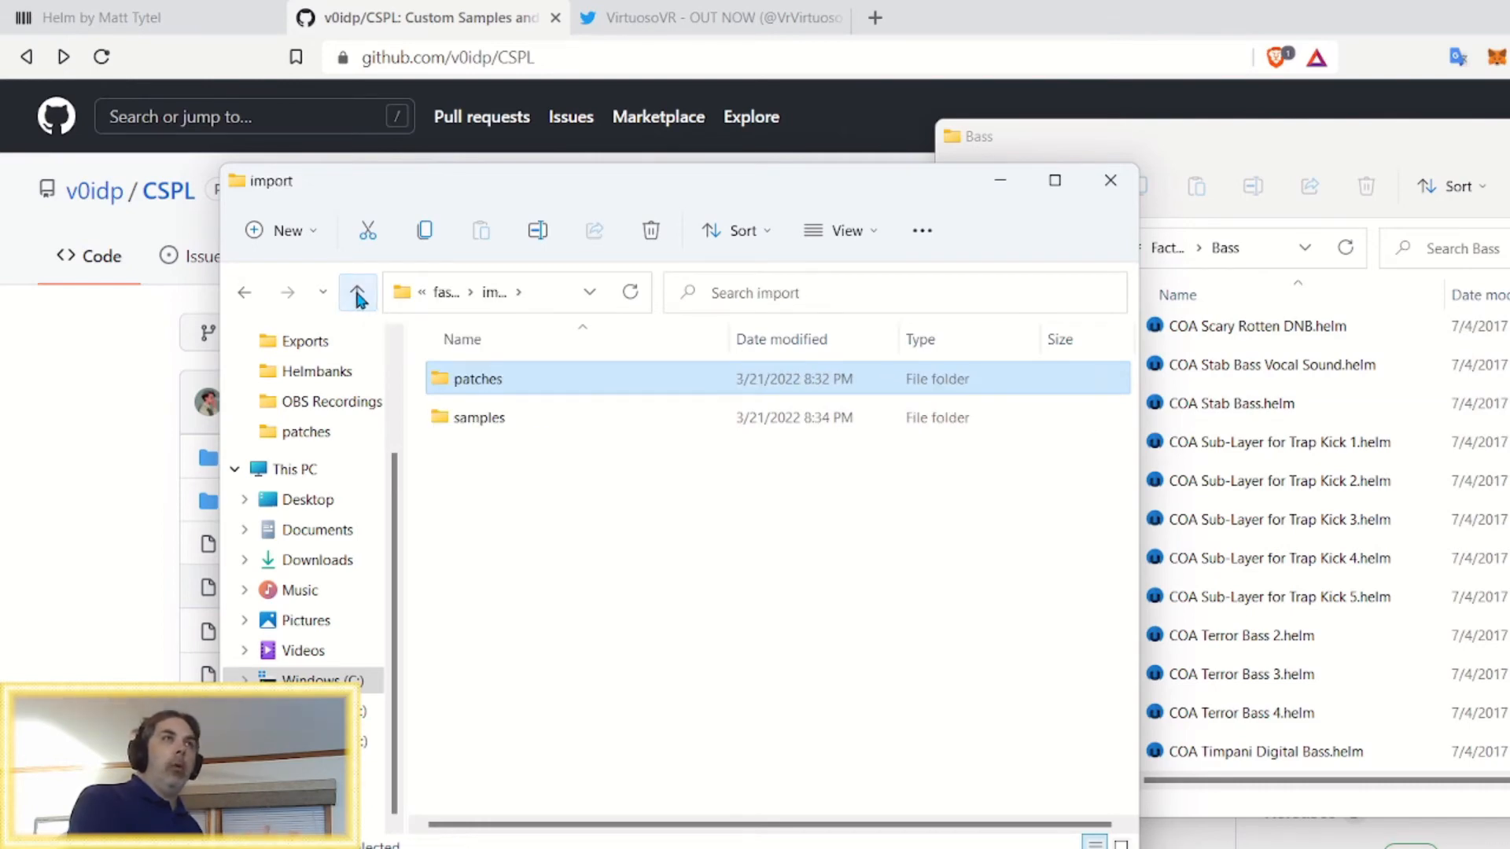
click(356, 291)
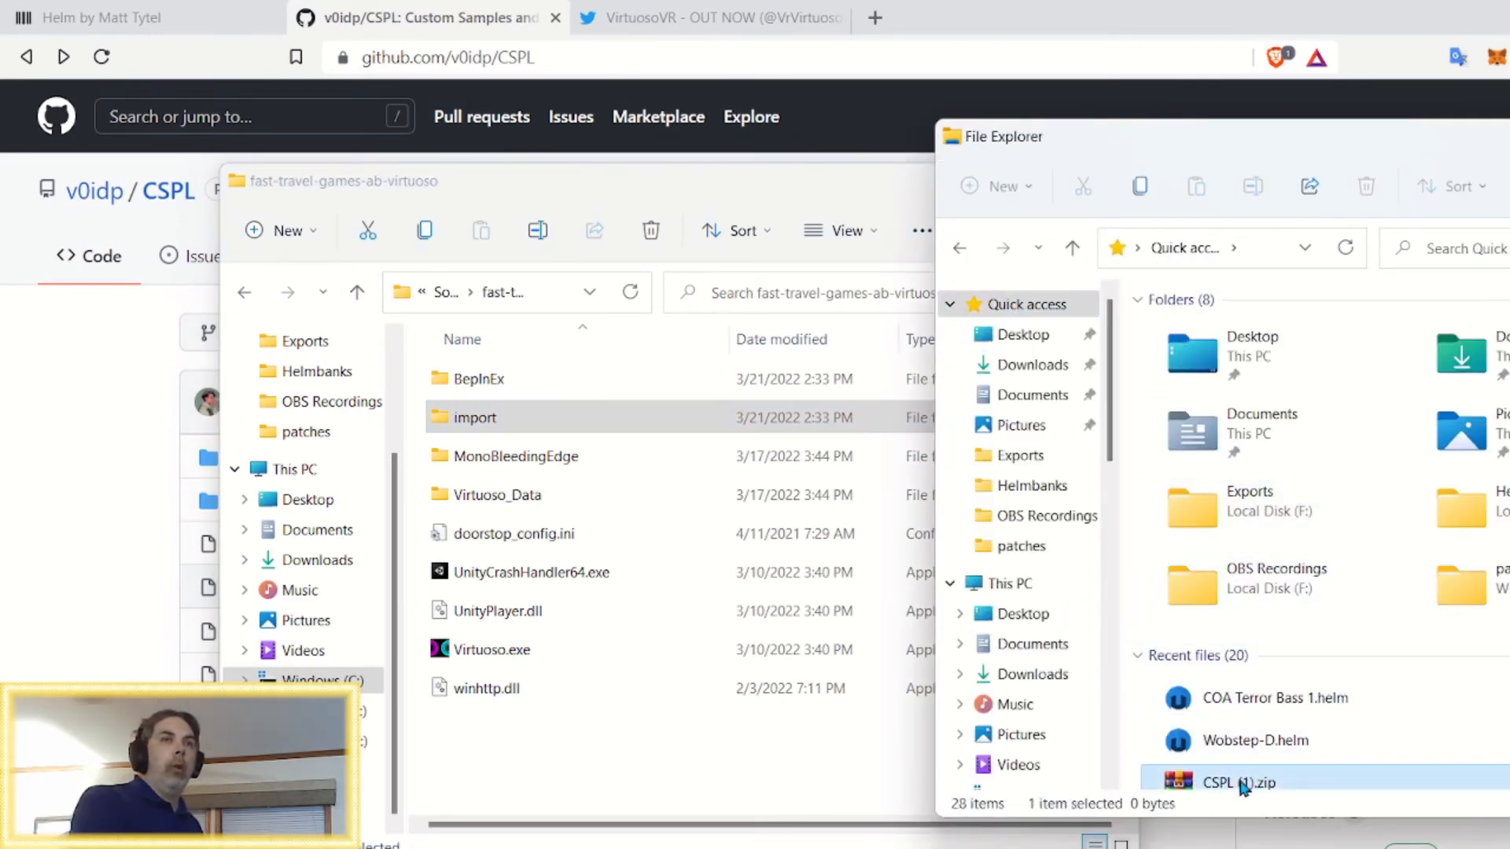
double_click(1239, 782)
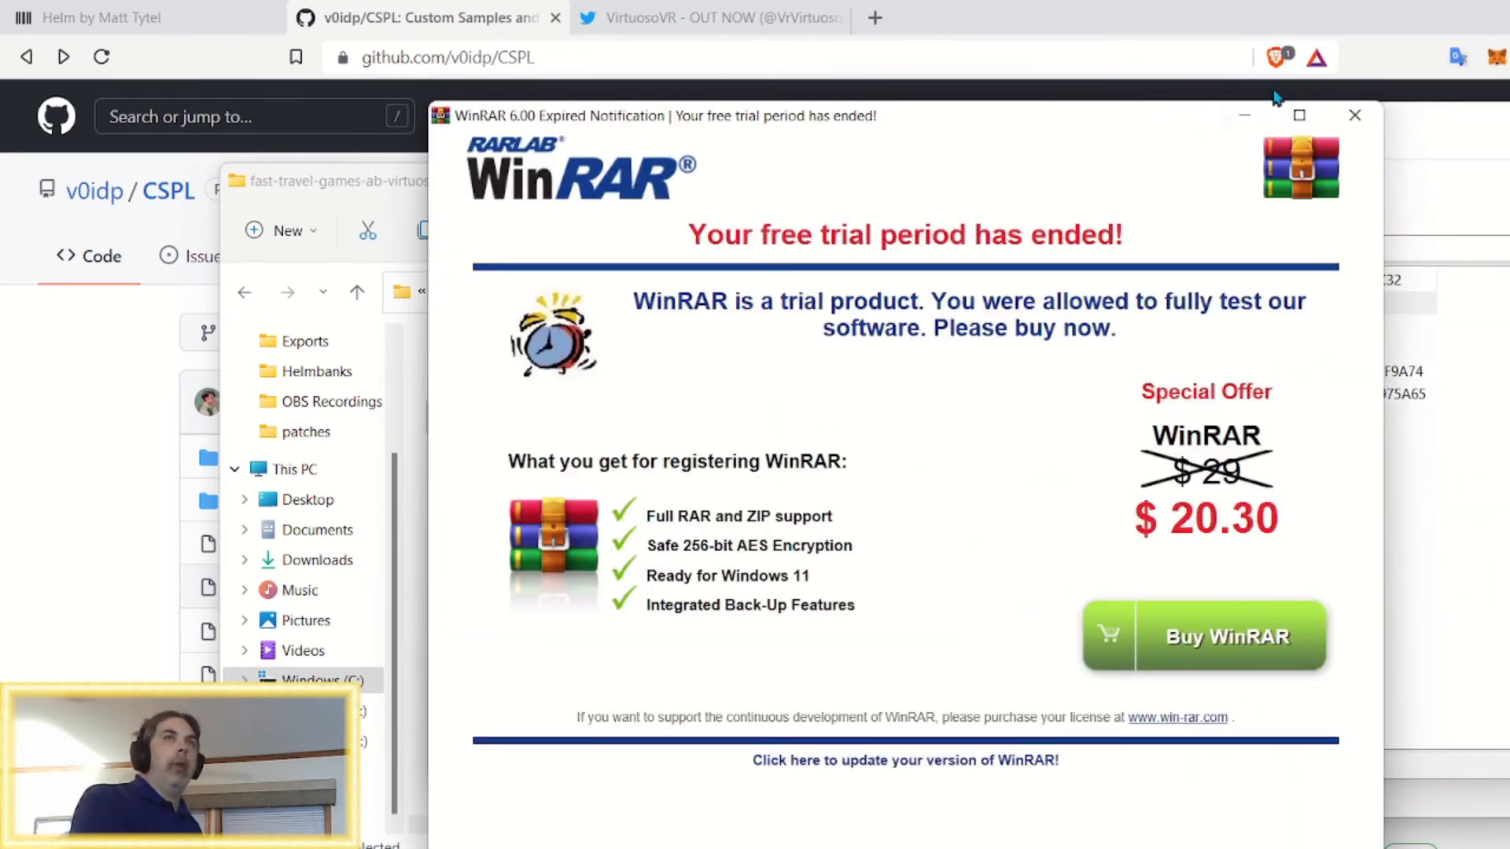
Close WinRAR's expired free-trial notice to reveal the archive contents
click(1354, 116)
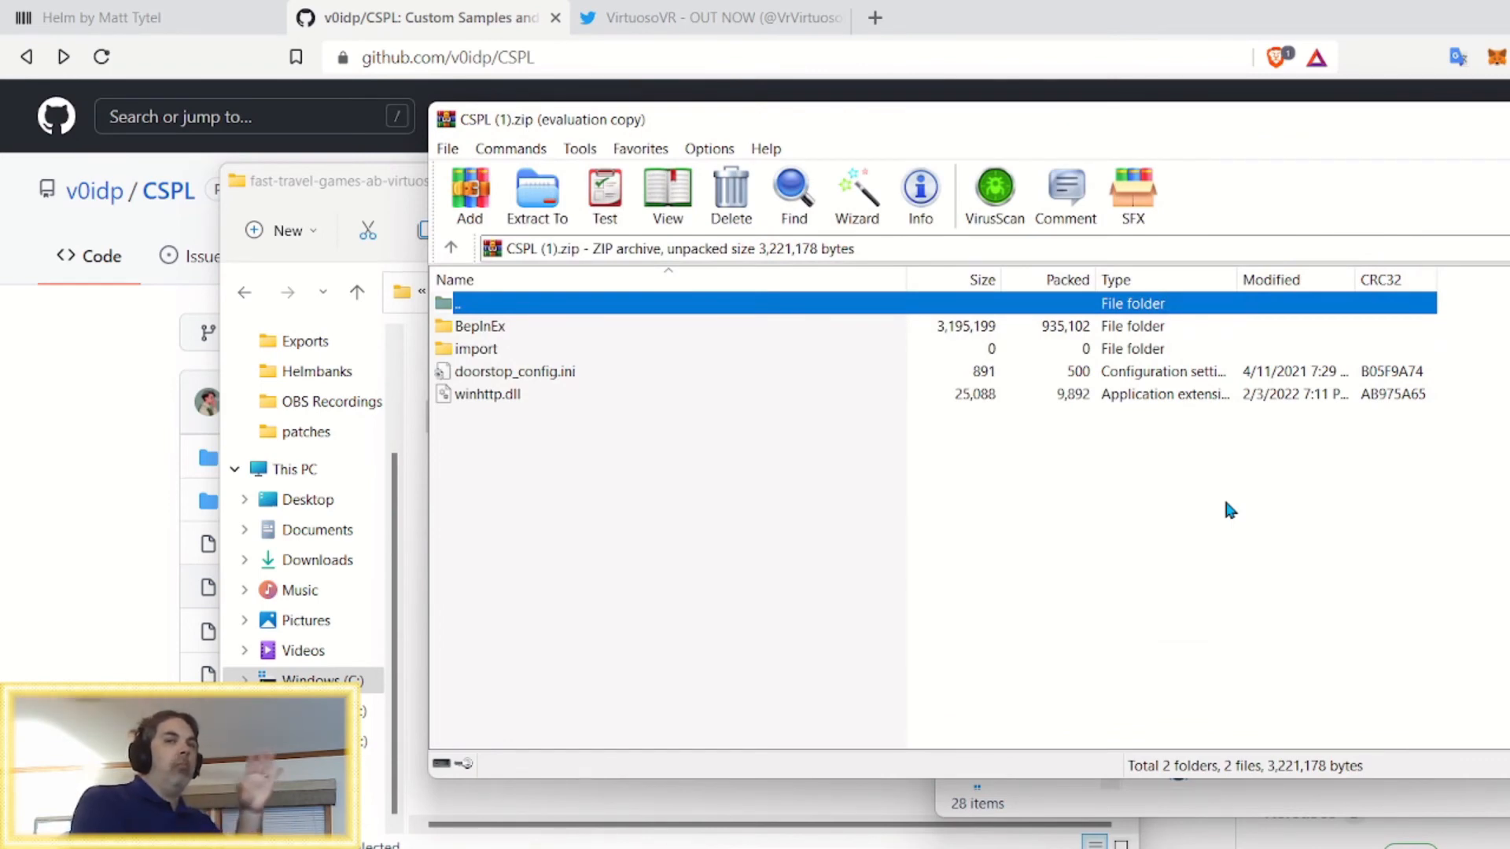
mouse_move(1077, 592)
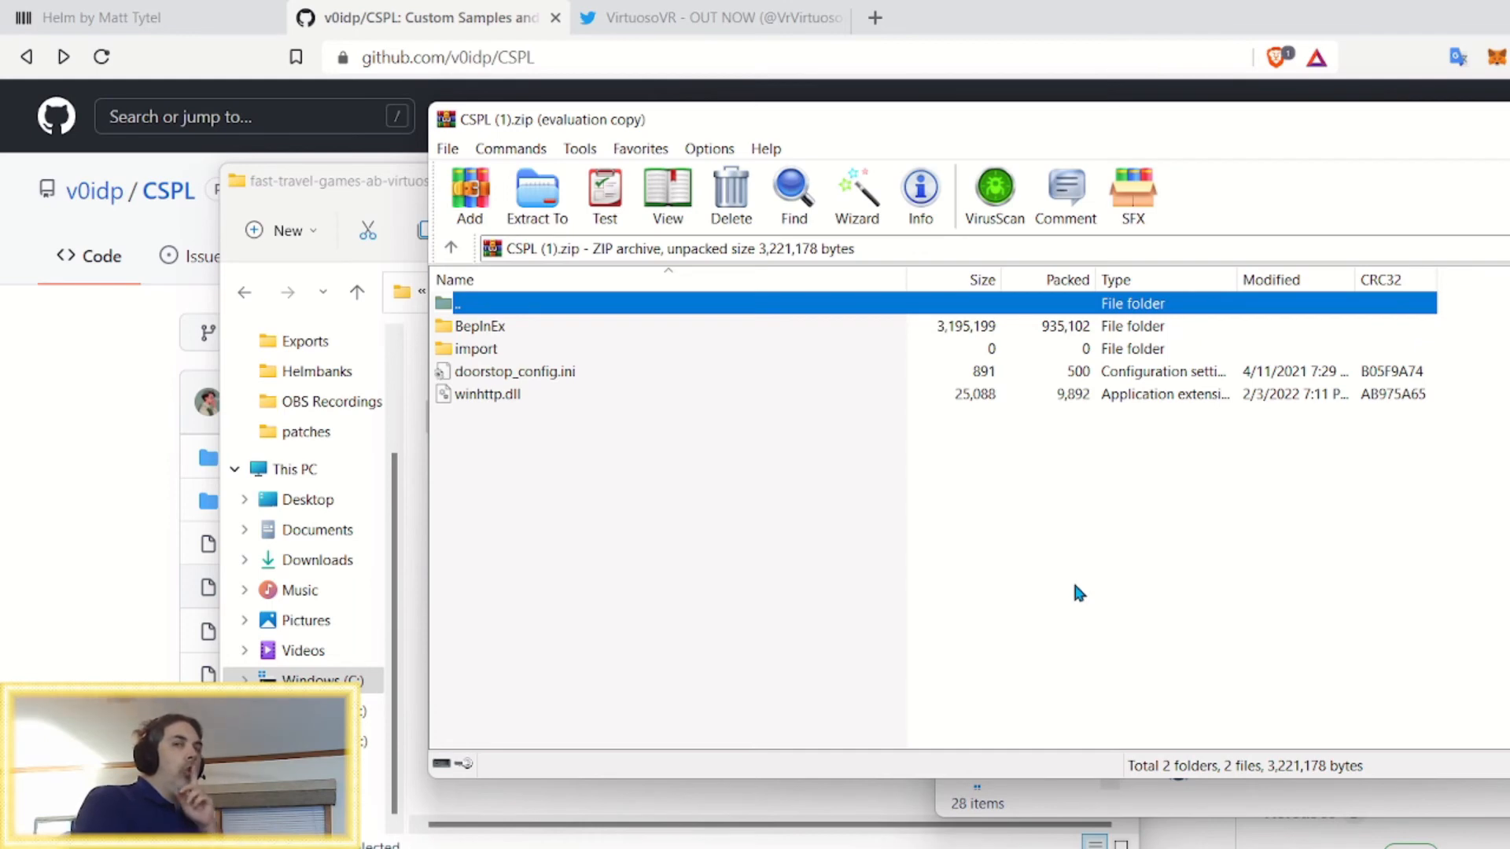
mouse_move(486, 355)
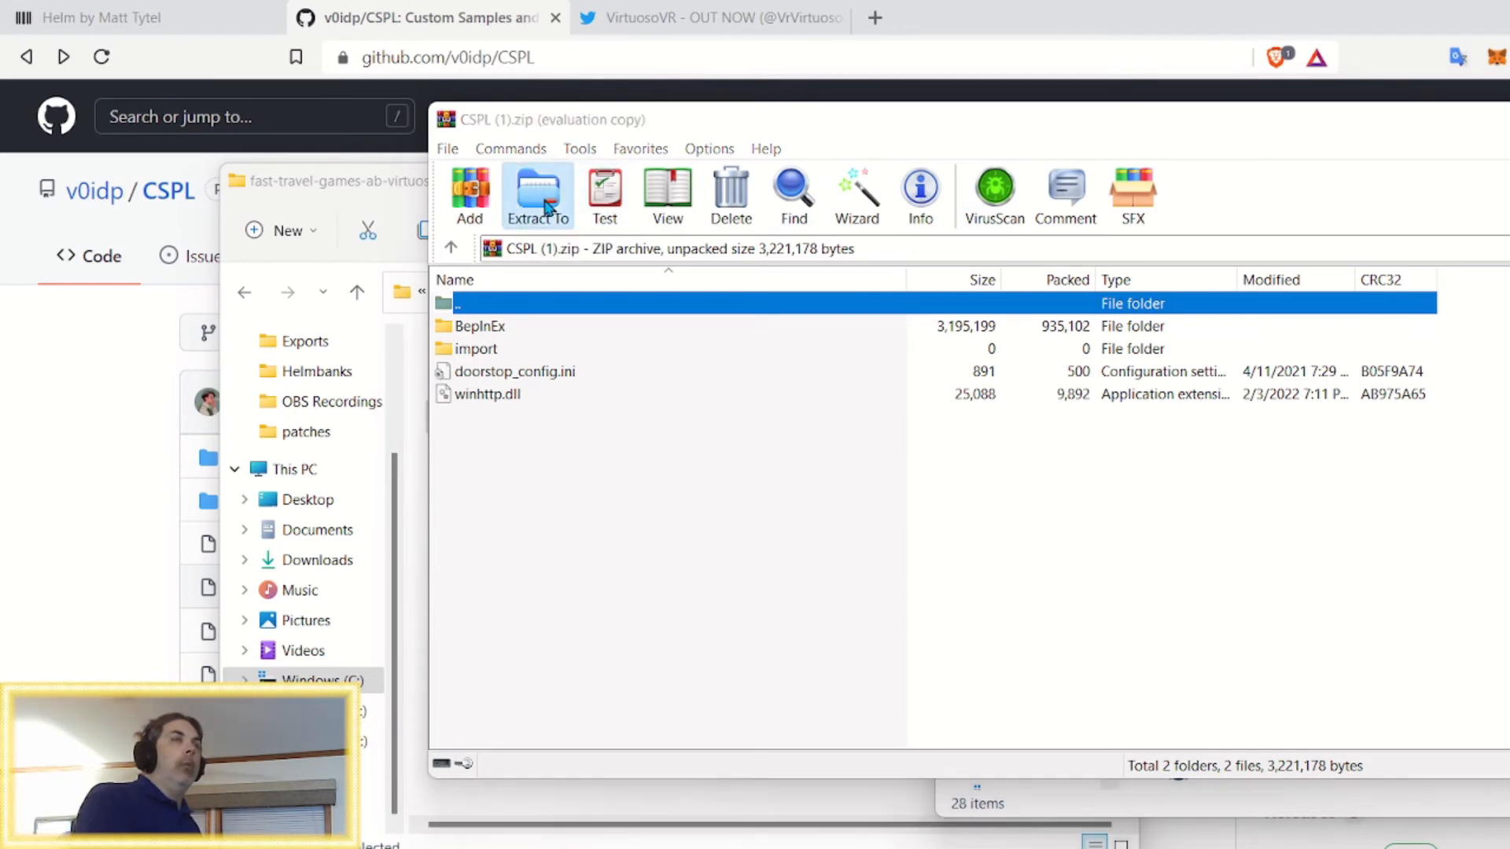
Set WinRAR's extraction path to C:\Program Files\Oculus\Software\Software\fast-travel-games-ab-virtuoso
click(537, 192)
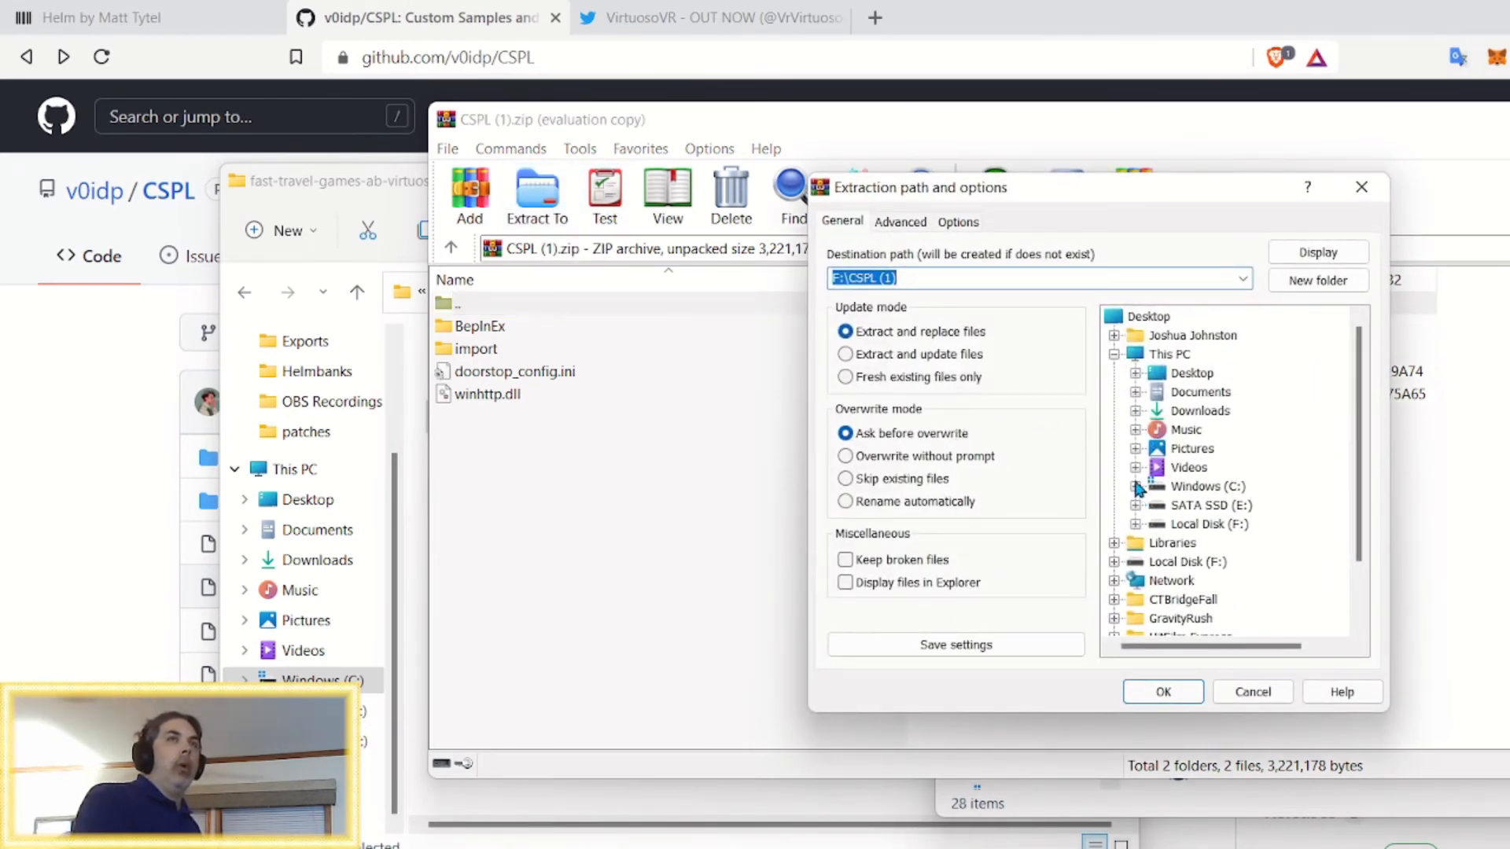
click(1191, 317)
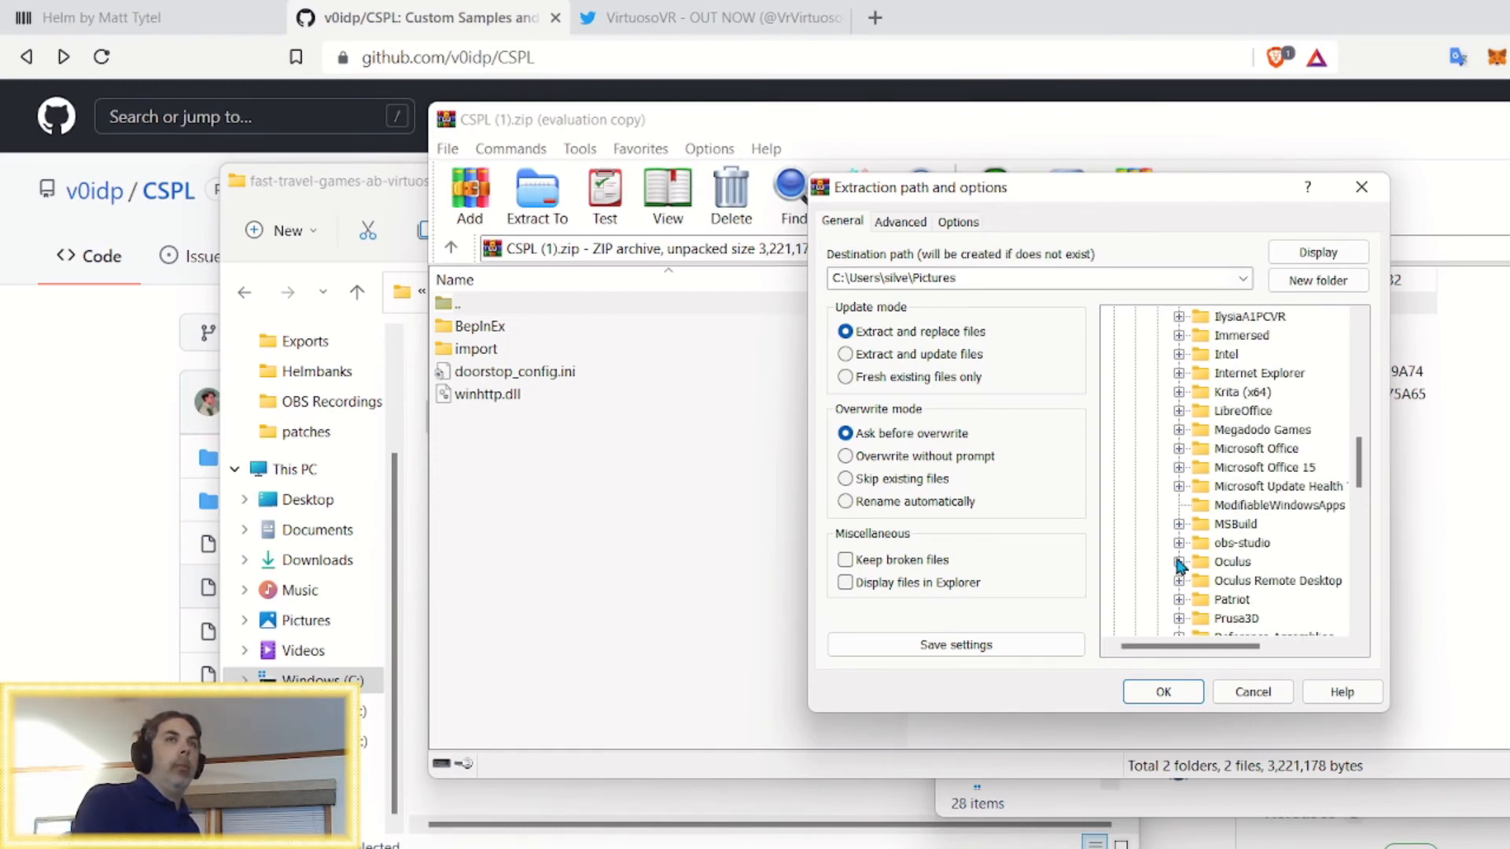
click(1179, 562)
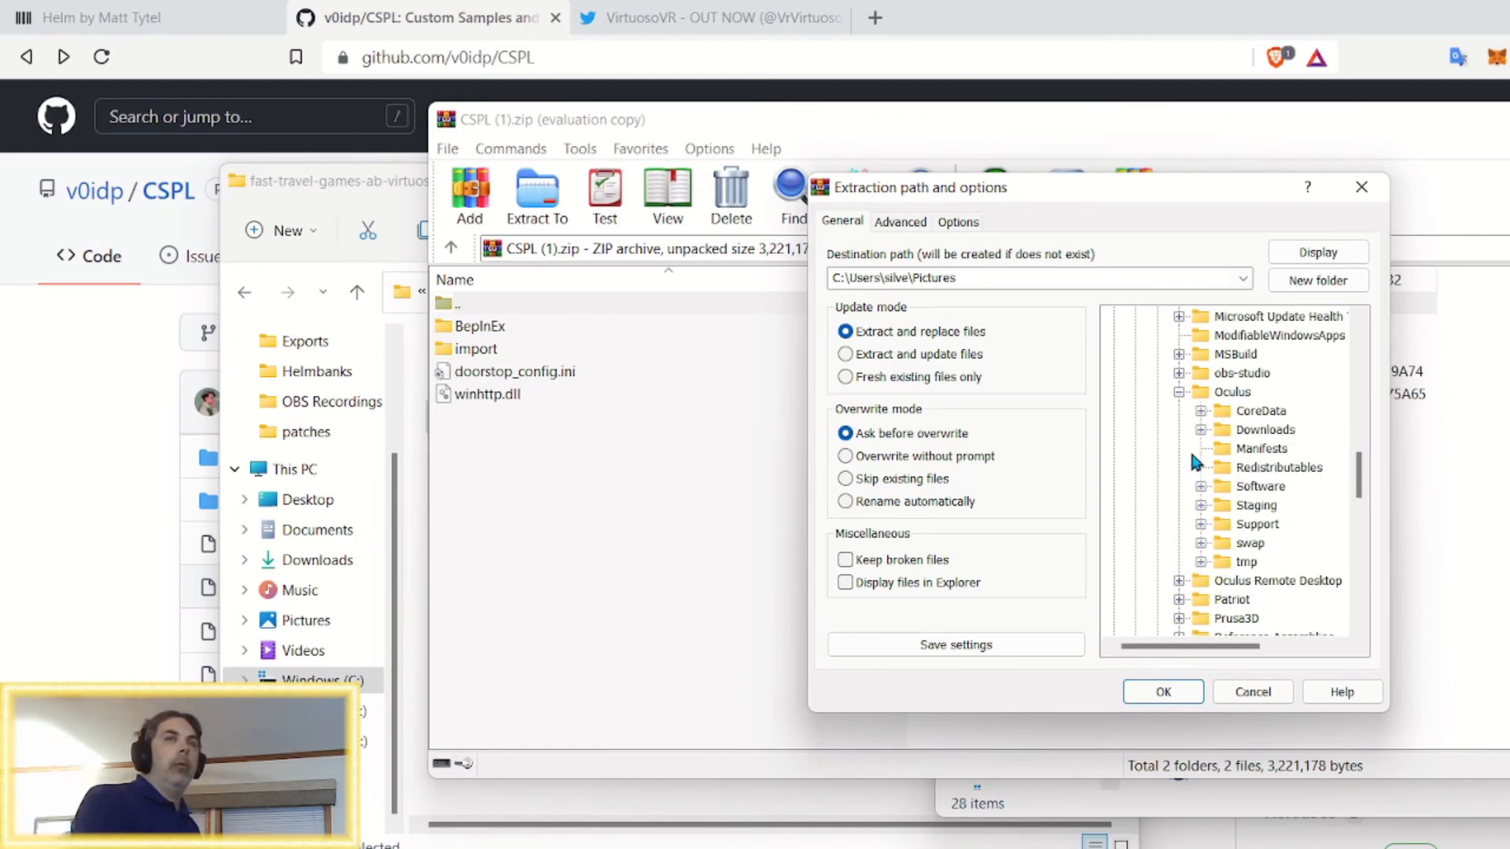
click(1202, 486)
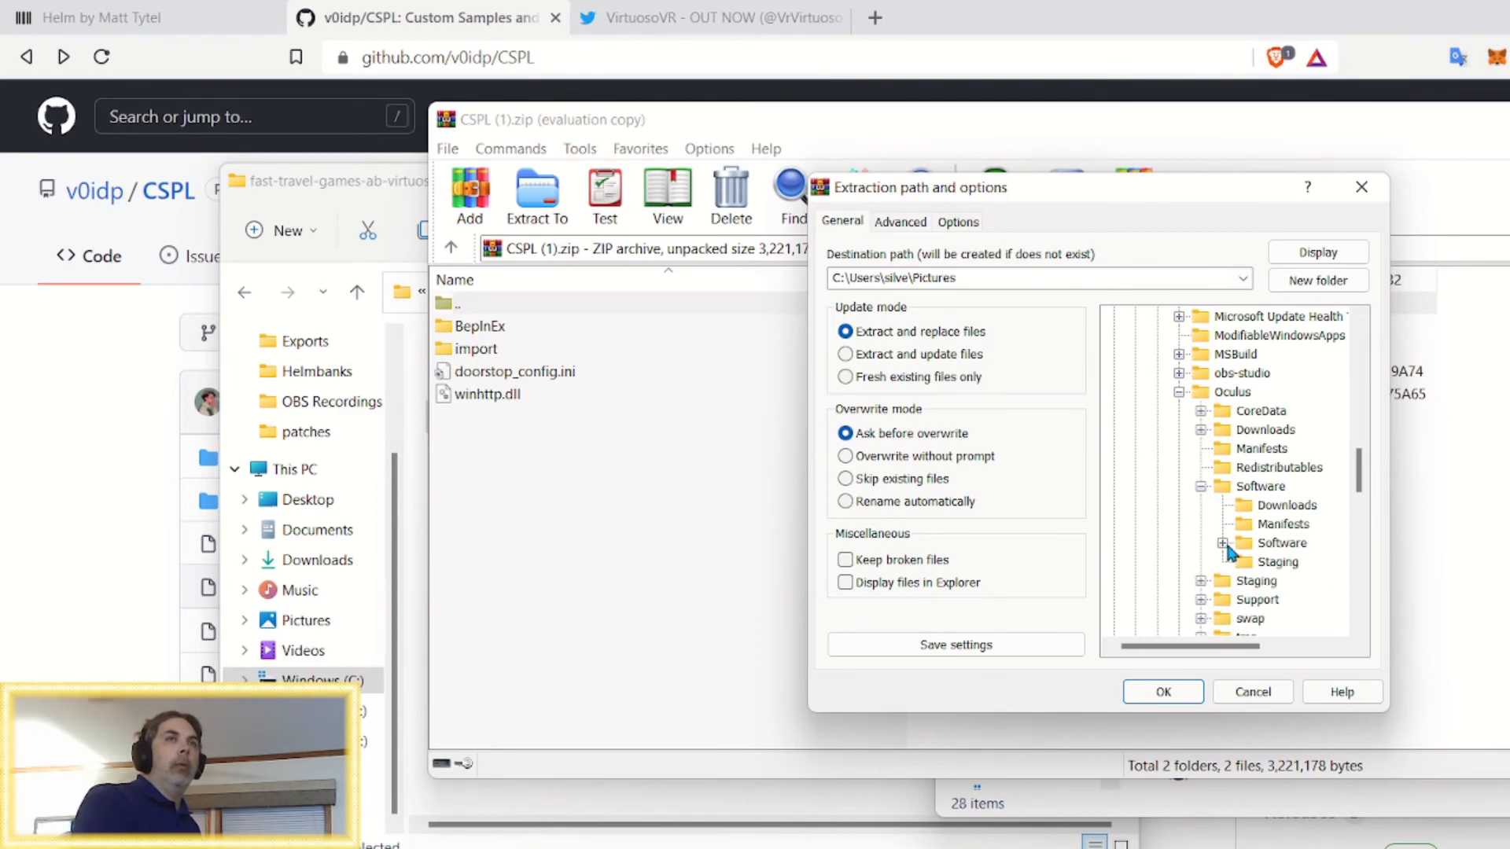
click(1224, 541)
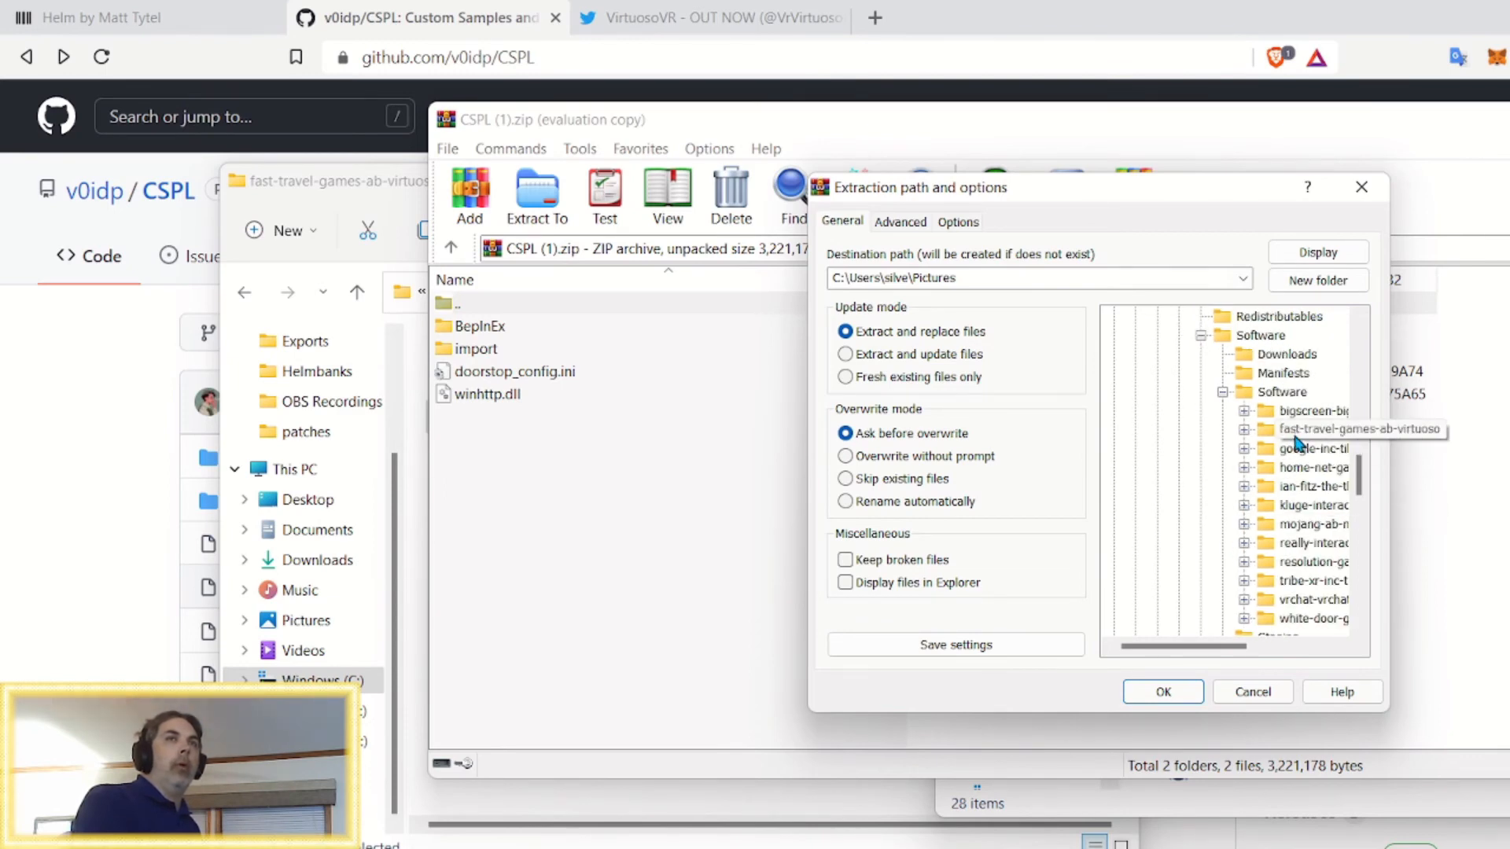
click(1360, 429)
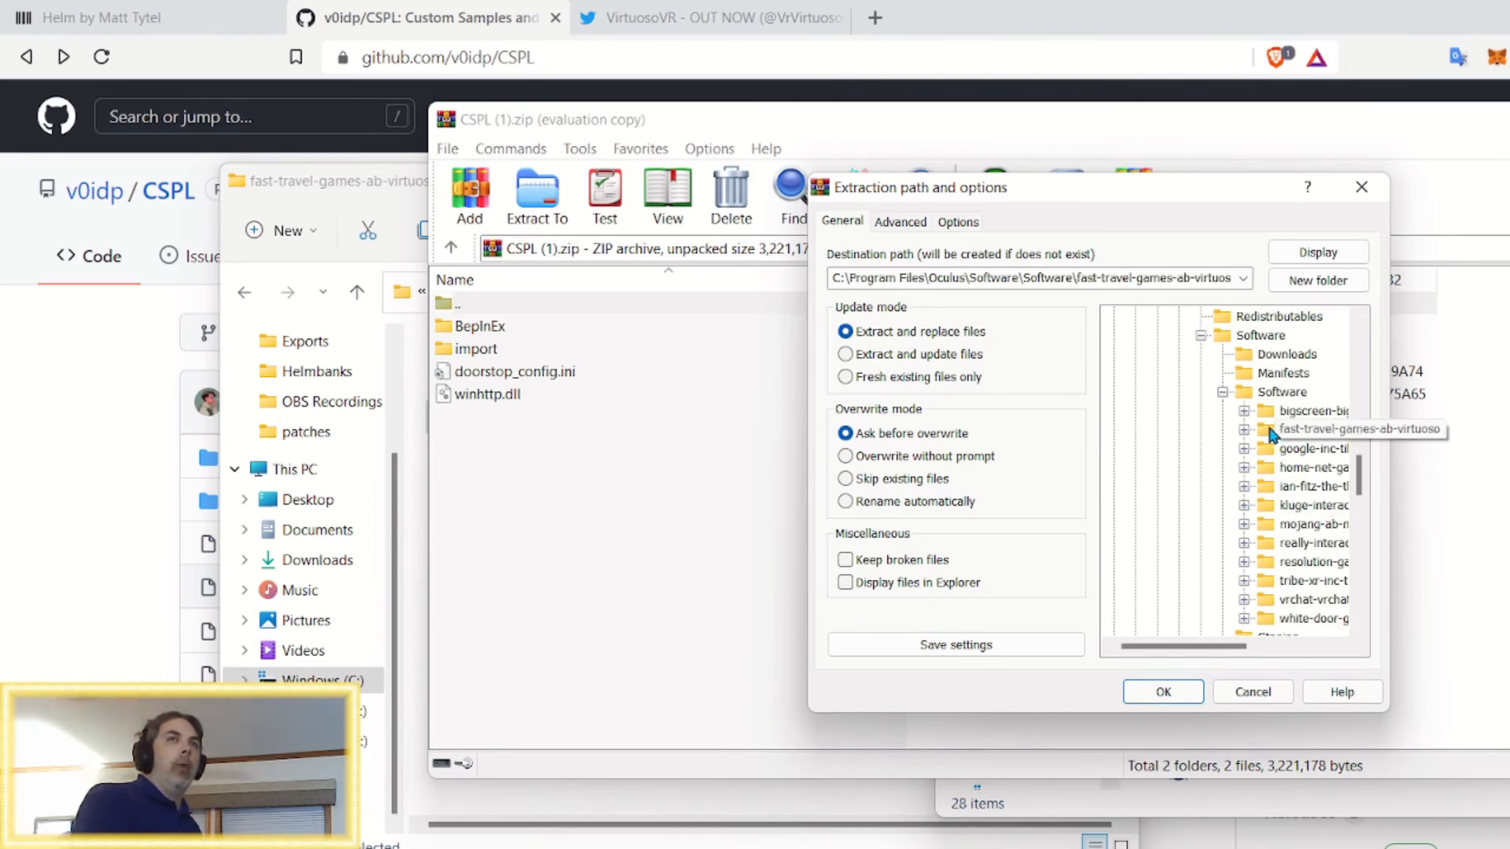
click(1348, 429)
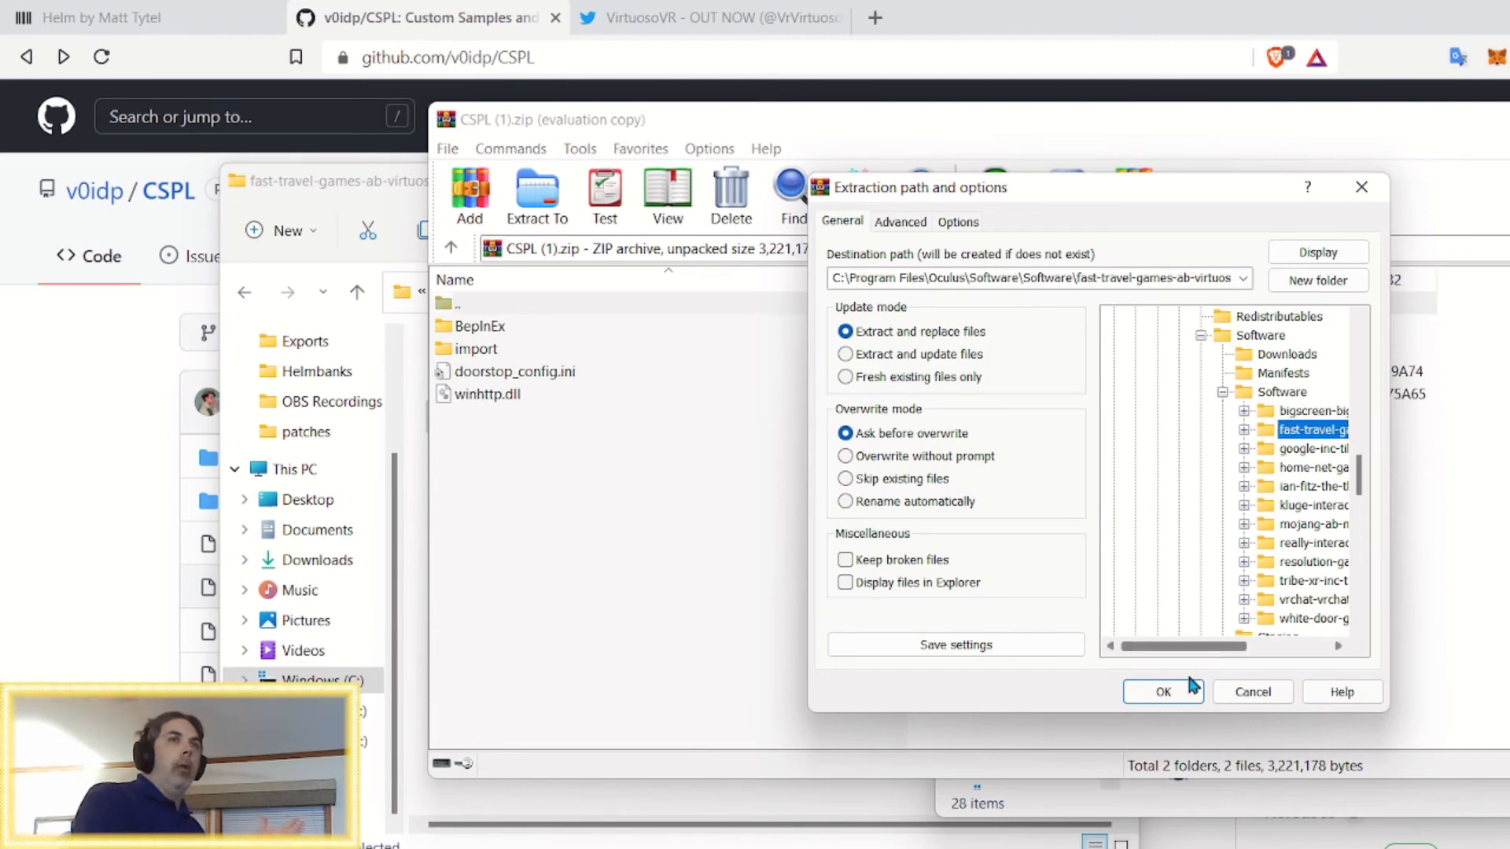
Confirm the extraction, choose Yes to All for file replacement, then switch to VirtuosoVR's Twitter page
click(1162, 692)
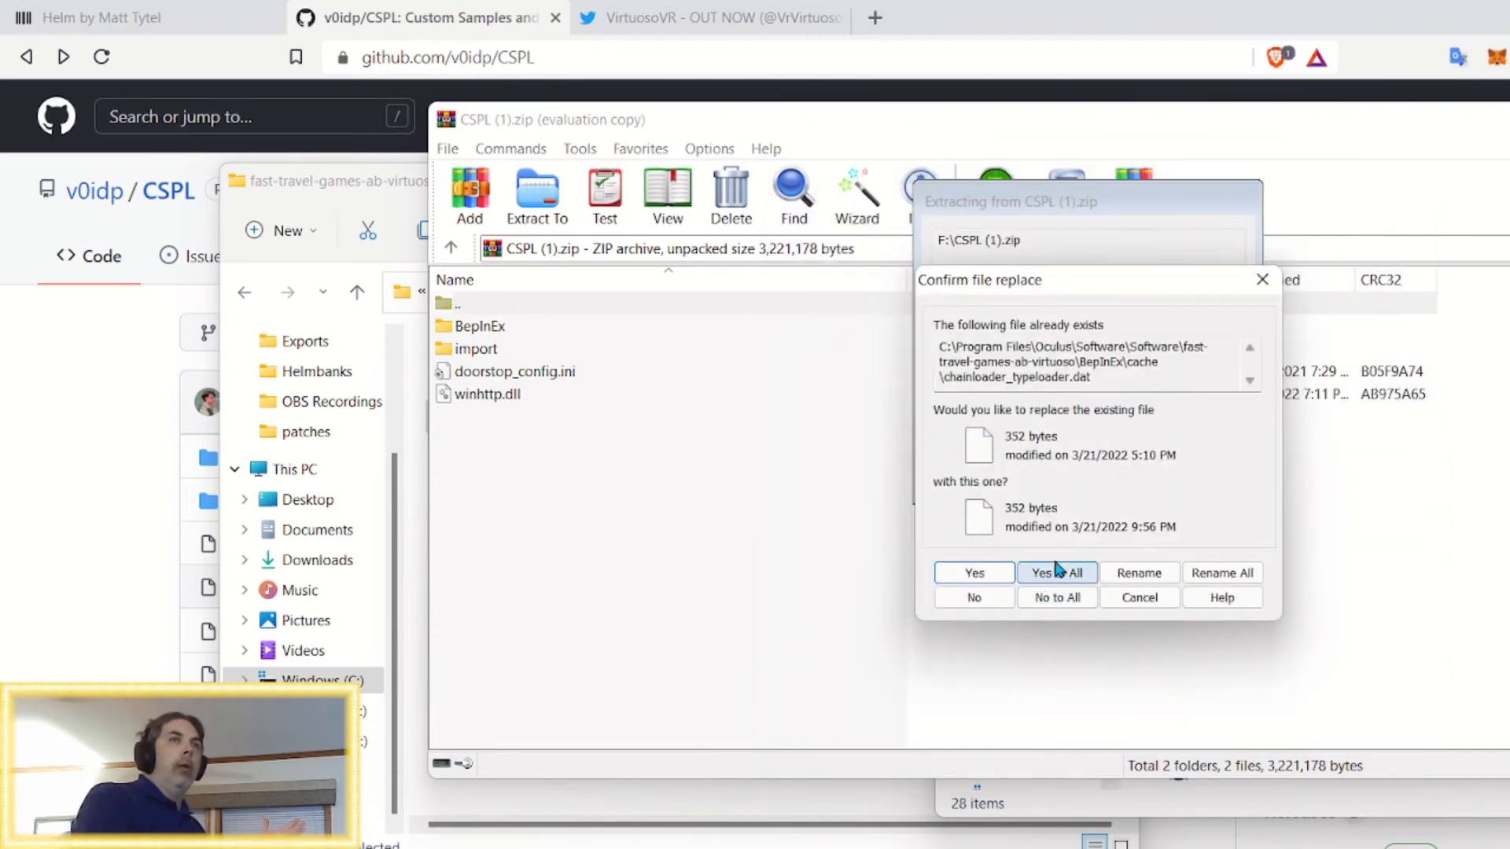
click(1056, 572)
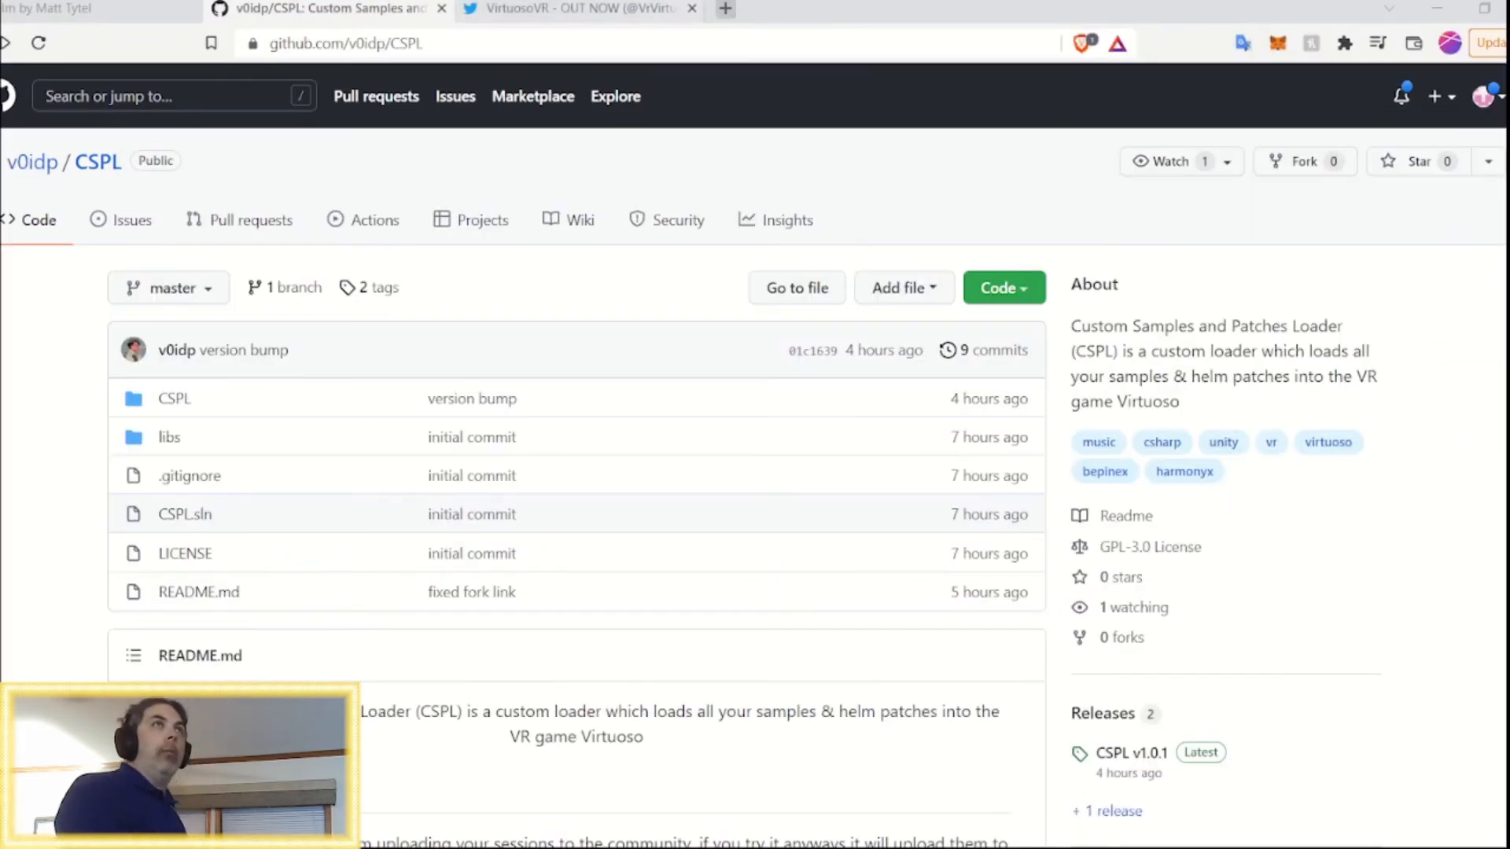
click(578, 8)
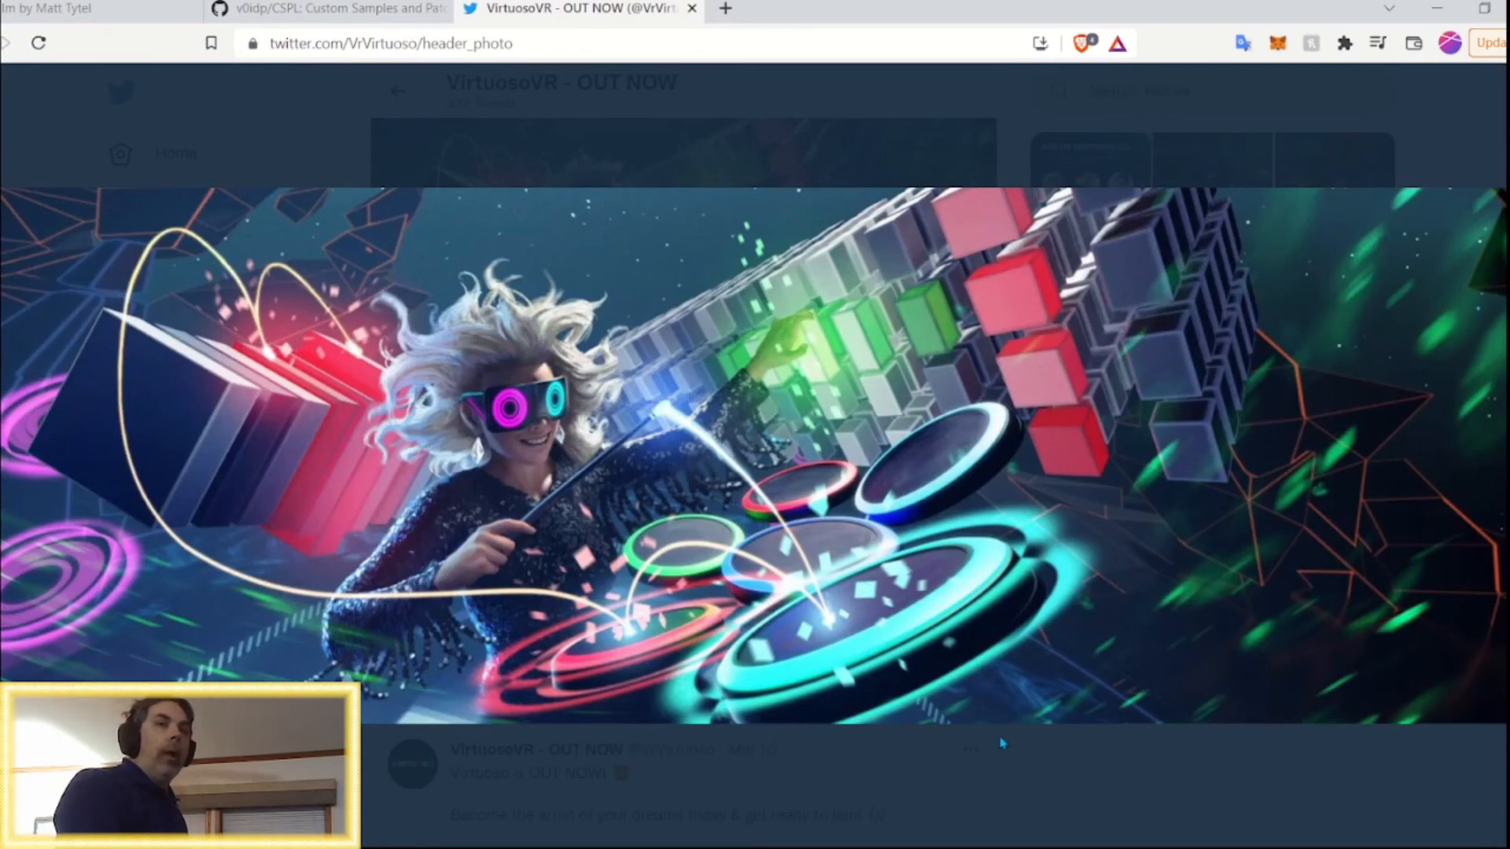